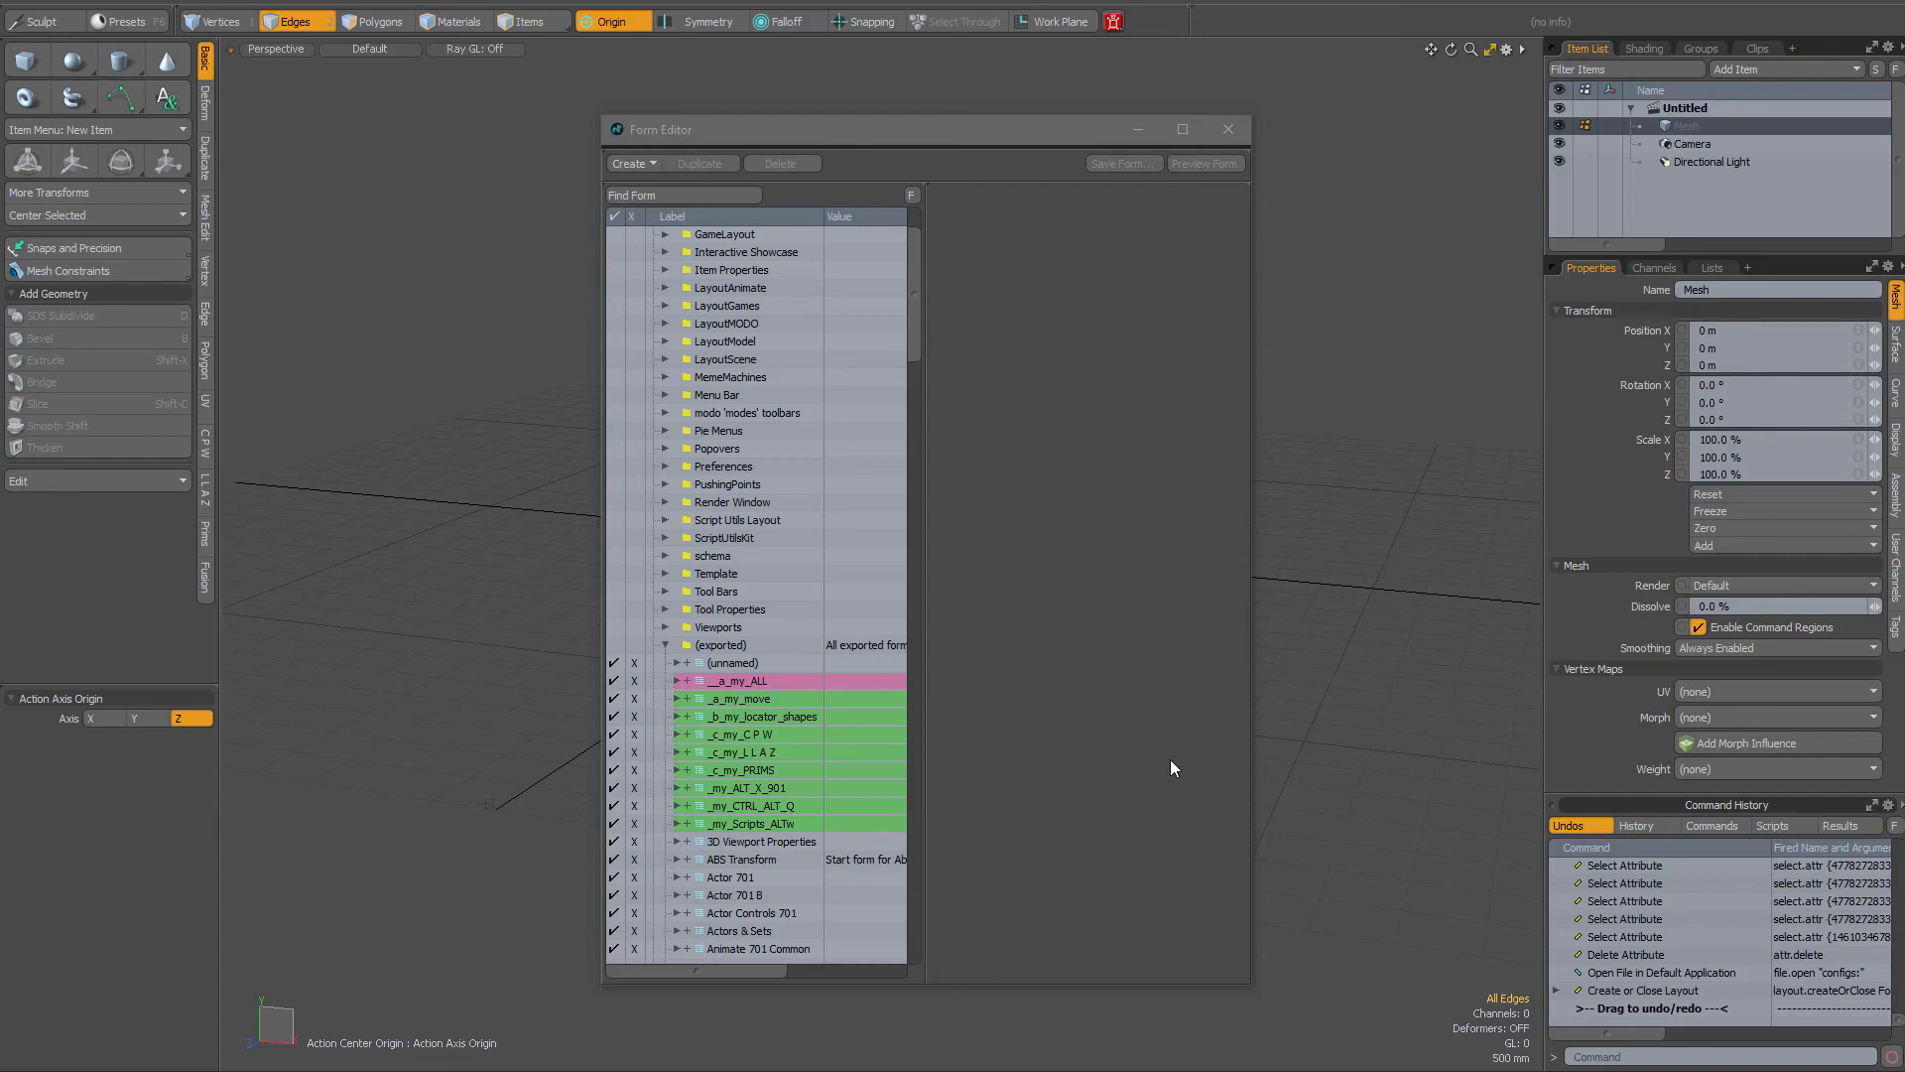
{"action": "mouse_move", "coordinate": [1067, 714]}
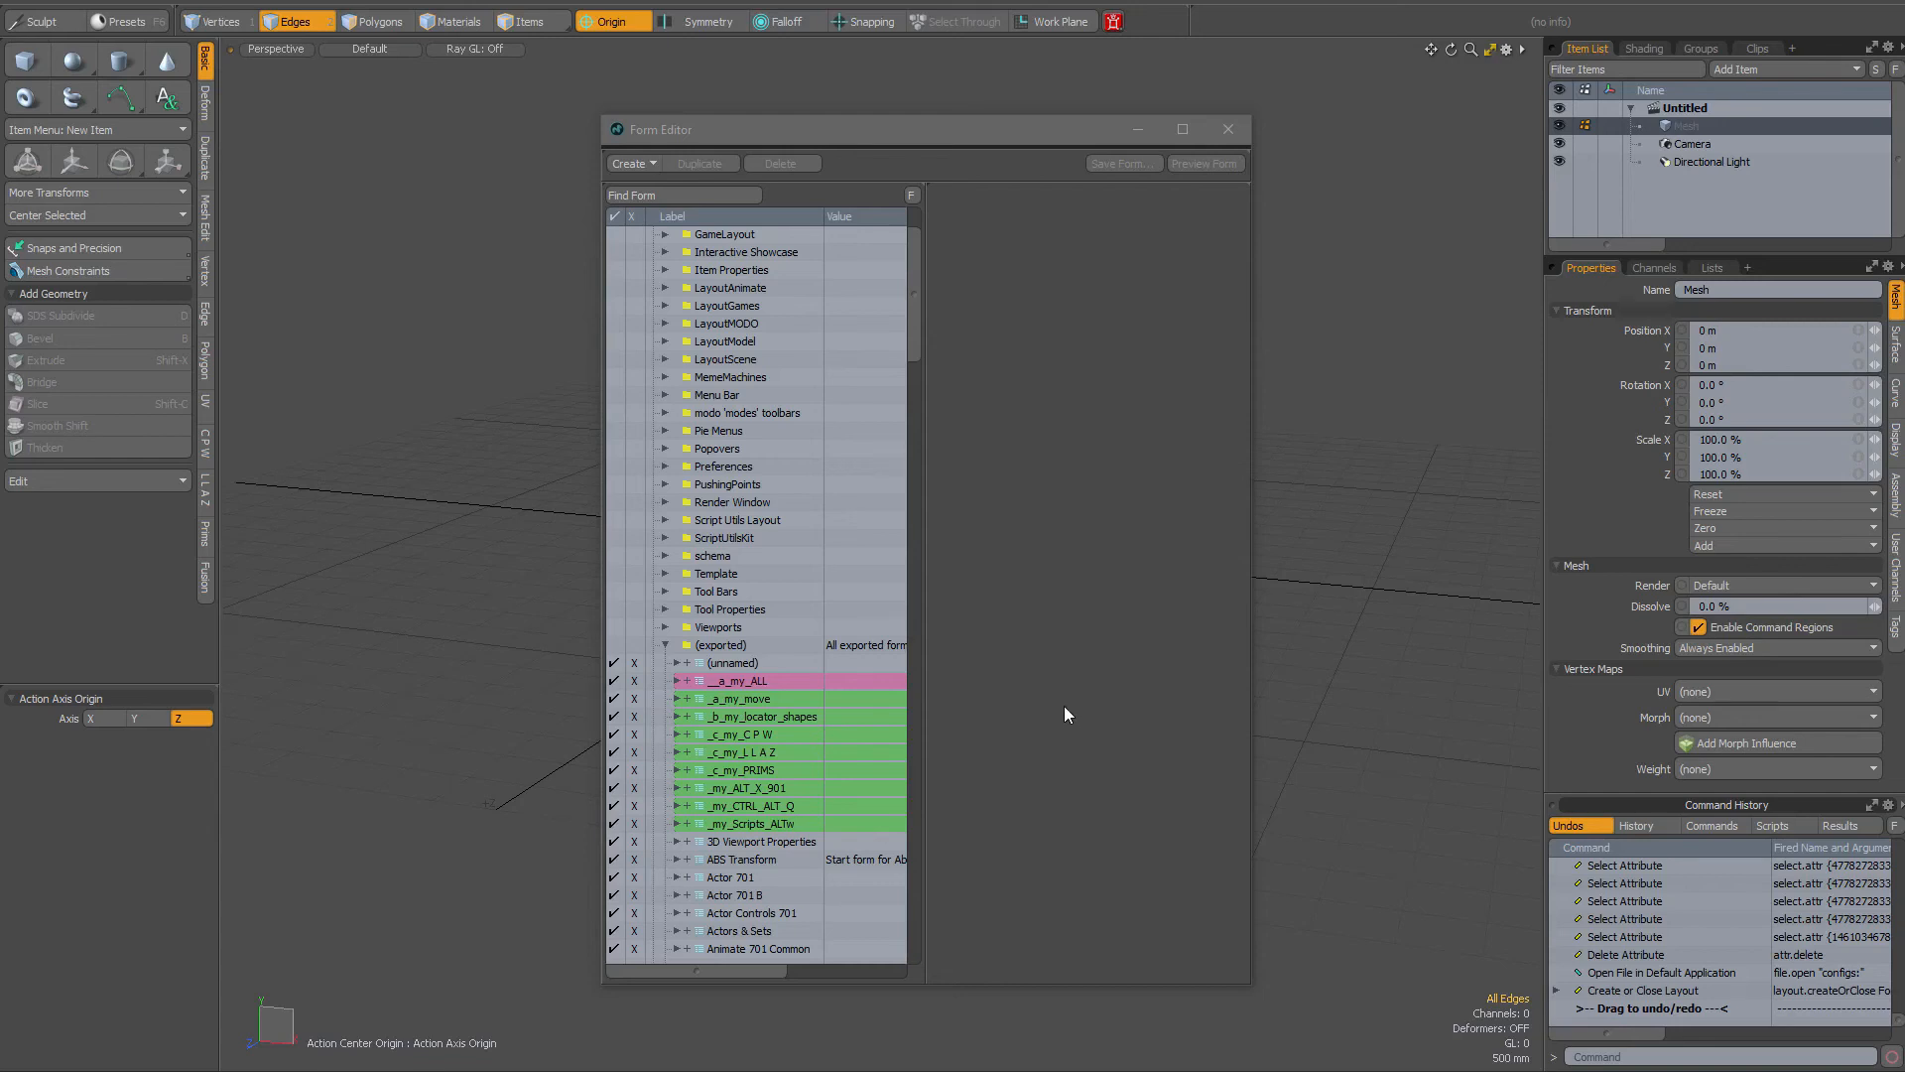
{"action": "mouse_move", "coordinate": [1075, 637]}
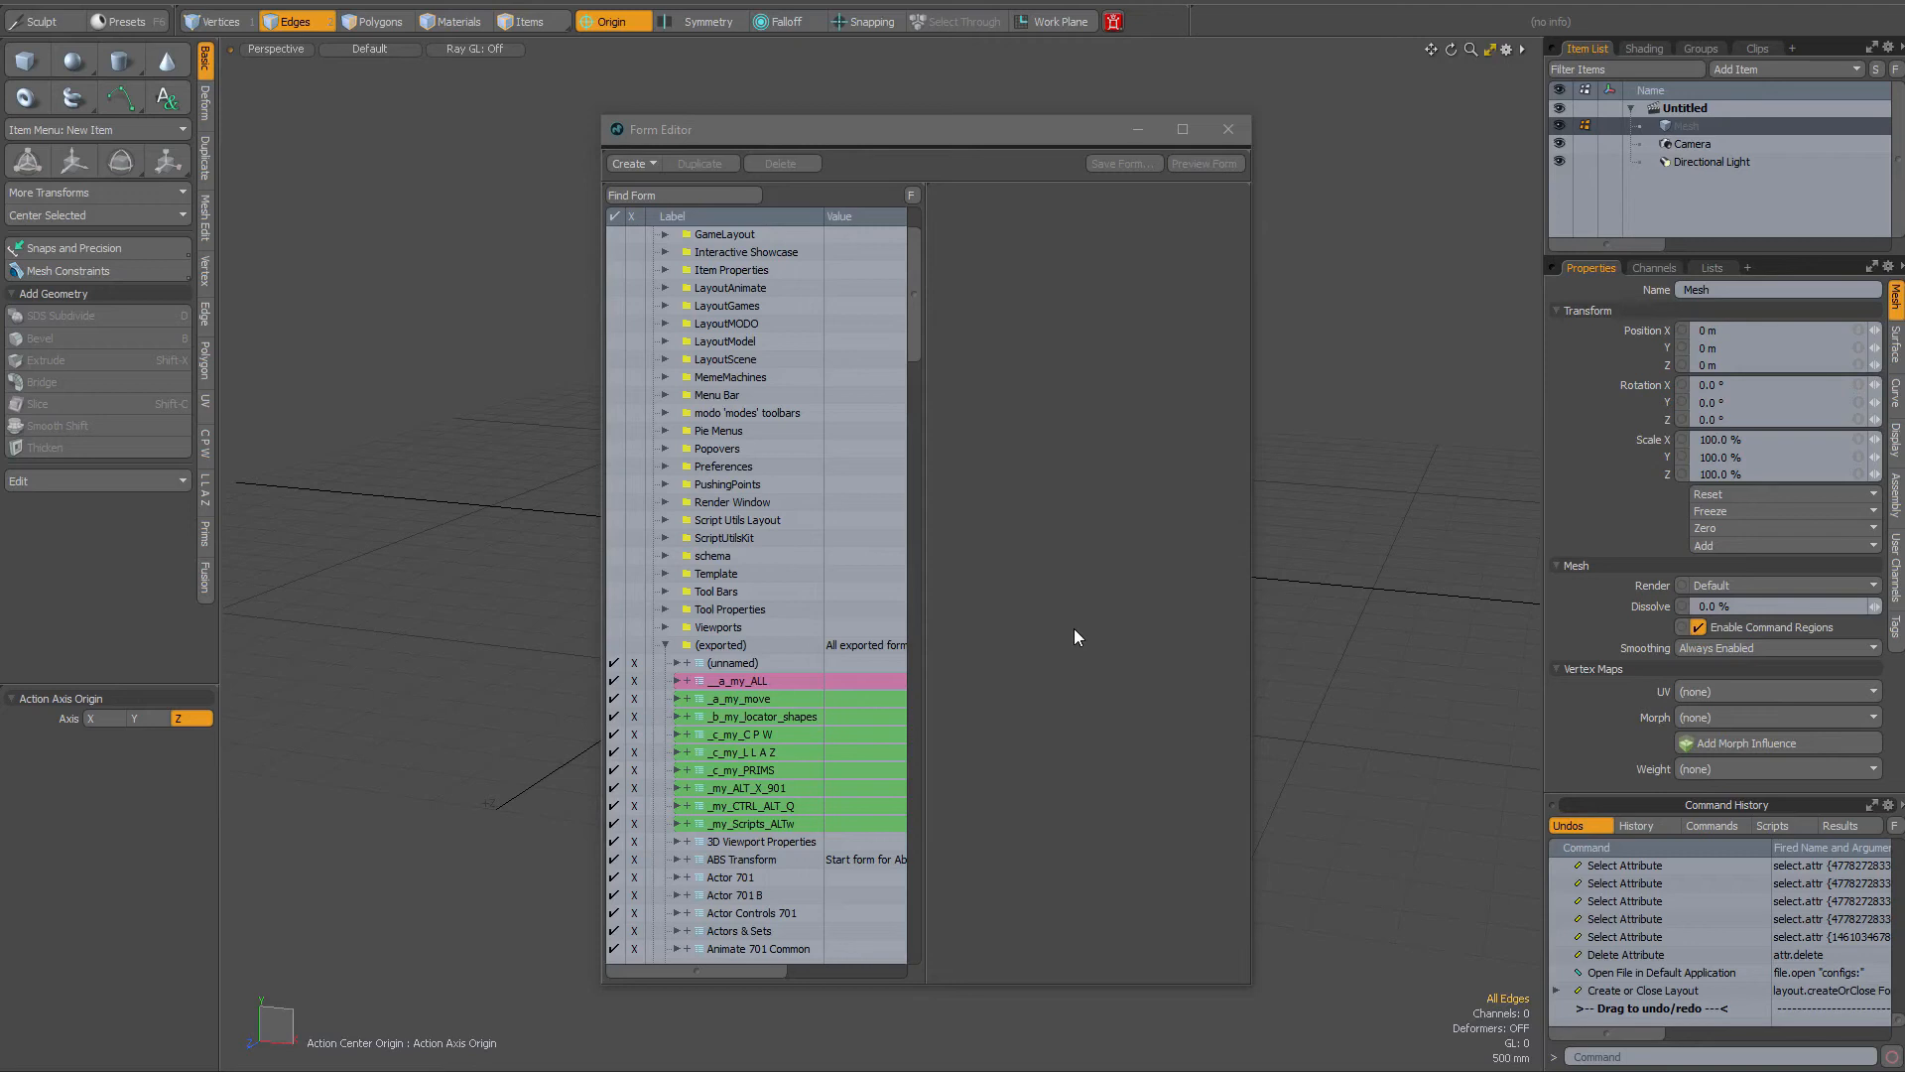
{"action": "mouse_move", "coordinate": [1074, 644]}
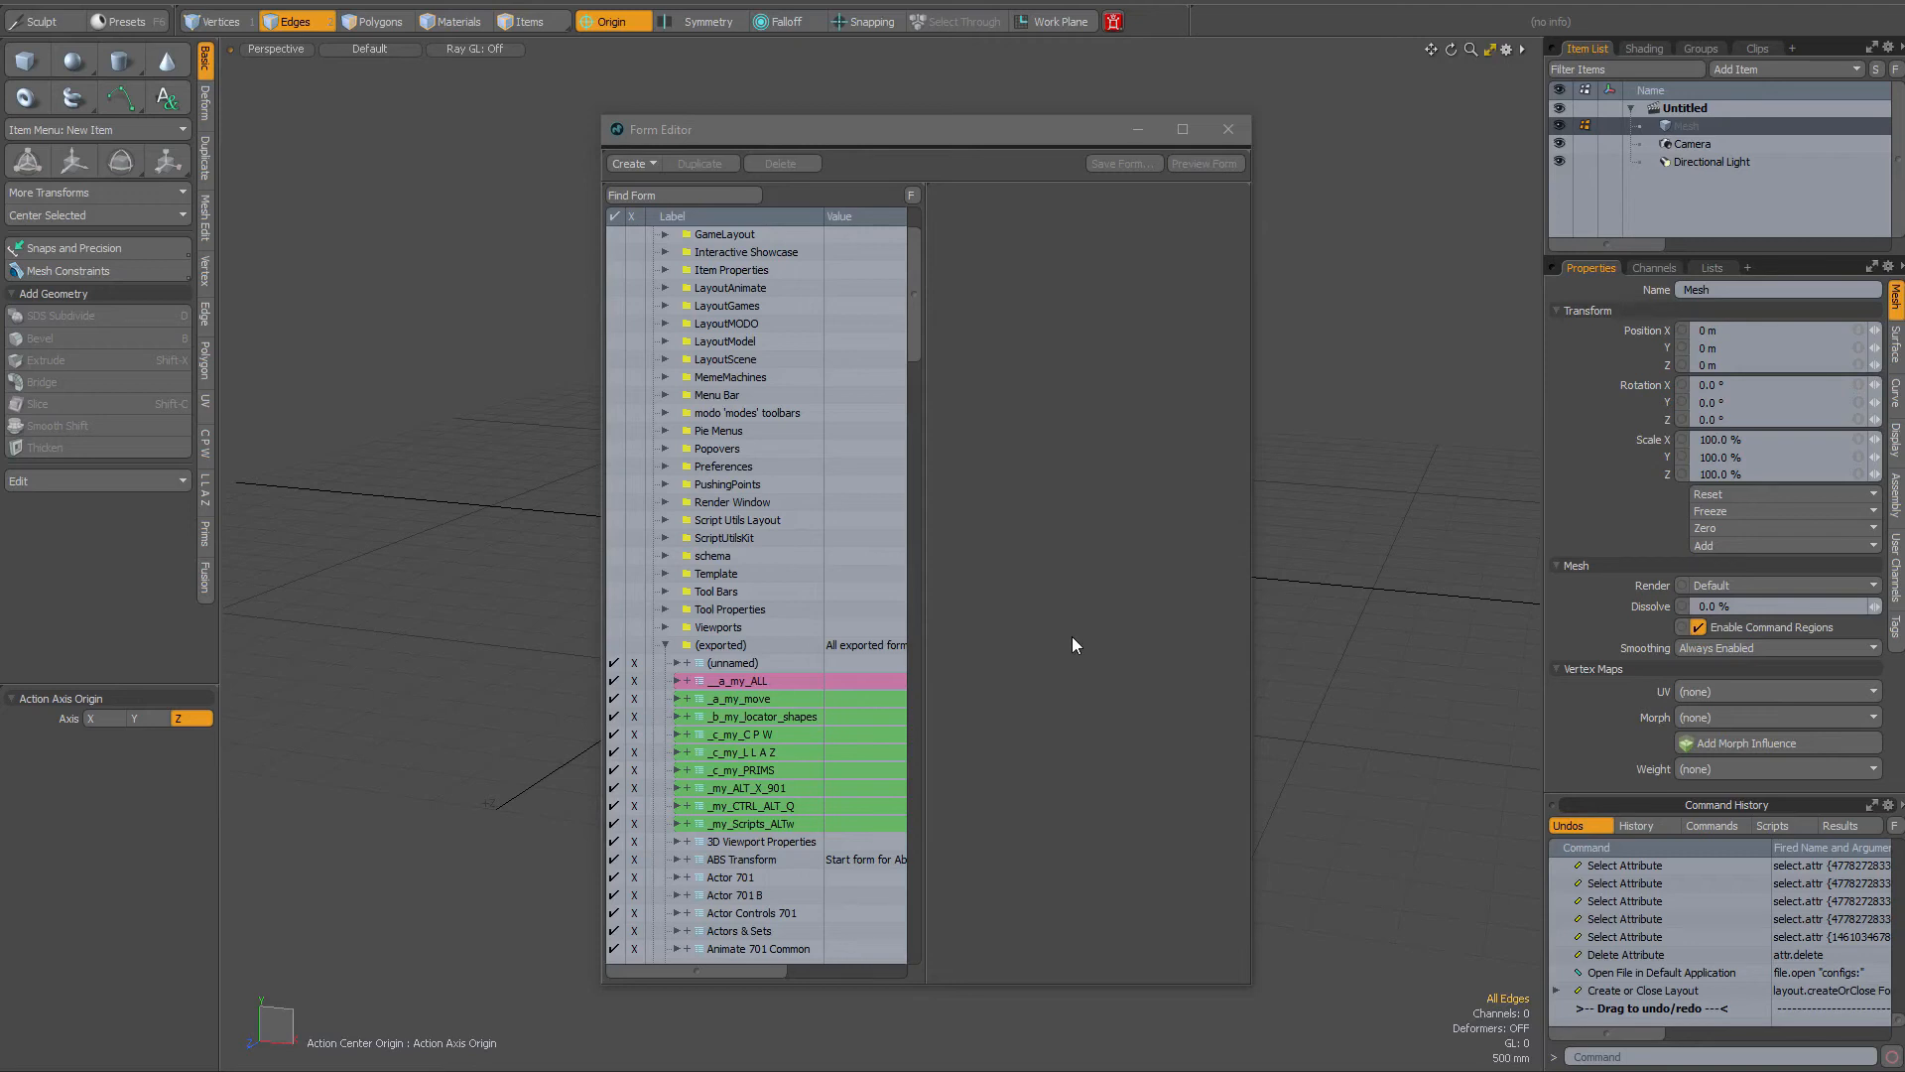
{"action": "mouse_move", "coordinate": [790, 787]}
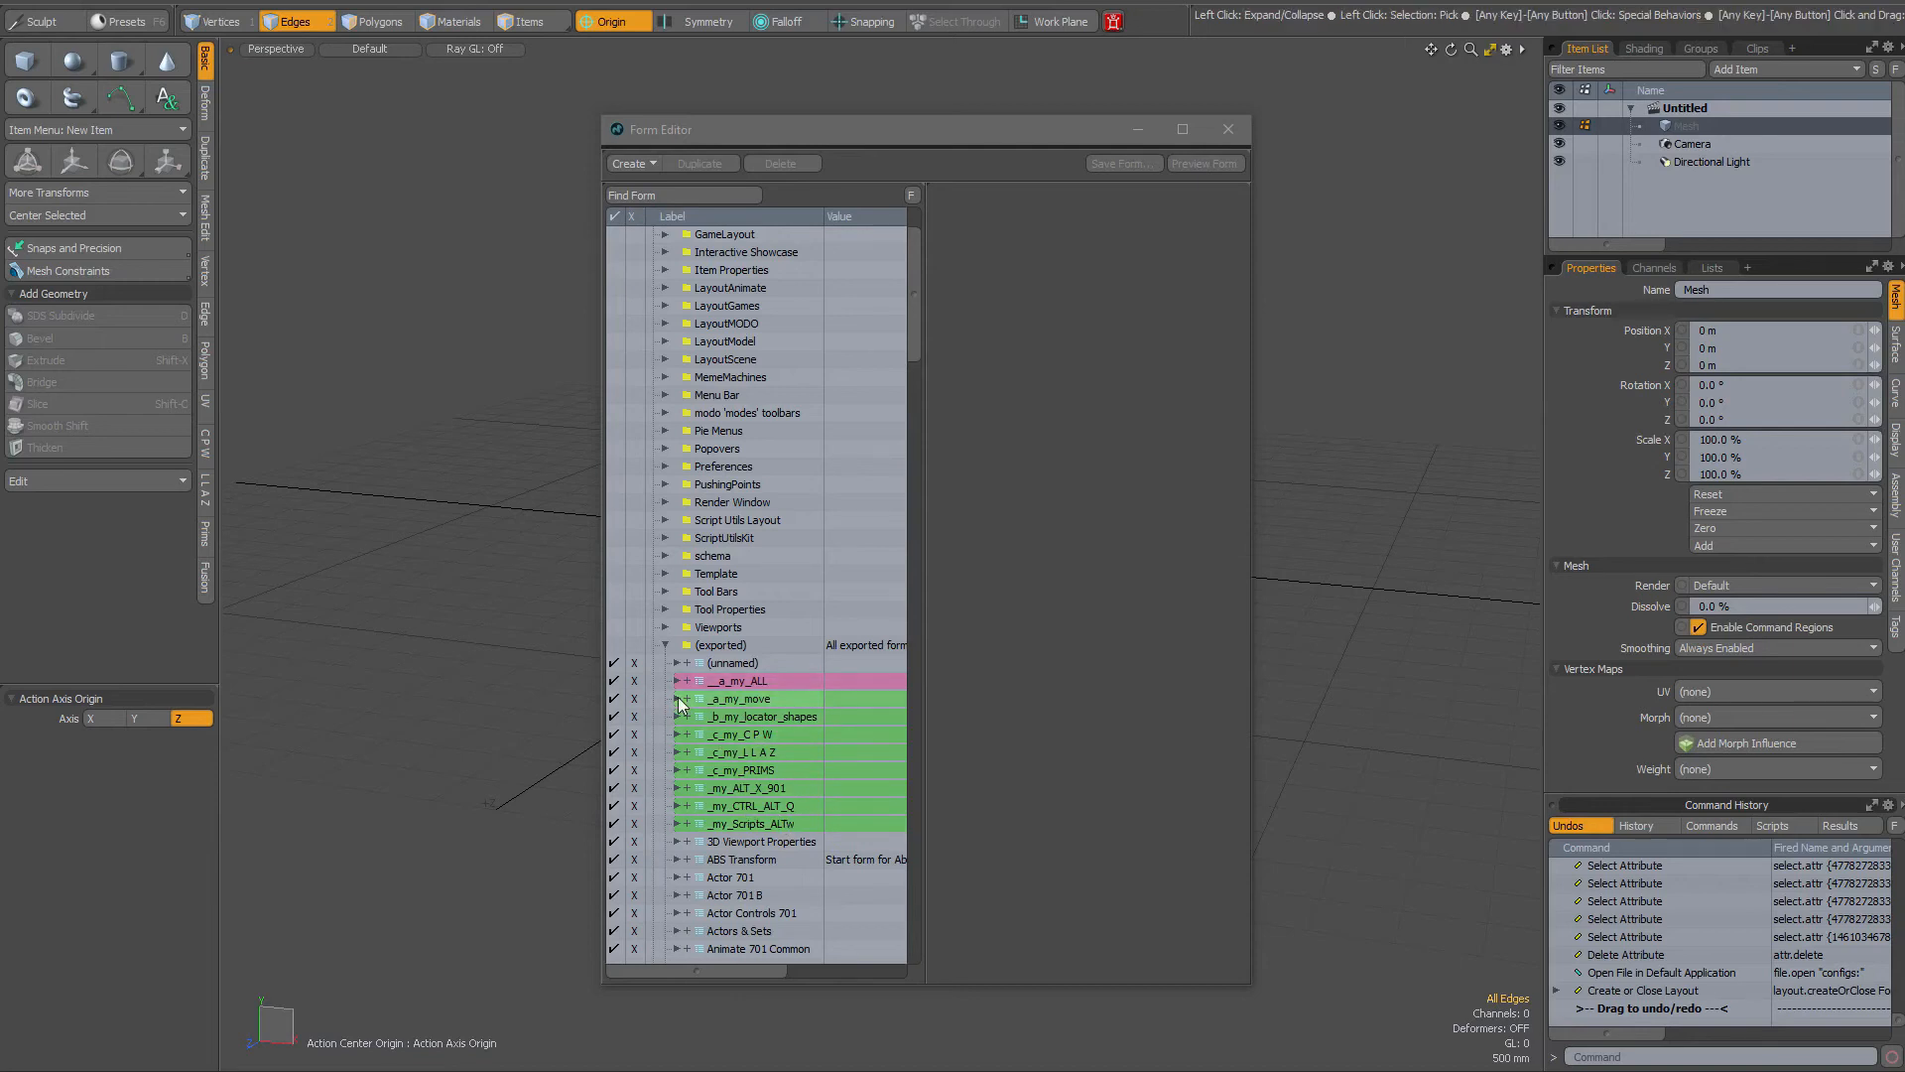
Step: Expand _a_my_move, select Join Verts, and view its context menu with Delete enabled
{"action": "left_click", "coordinate": [689, 680]}
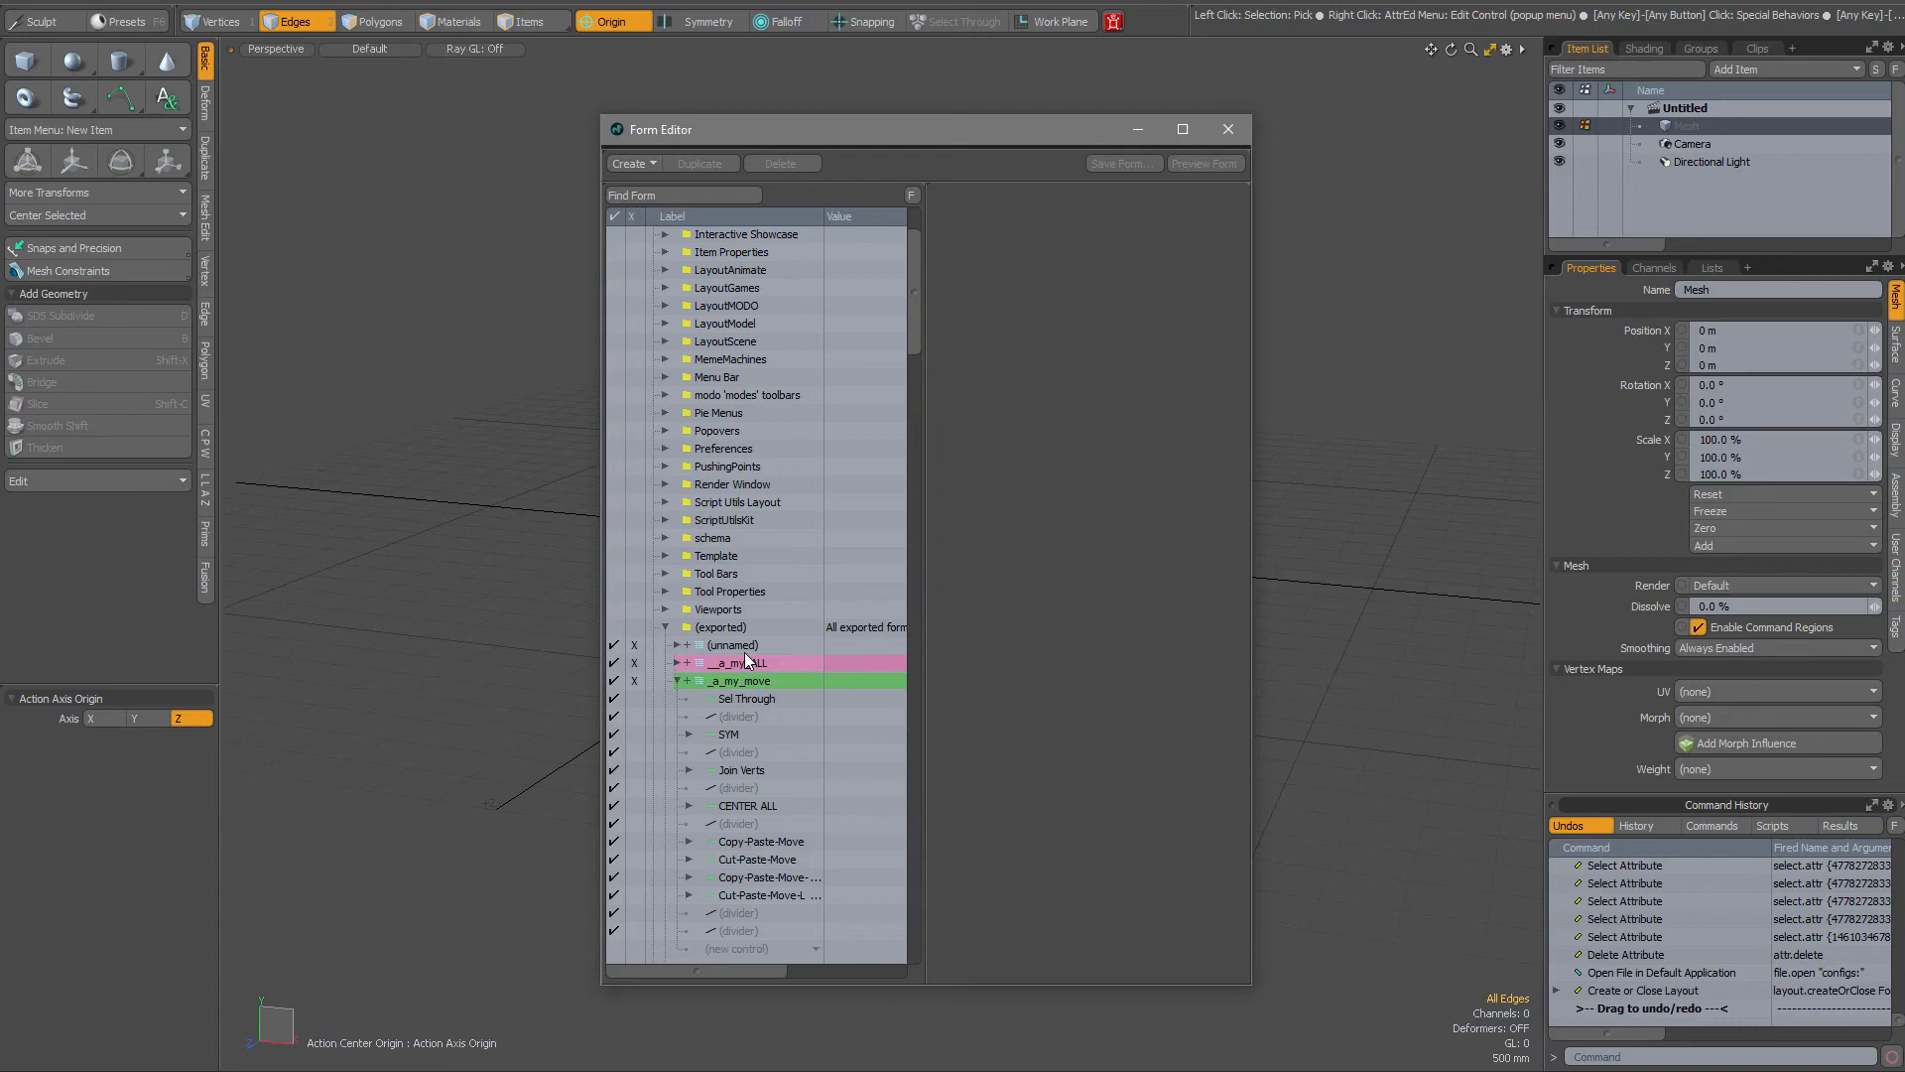
{"action": "scroll", "scroll_direction": "down", "scroll_amount": 3}
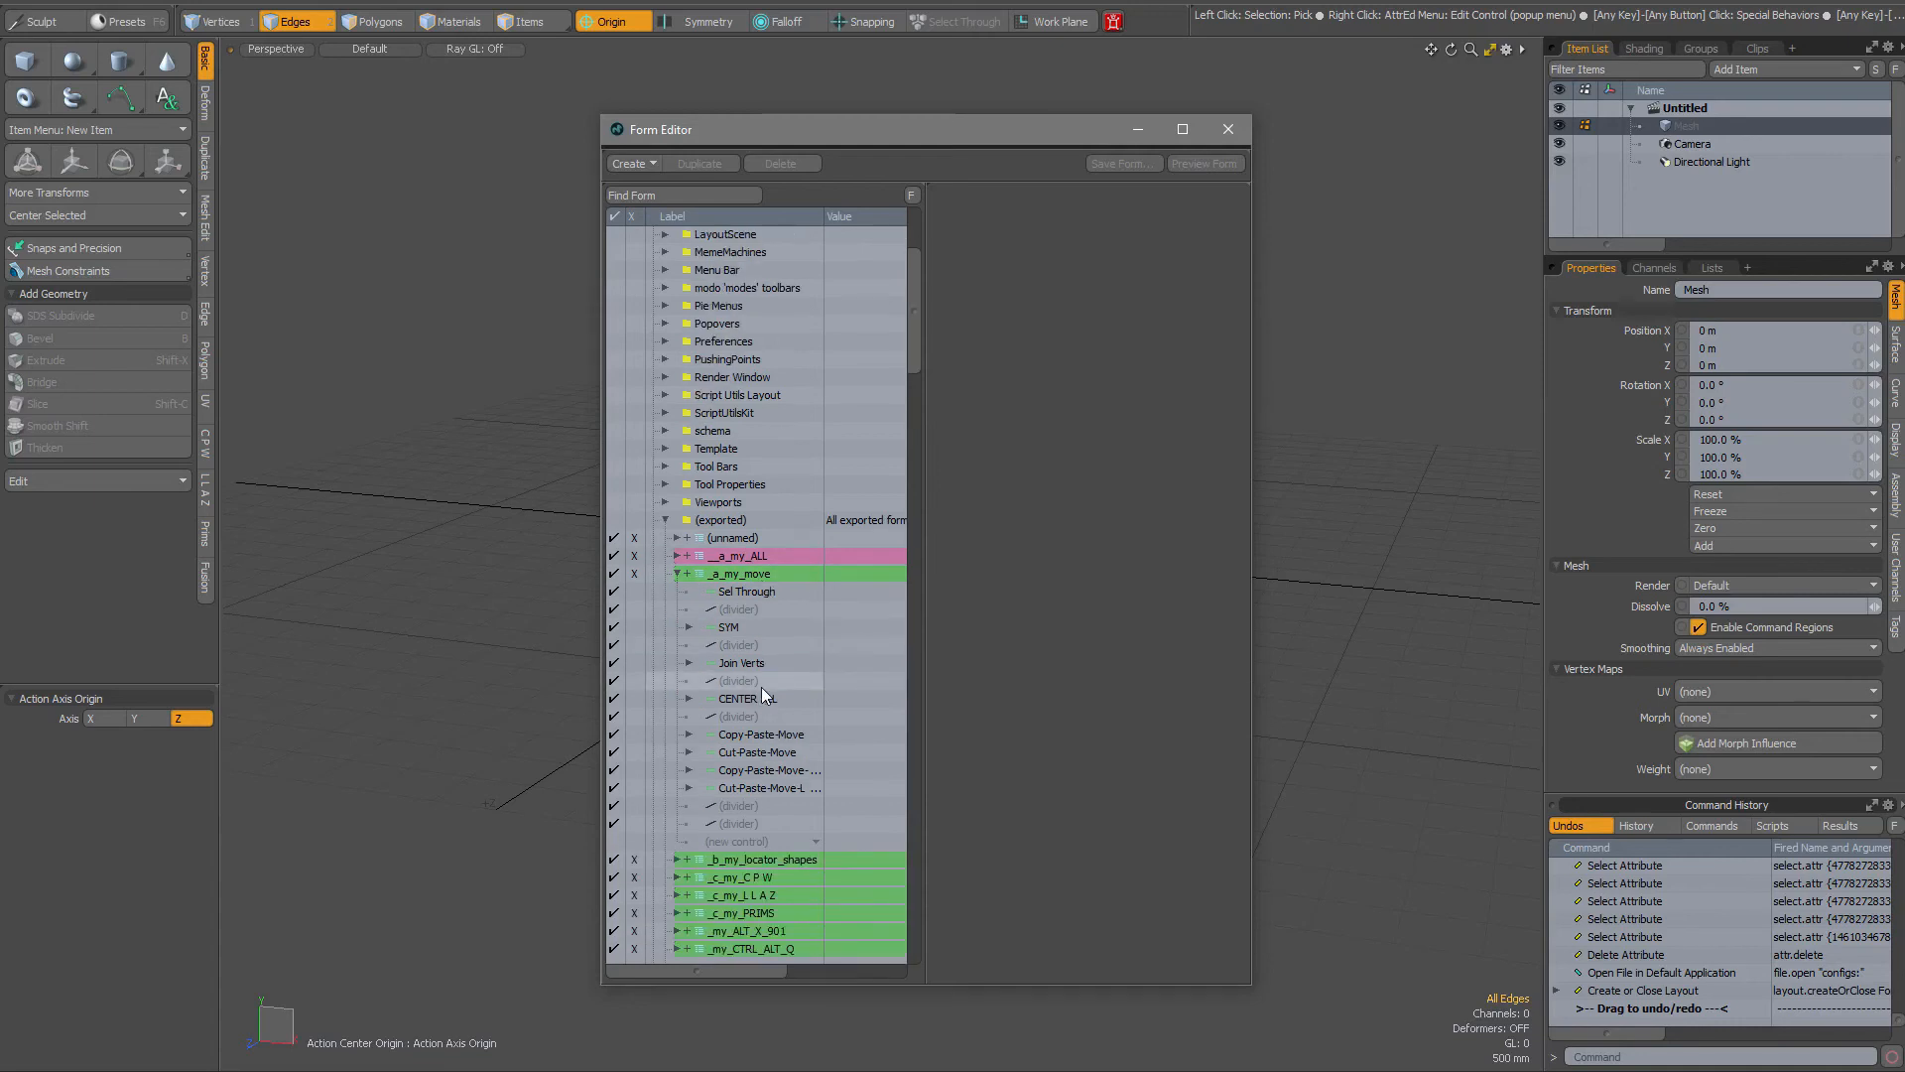
{"action": "left_click", "coordinate": [741, 662]}
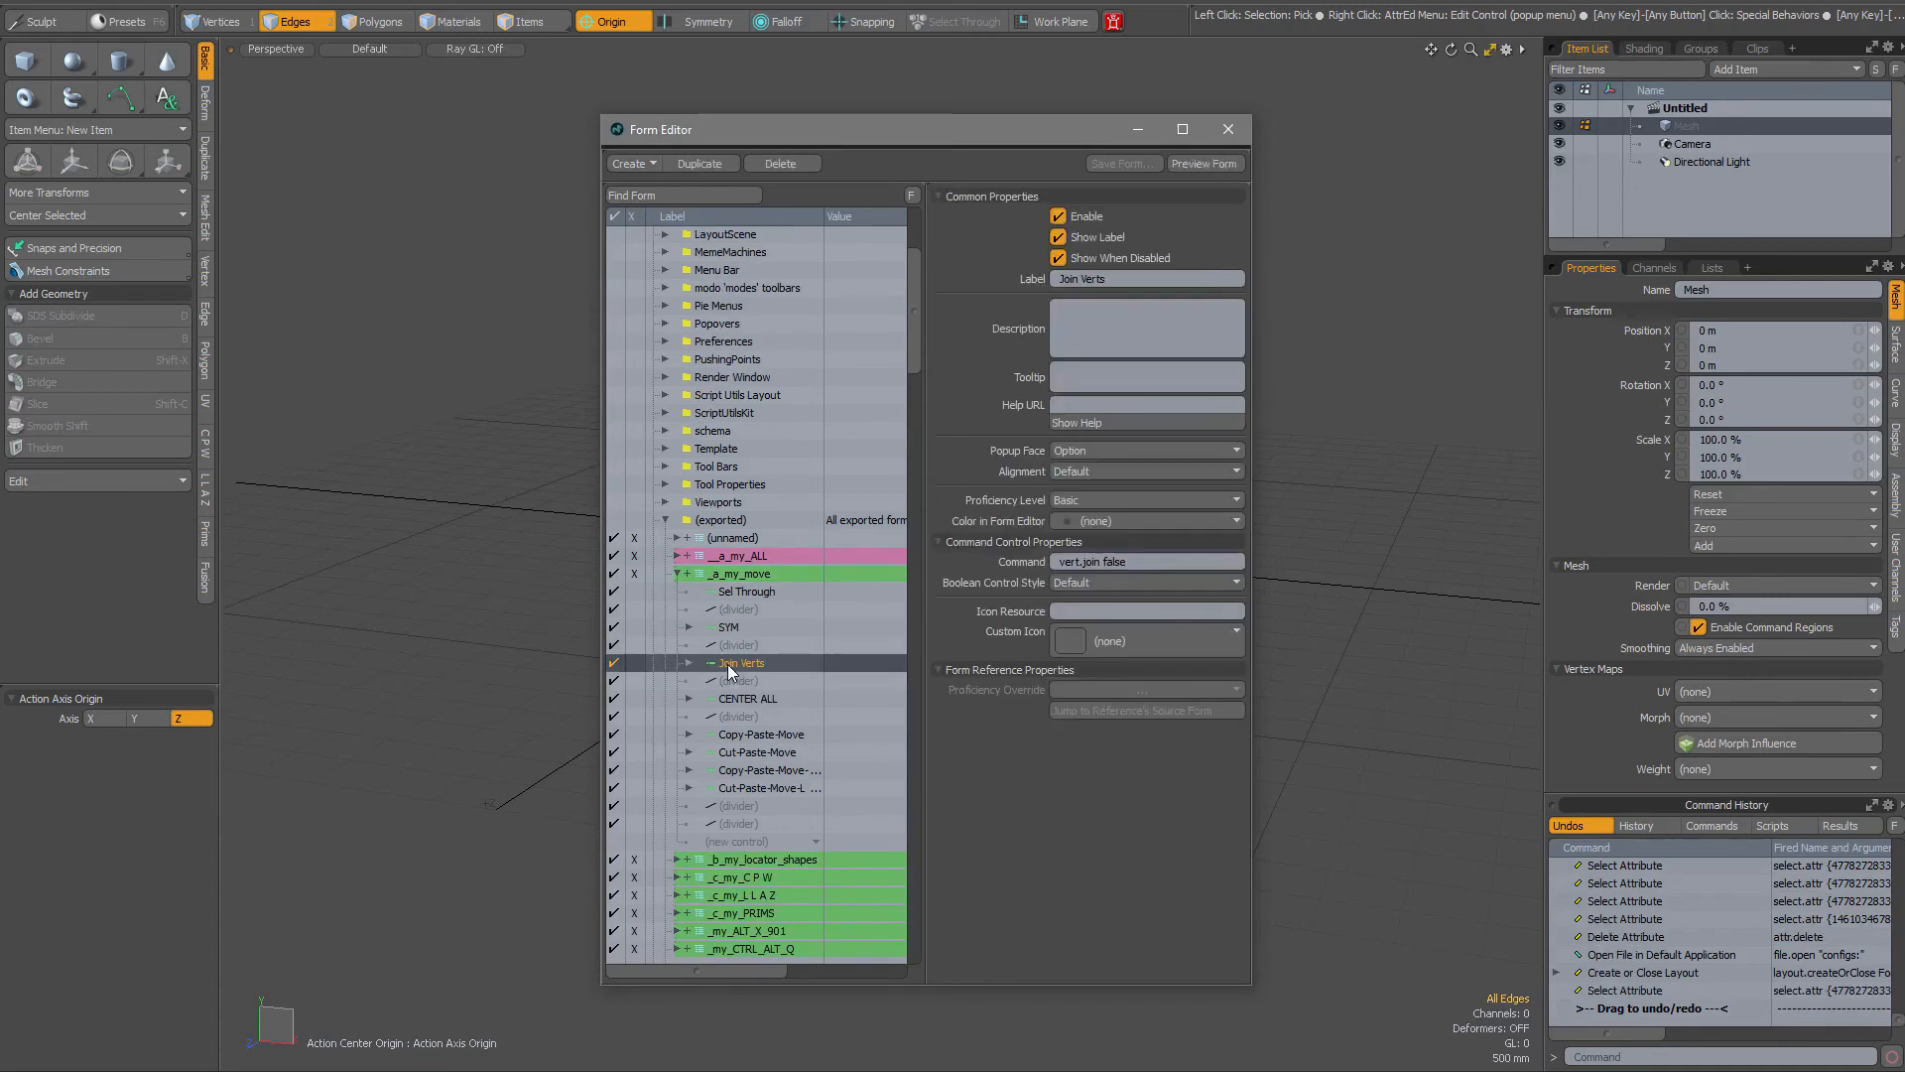
{"action": "right_click", "coordinate": [735, 664]}
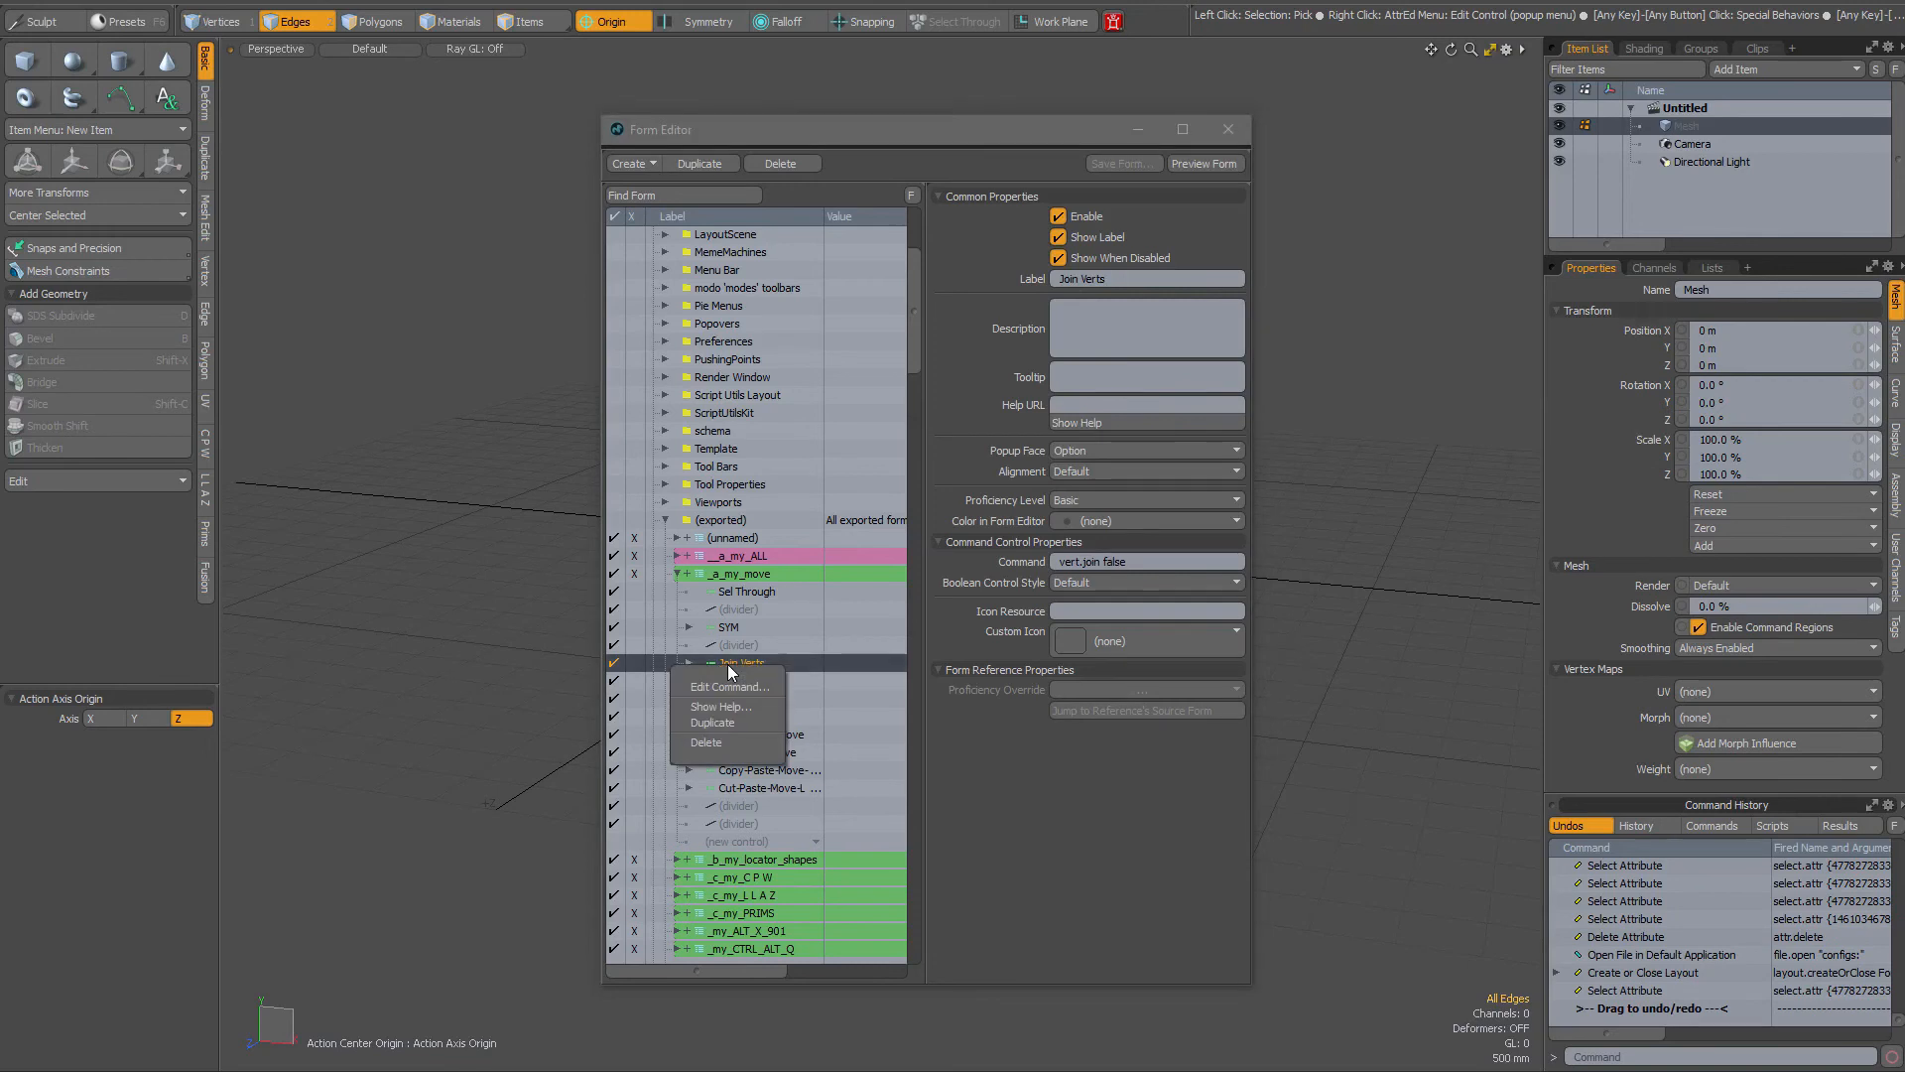
{"action": "mouse_move", "coordinate": [732, 743]}
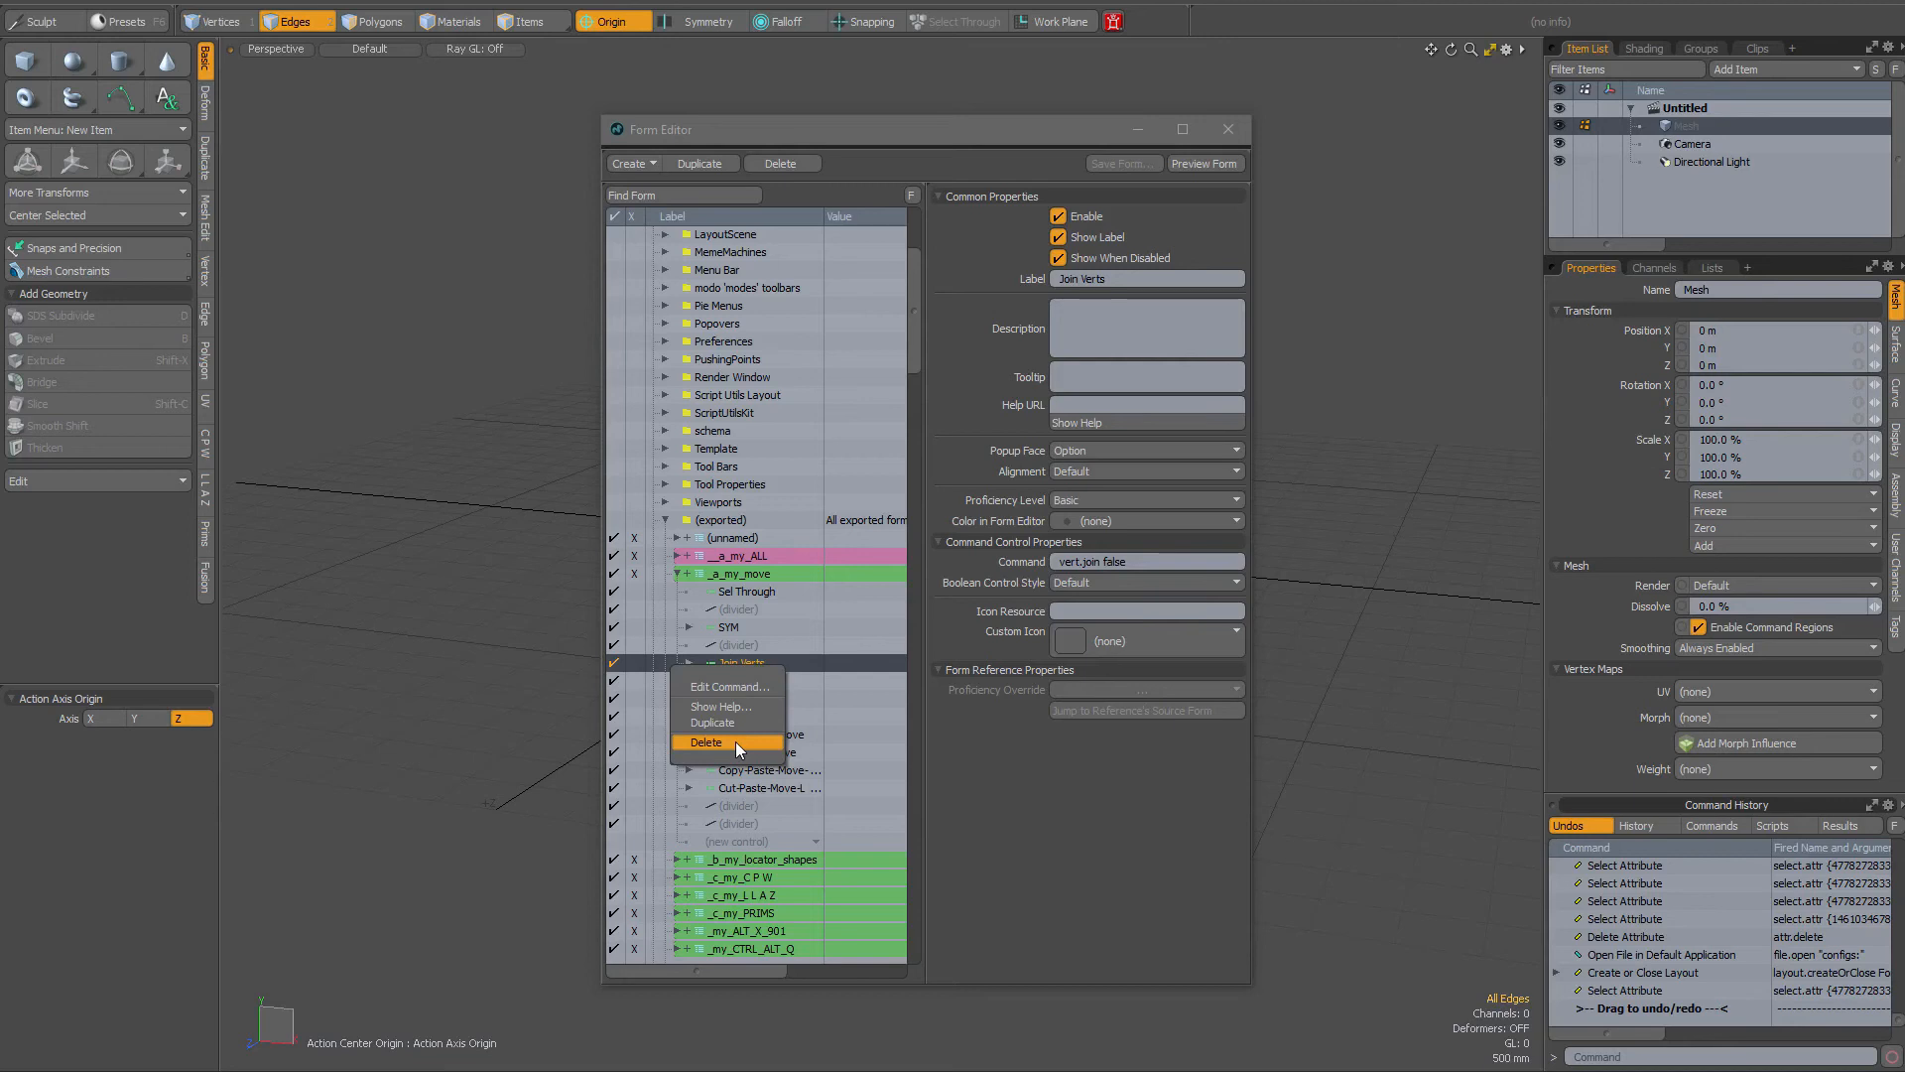
{"action": "mouse_move", "coordinate": [727, 754]}
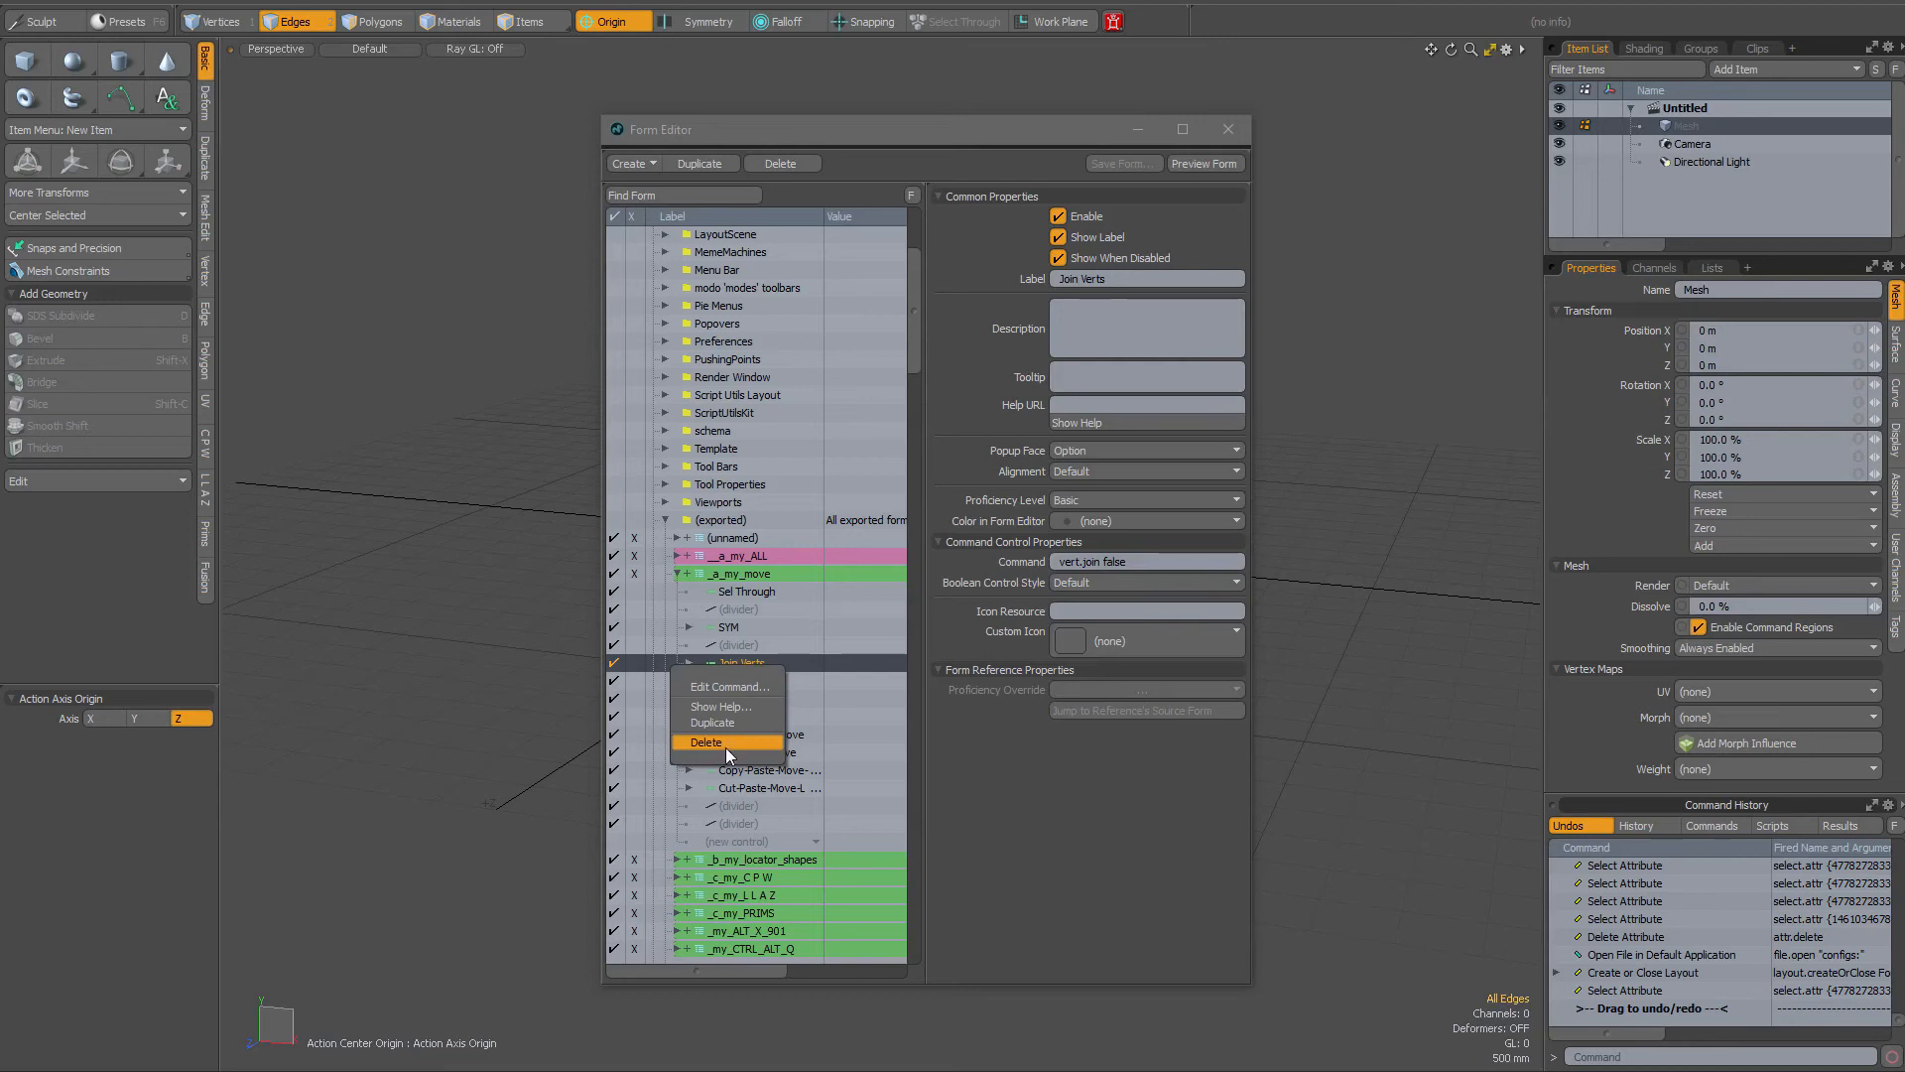
{"action": "mouse_move", "coordinate": [963, 765]}
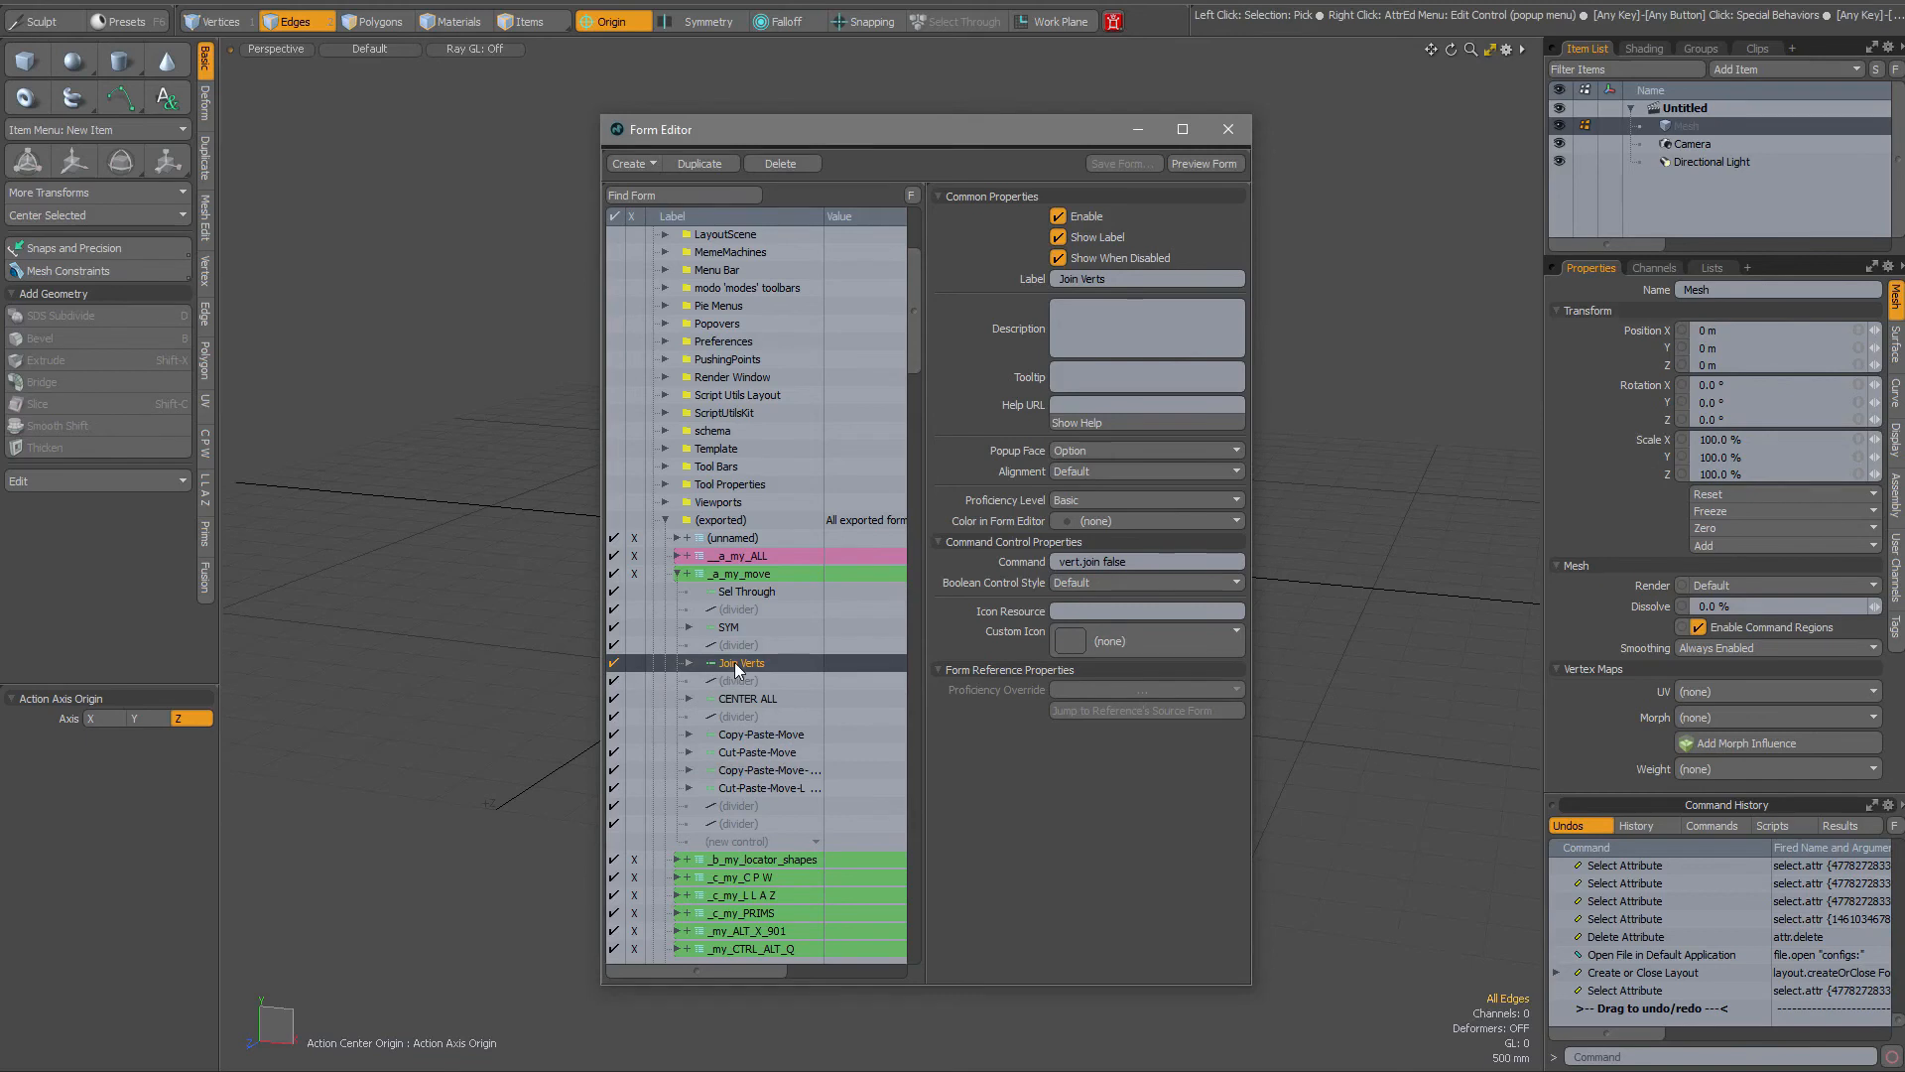
{"action": "mouse_move", "coordinate": [710, 586]}
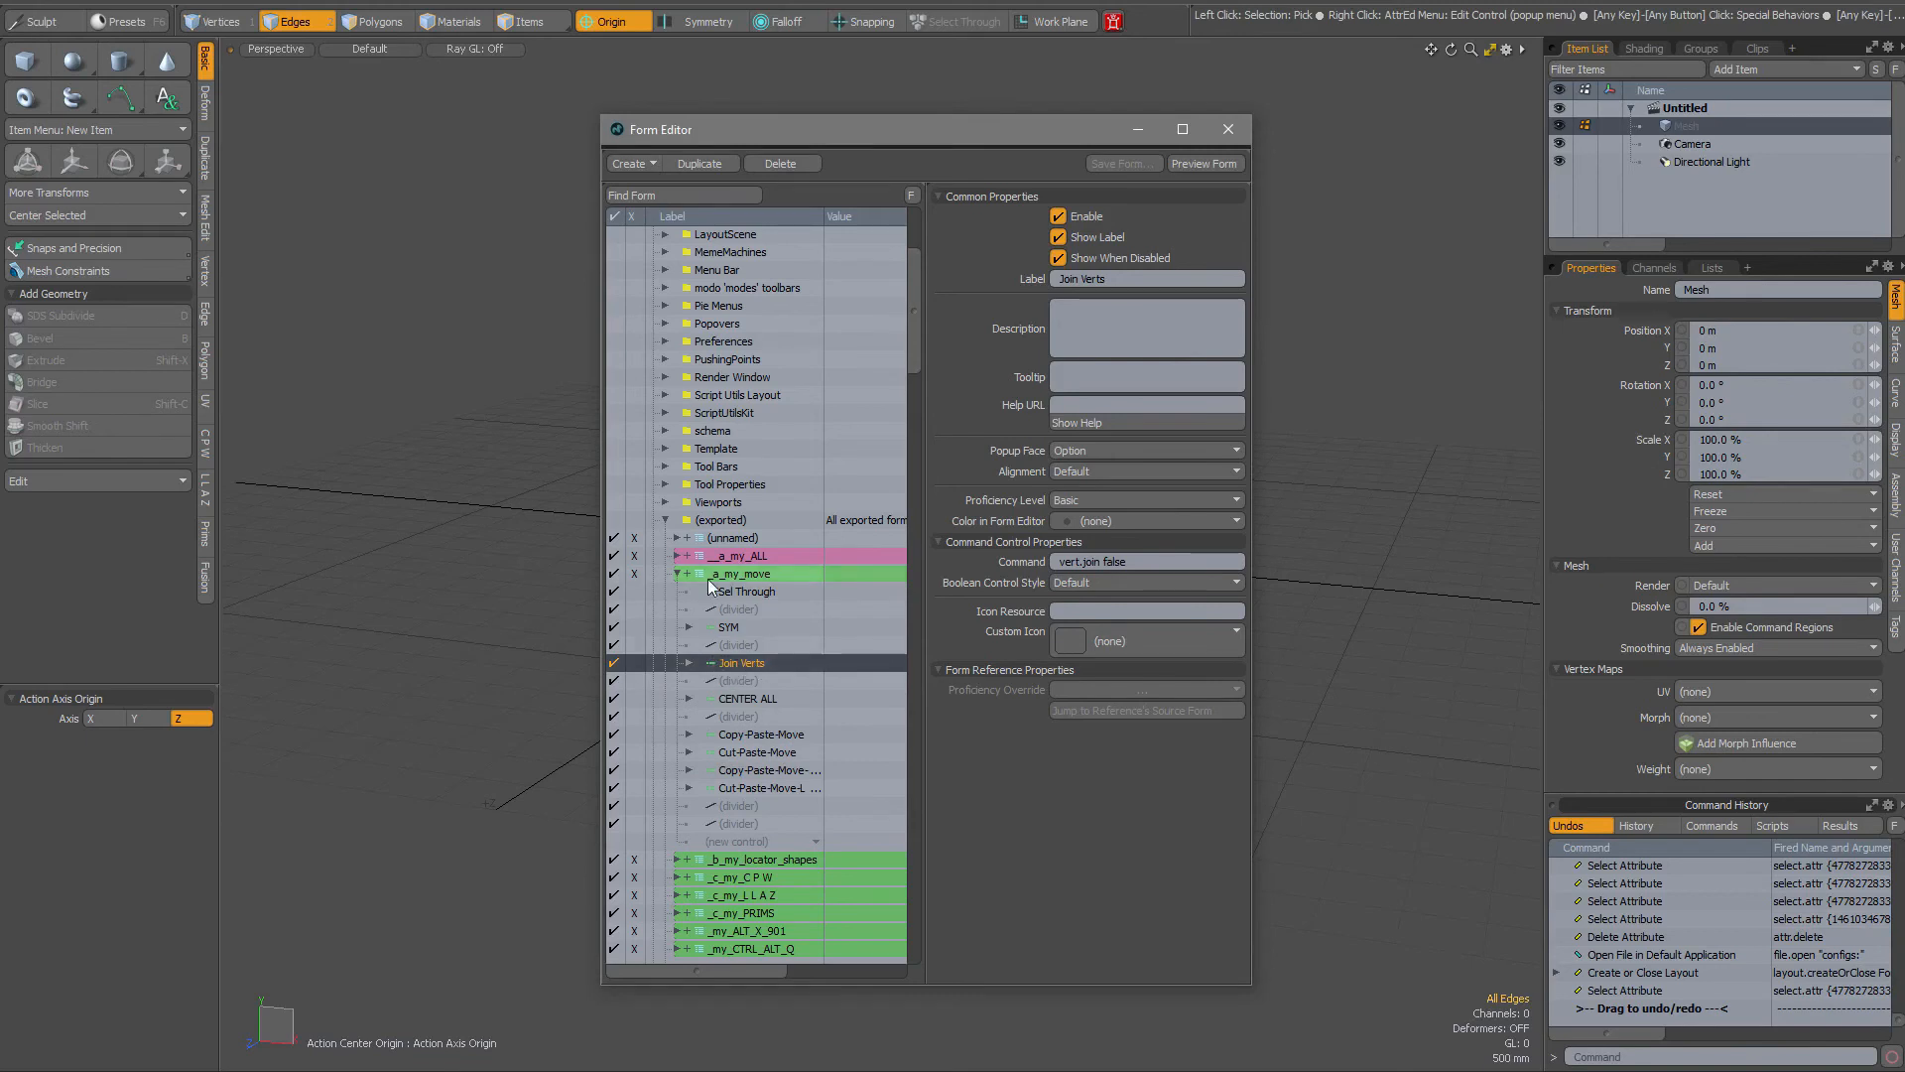
Step: Select the _a_my_move form and open the user configs folder from the System menu
{"action": "left_click", "coordinate": [737, 573]}
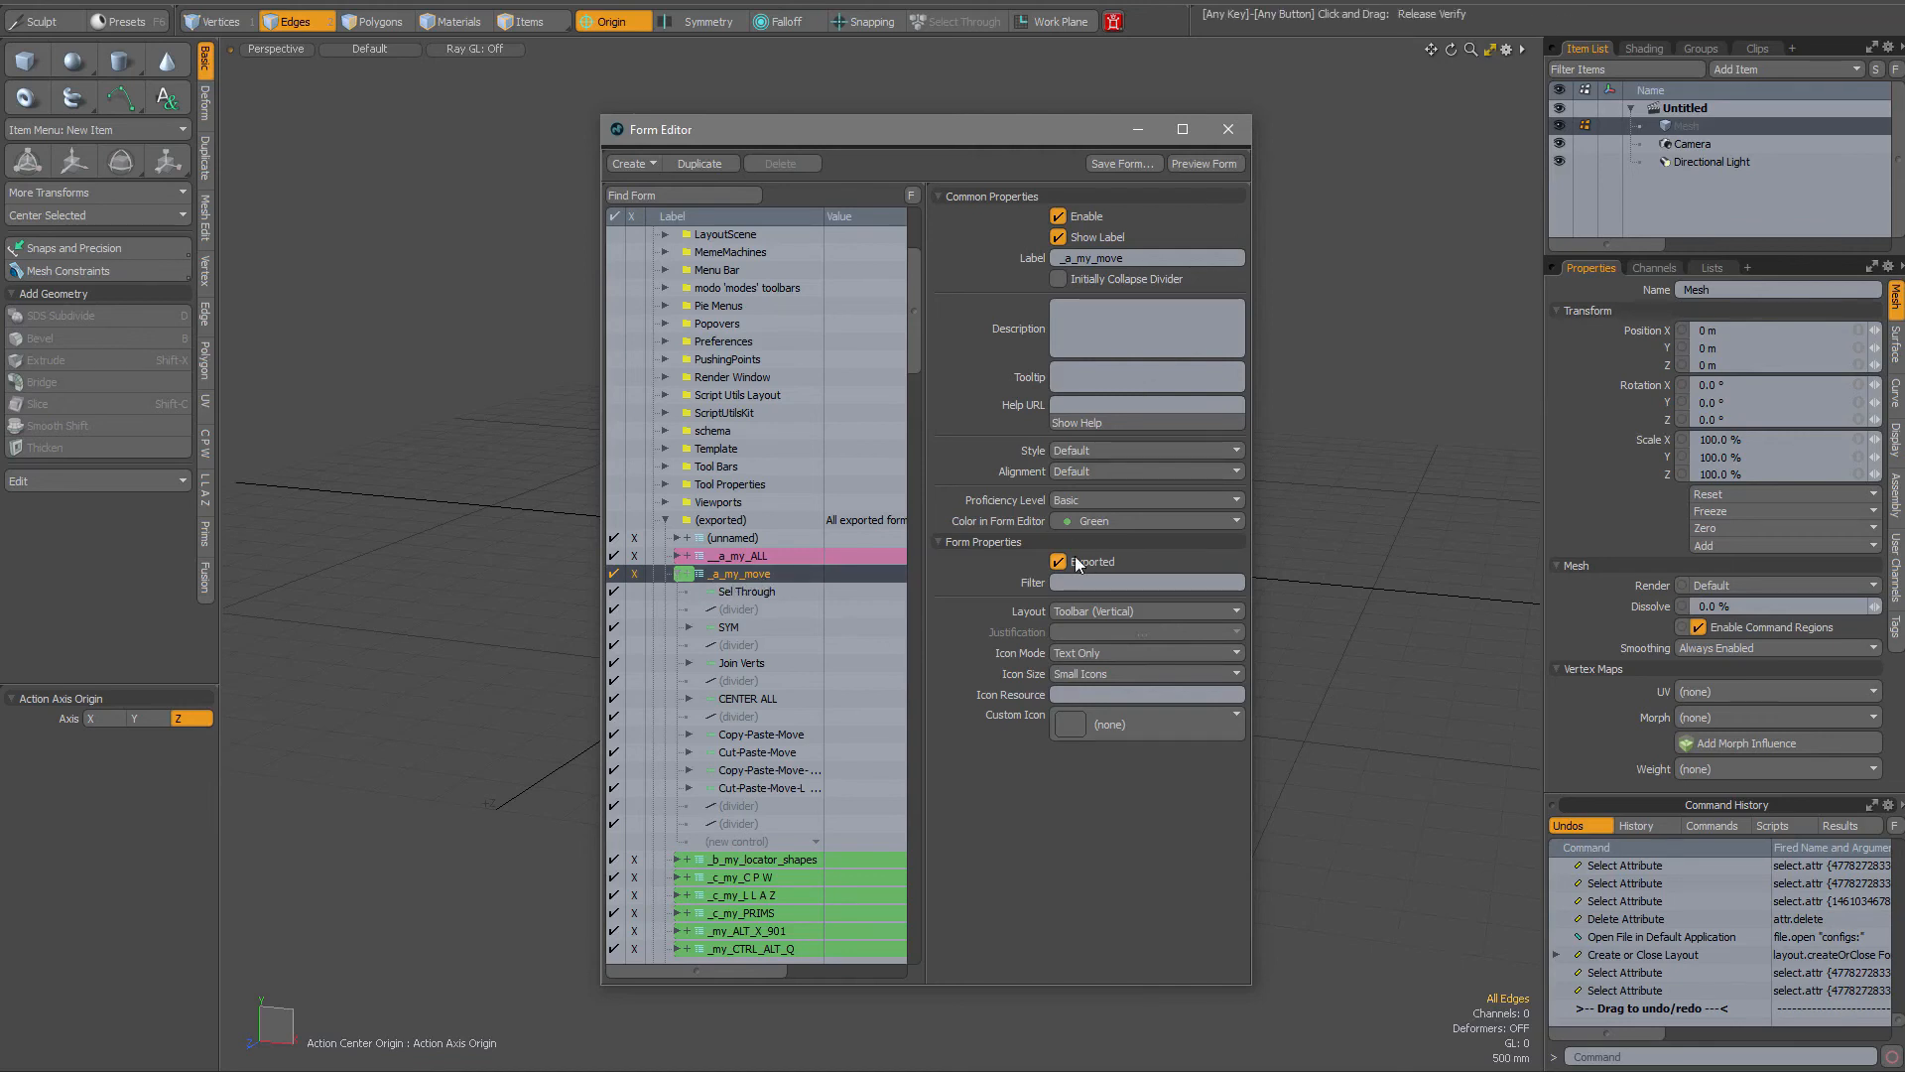
{"action": "mouse_move", "coordinate": [1120, 167]}
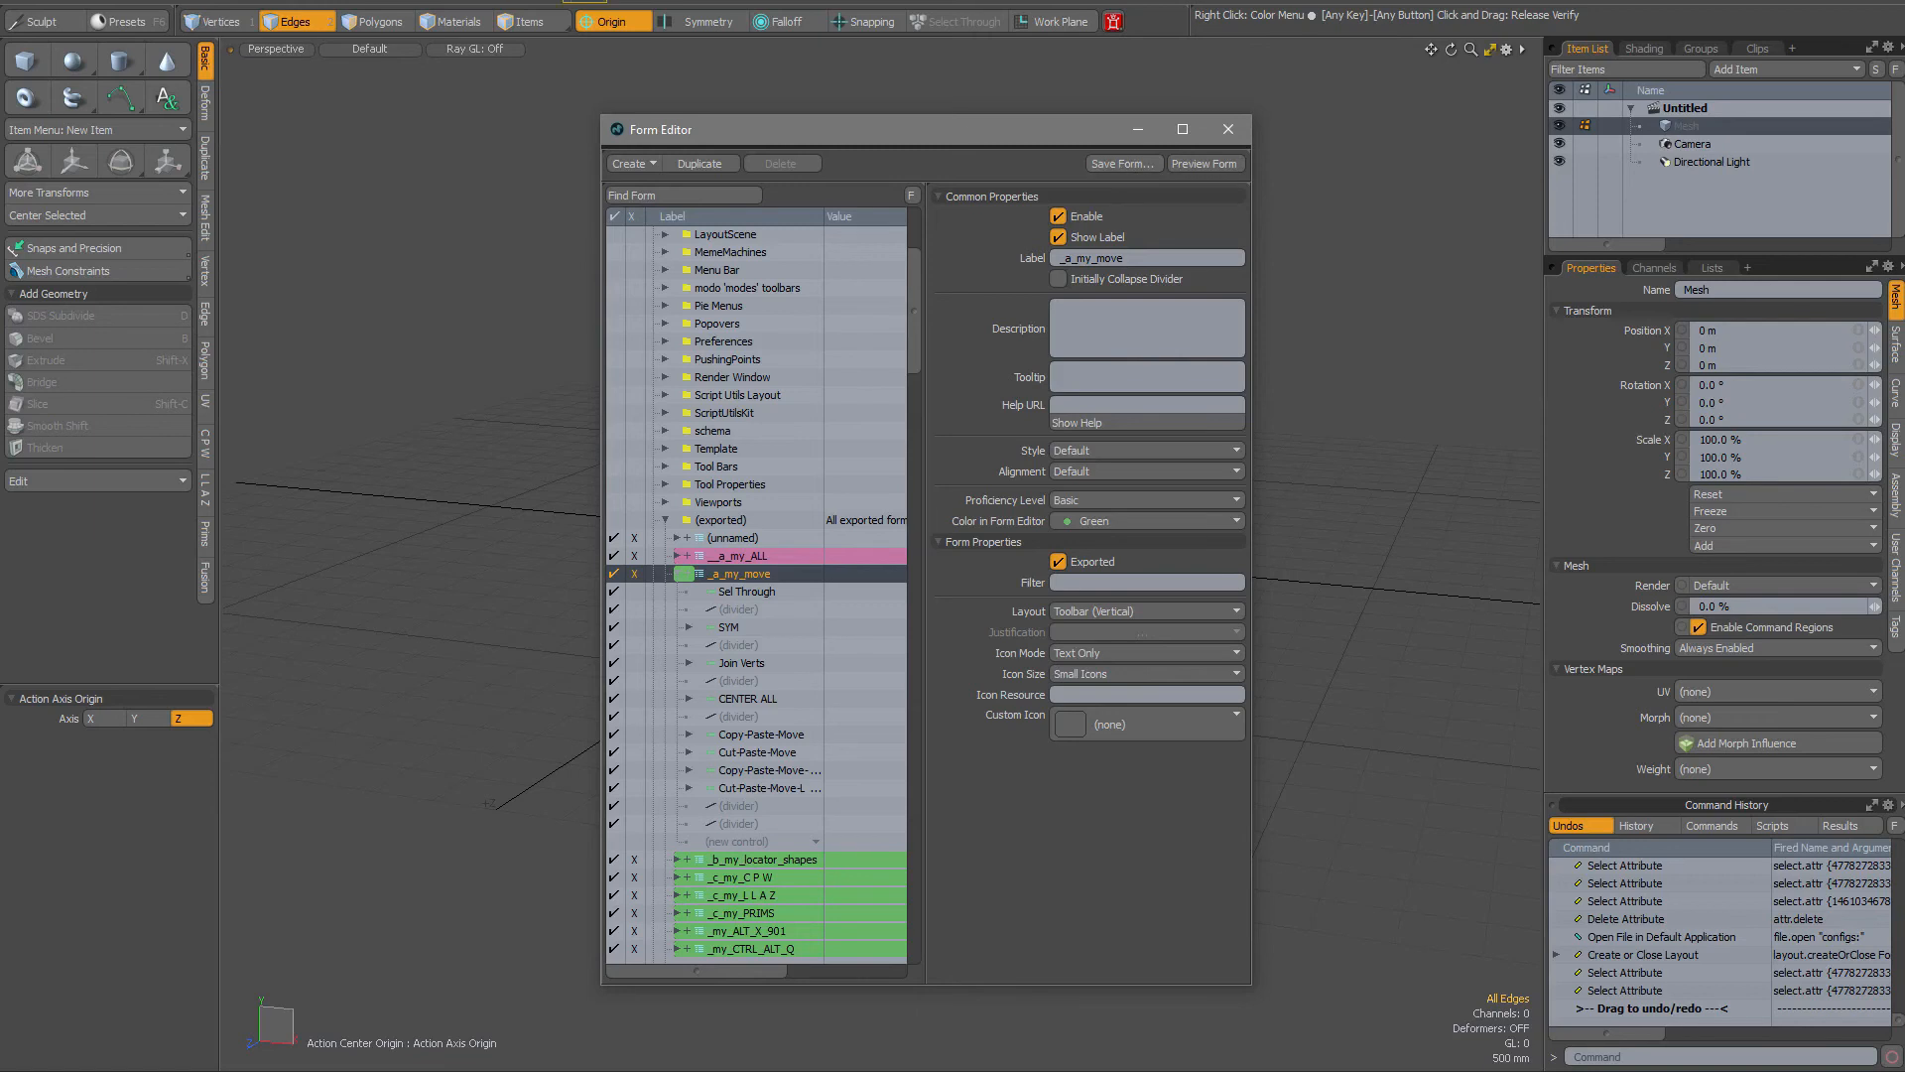
{"action": "left_click", "coordinate": [607, 21]}
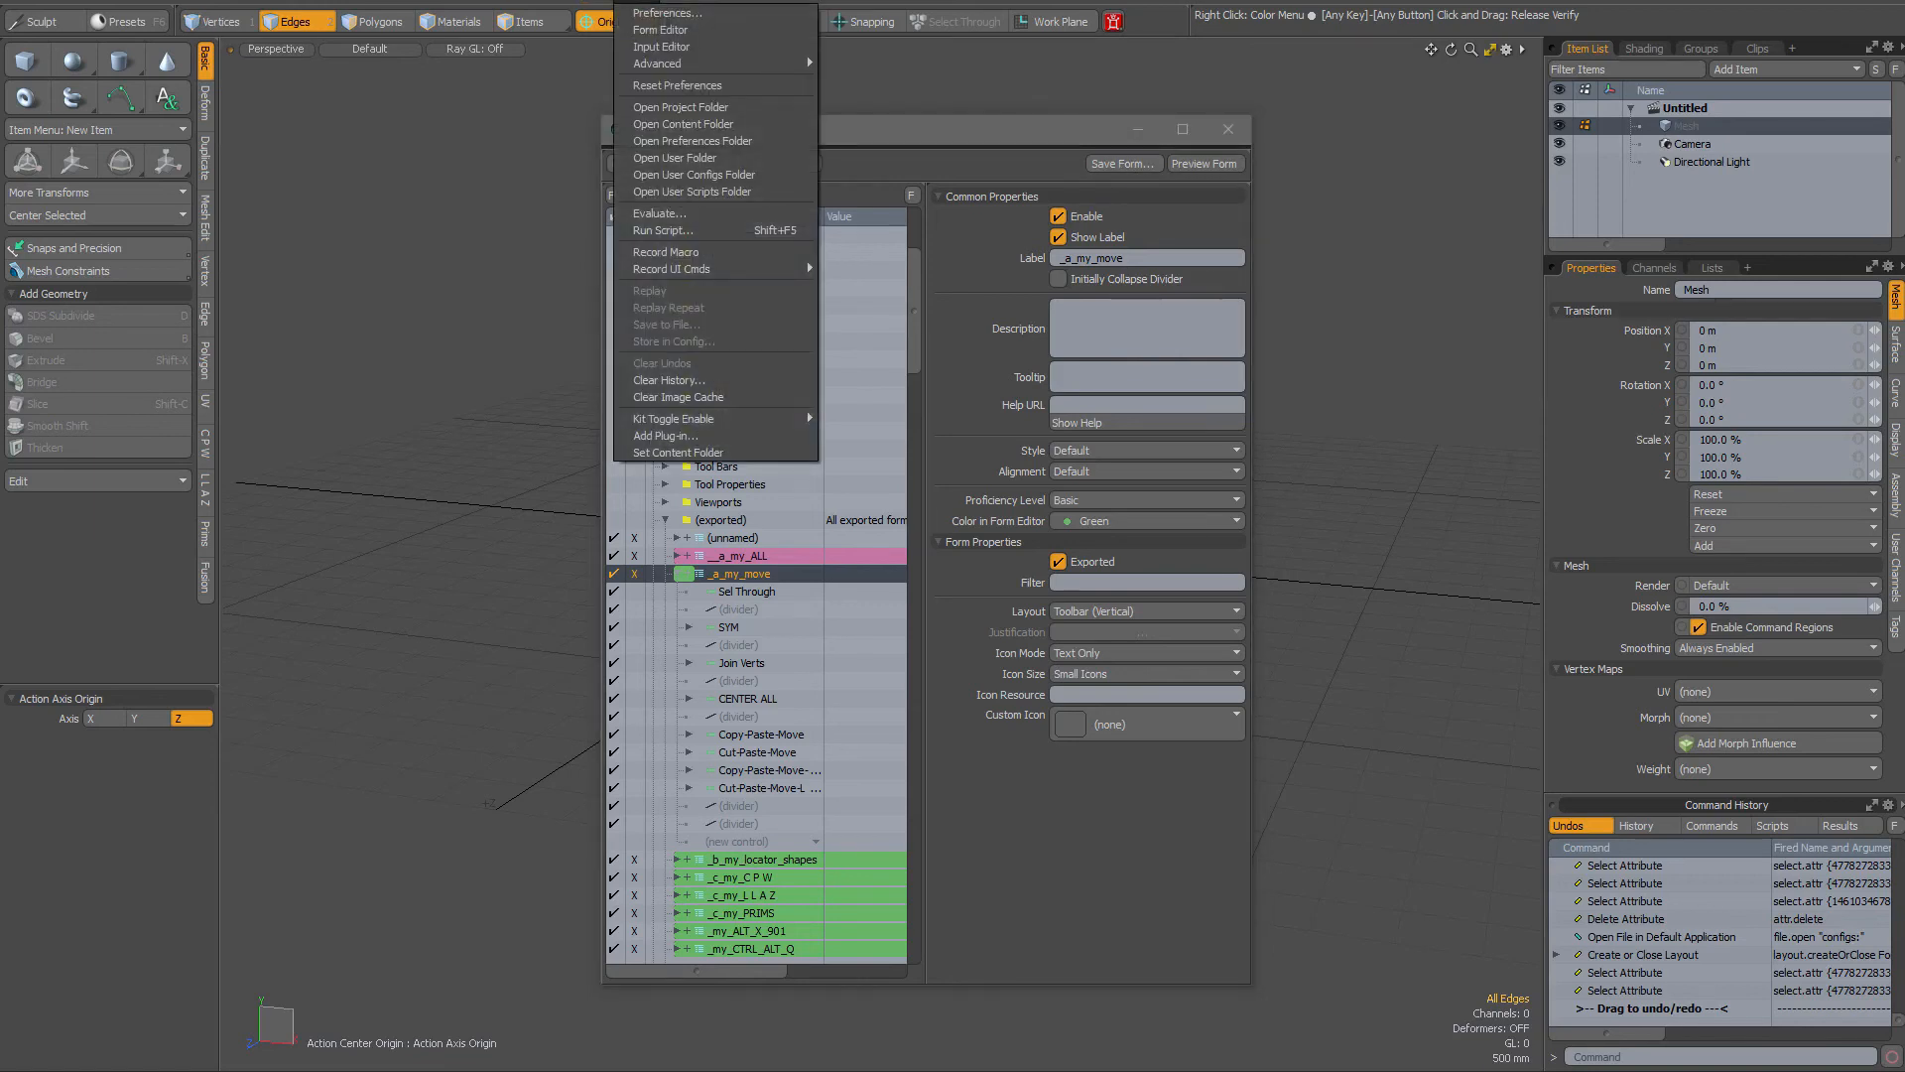
{"action": "mouse_move", "coordinate": [694, 174]}
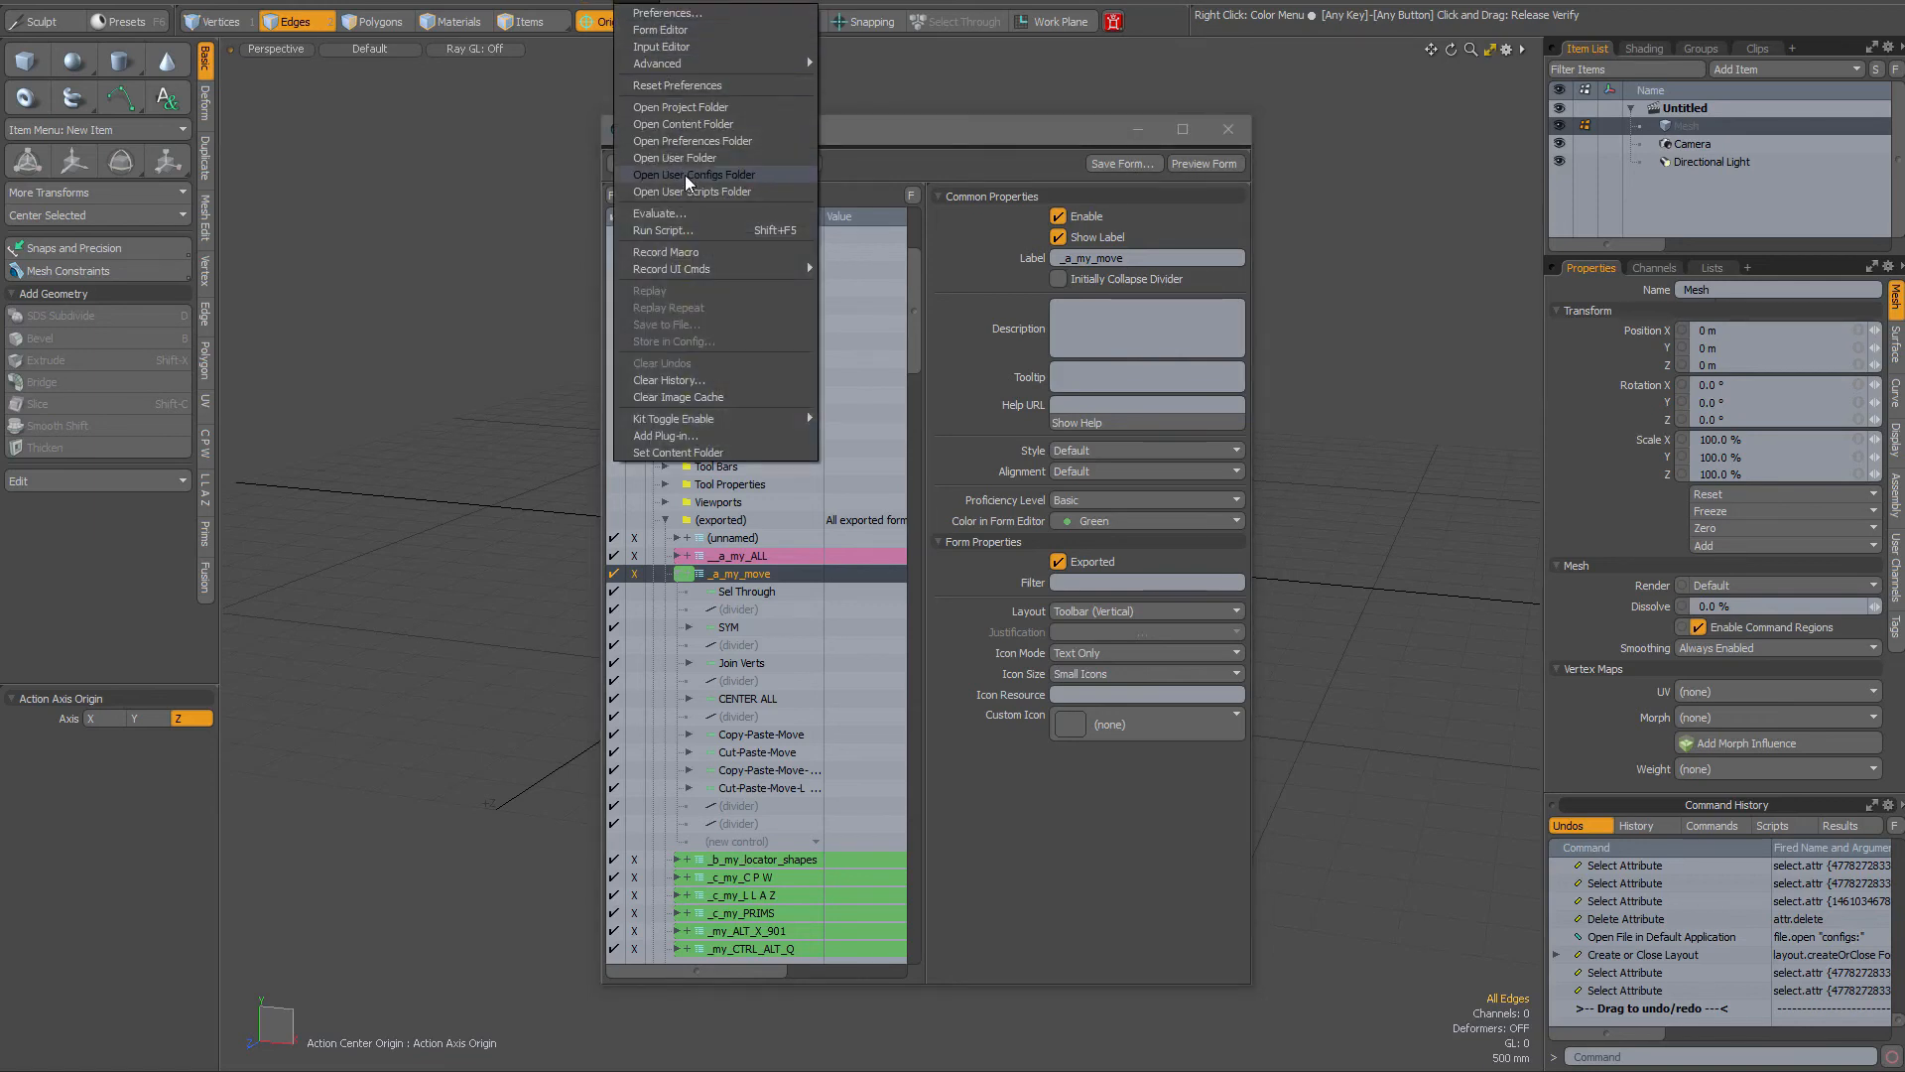
{"action": "left_click", "coordinate": [694, 174]}
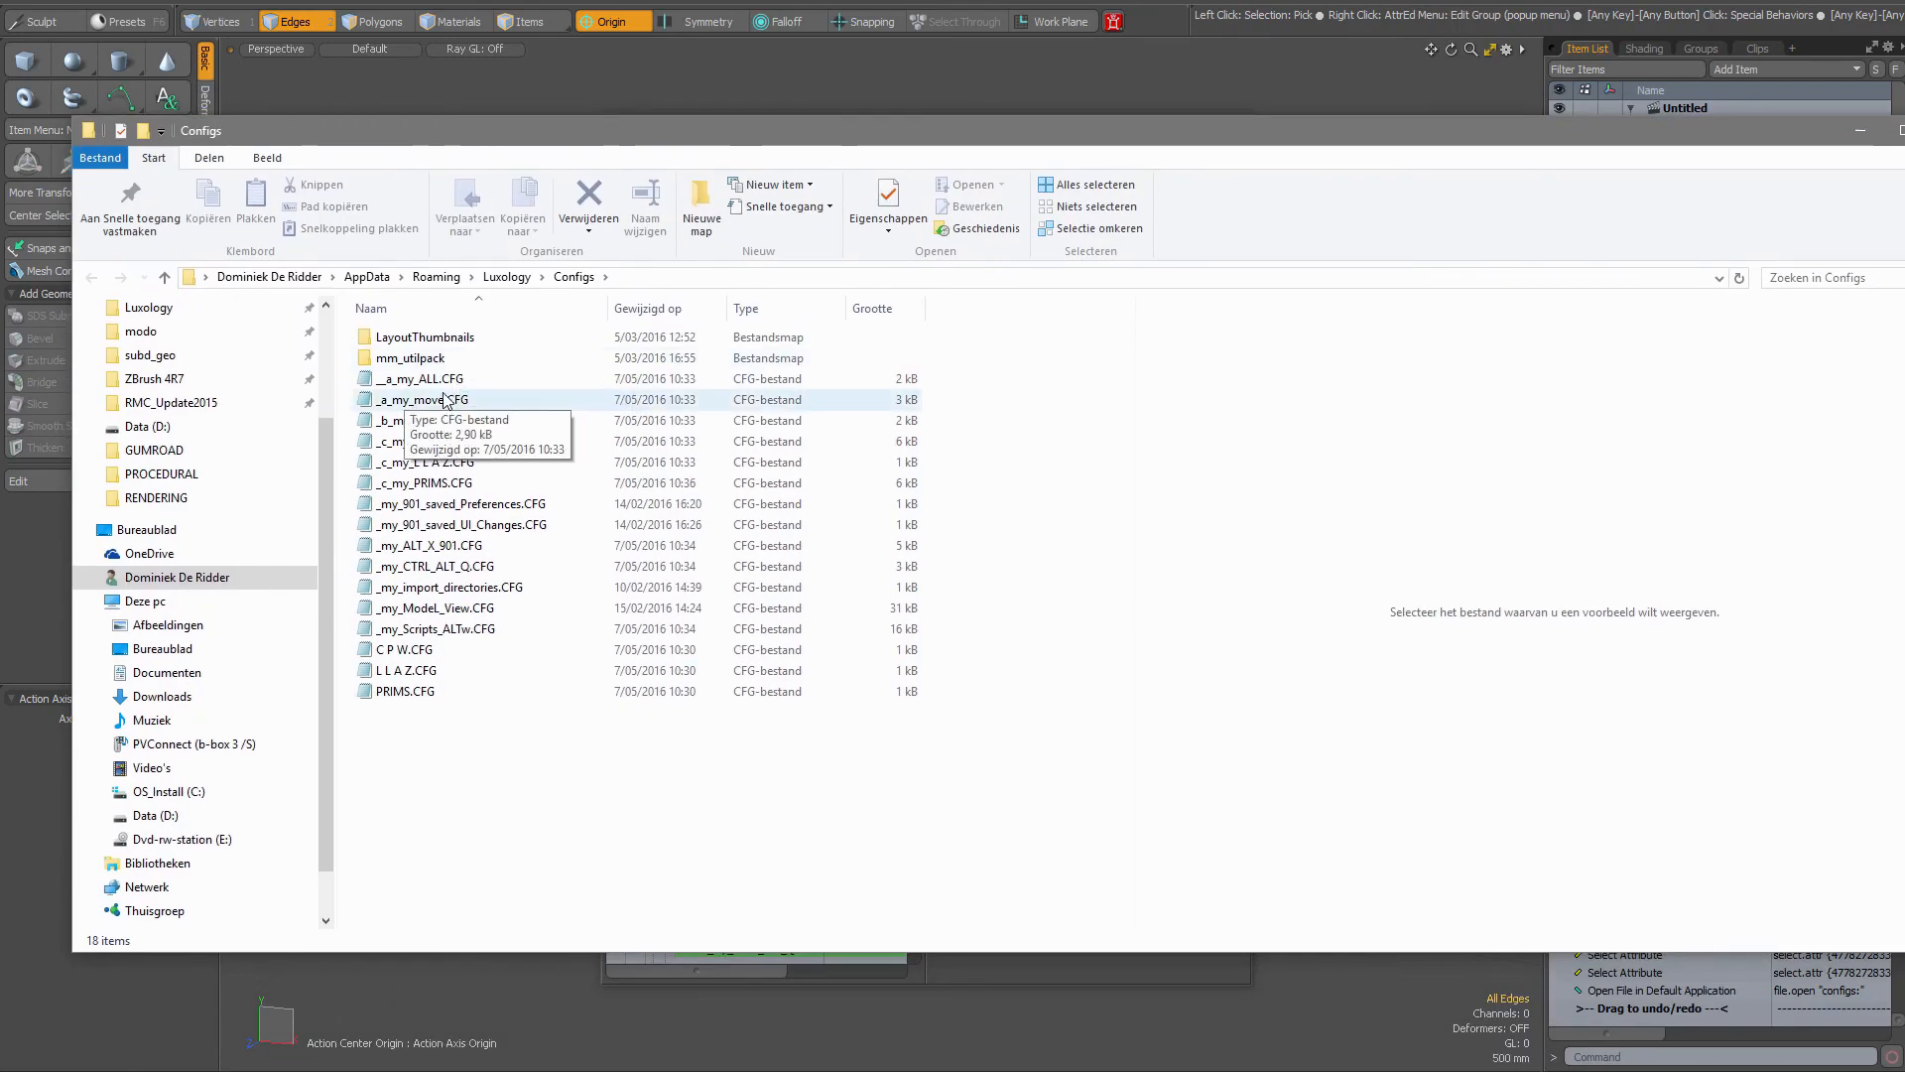
Step: Select _a_my_move.CFG in File Explorer, then return to the MODO Form Editor
{"action": "left_click", "coordinate": [422, 399]}
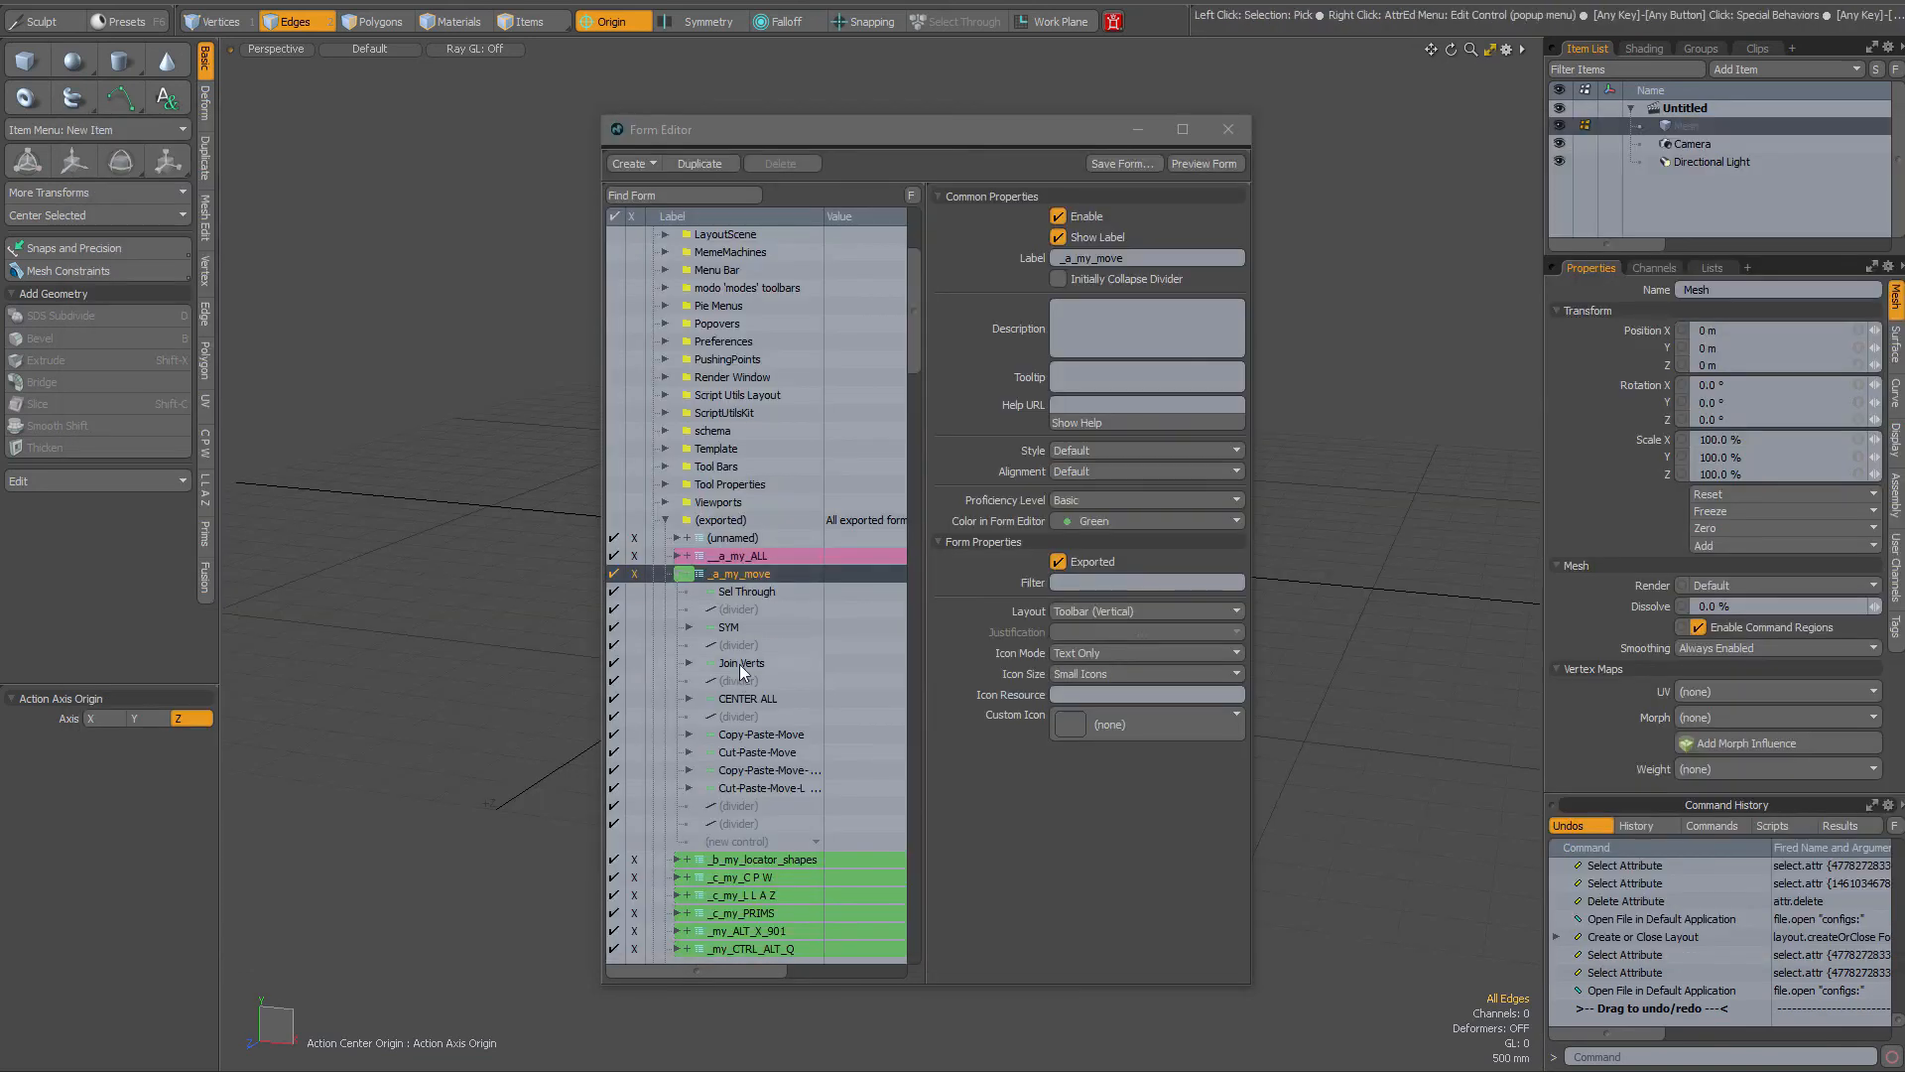
{"action": "mouse_move", "coordinate": [740, 662]}
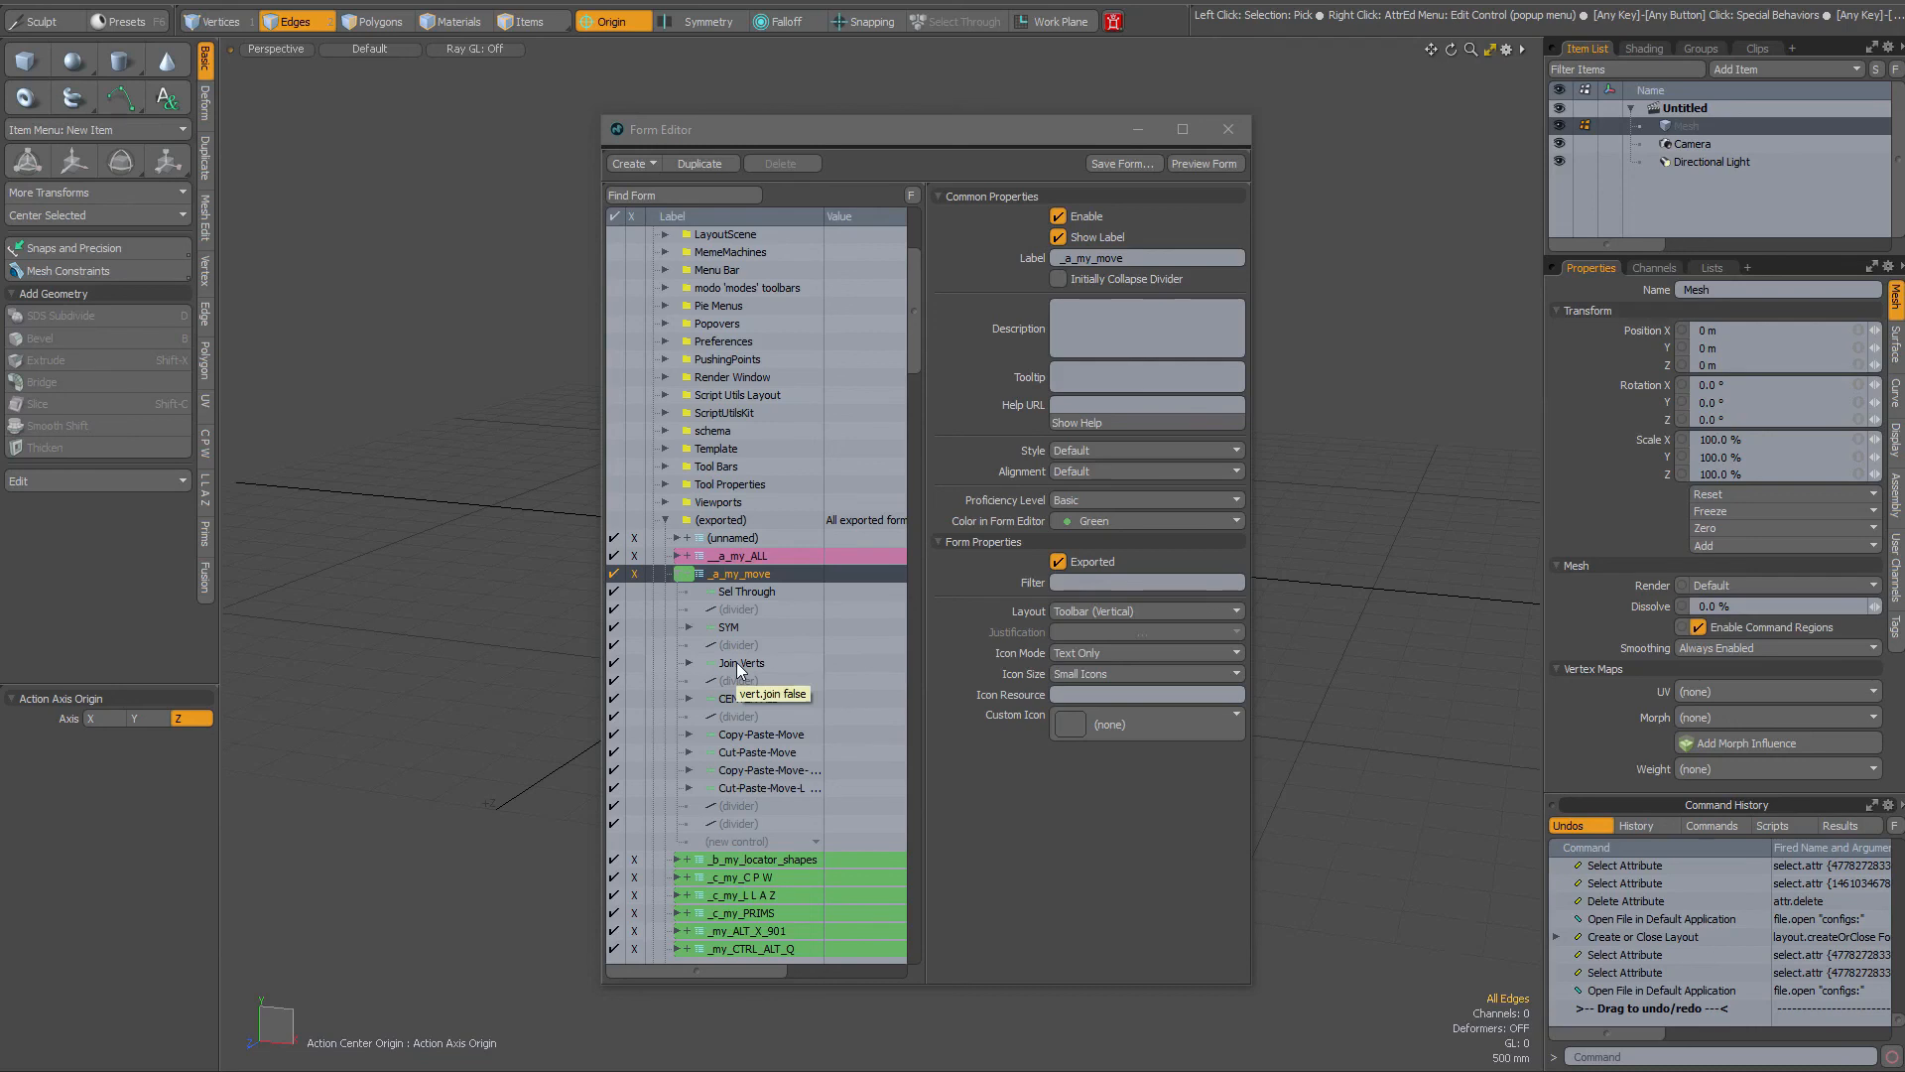
Step: Select Join Verts, reselect its entire Label text, and commit the label
{"action": "left_click", "coordinate": [740, 662]}
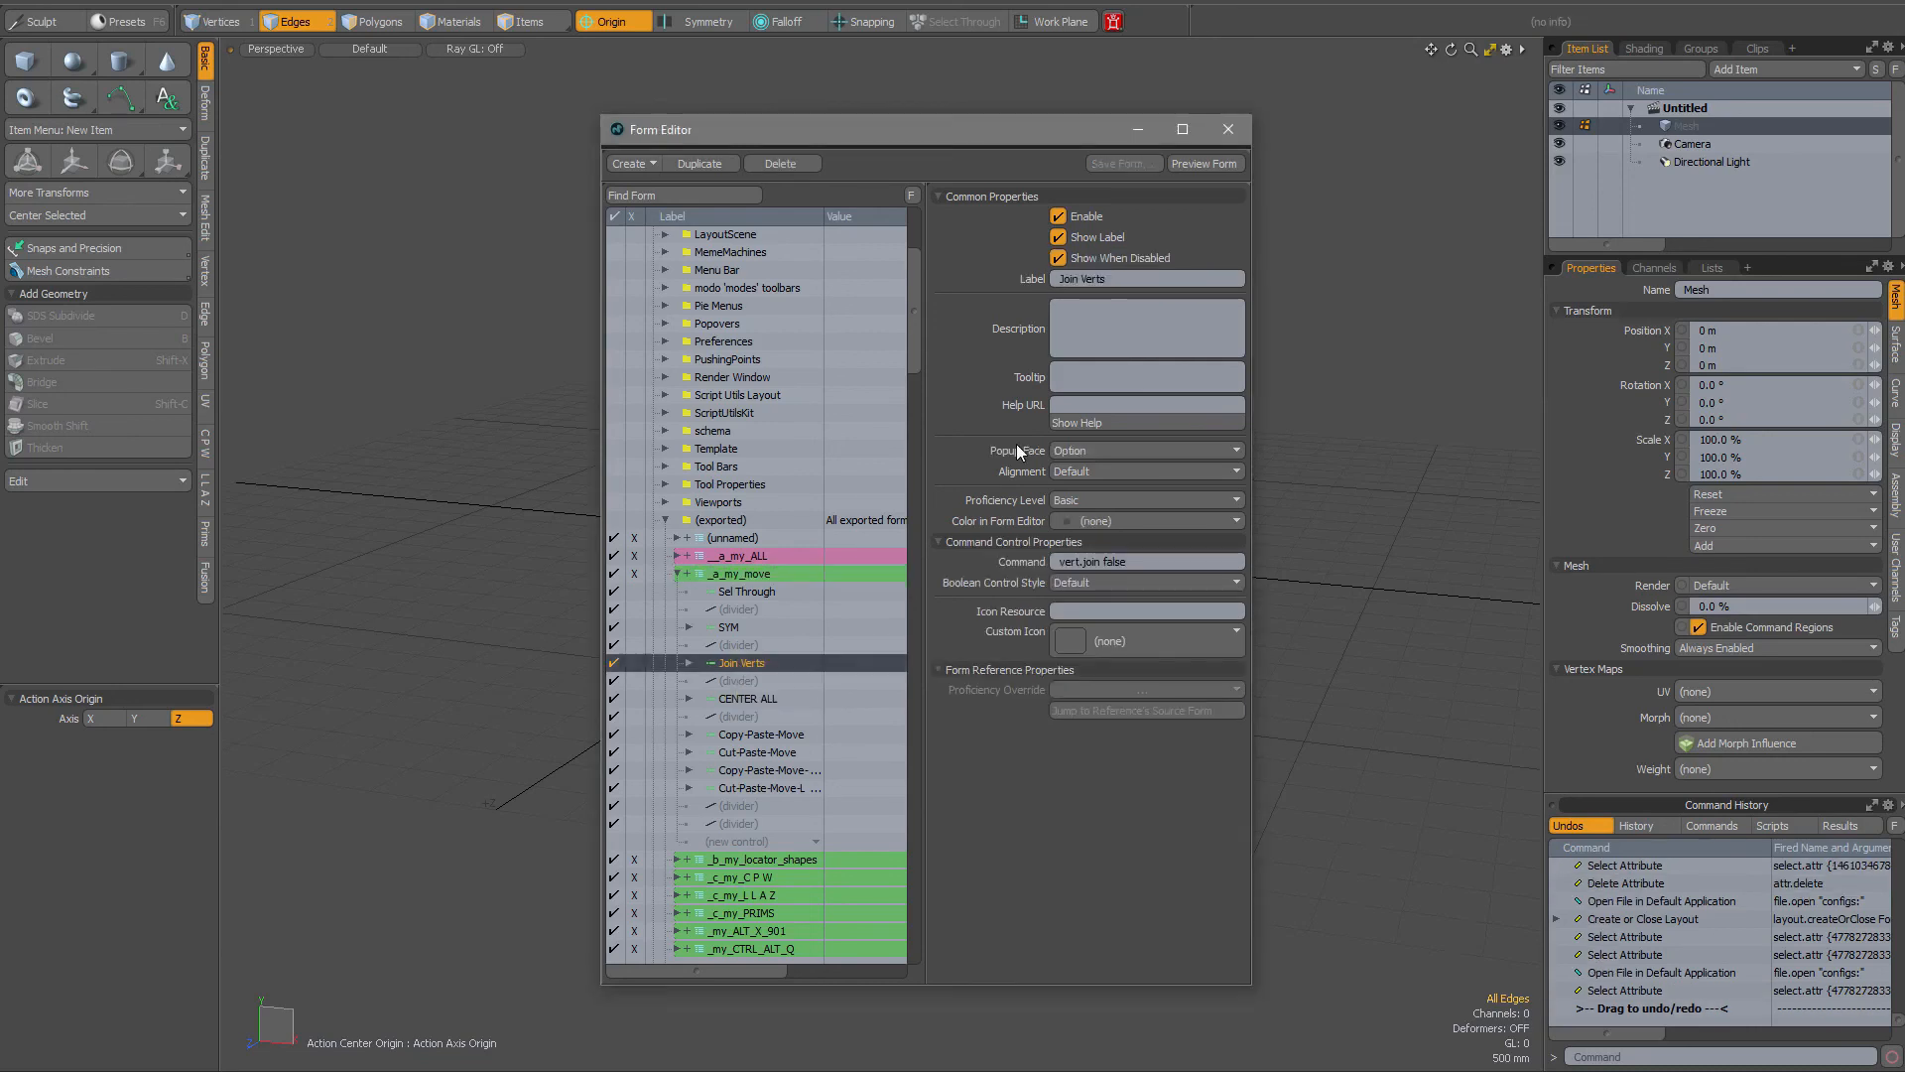
{"action": "triple_click", "coordinate": [1099, 278]}
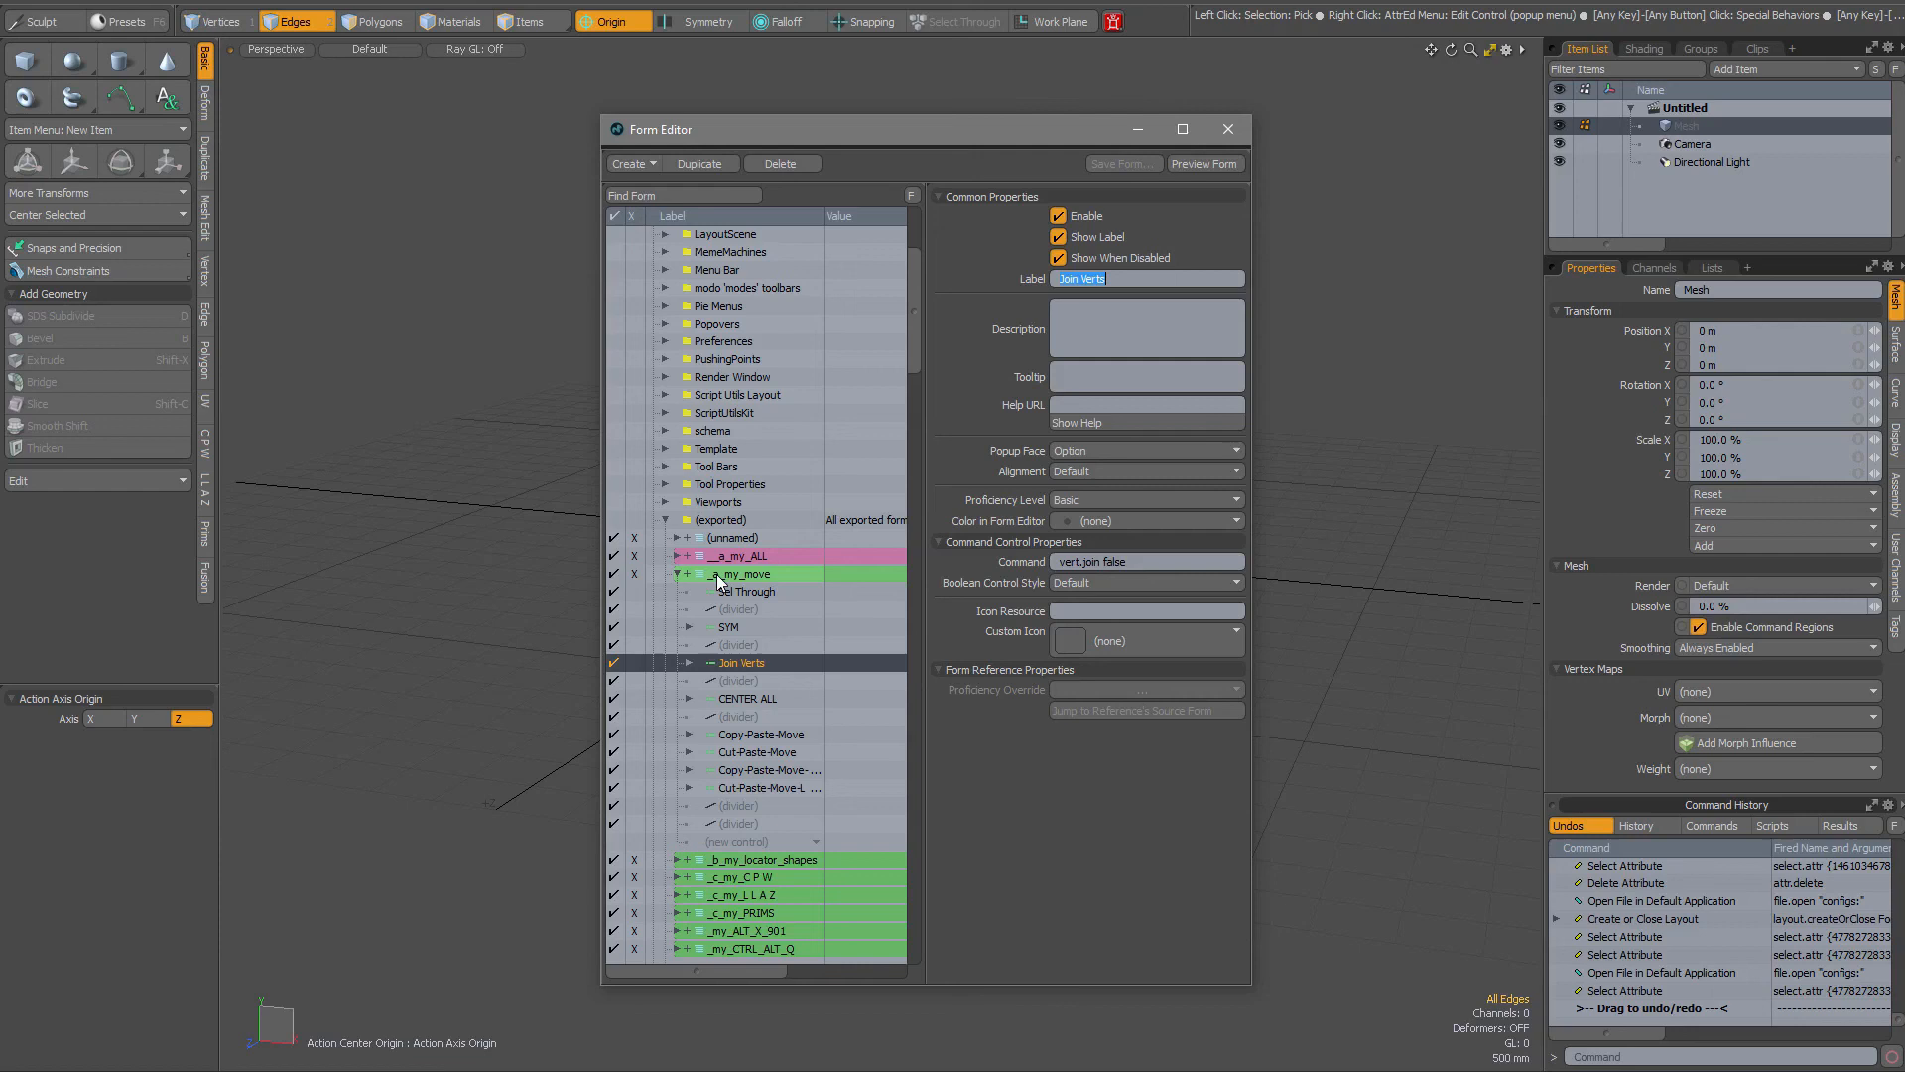
{"action": "left_click", "coordinate": [742, 573]}
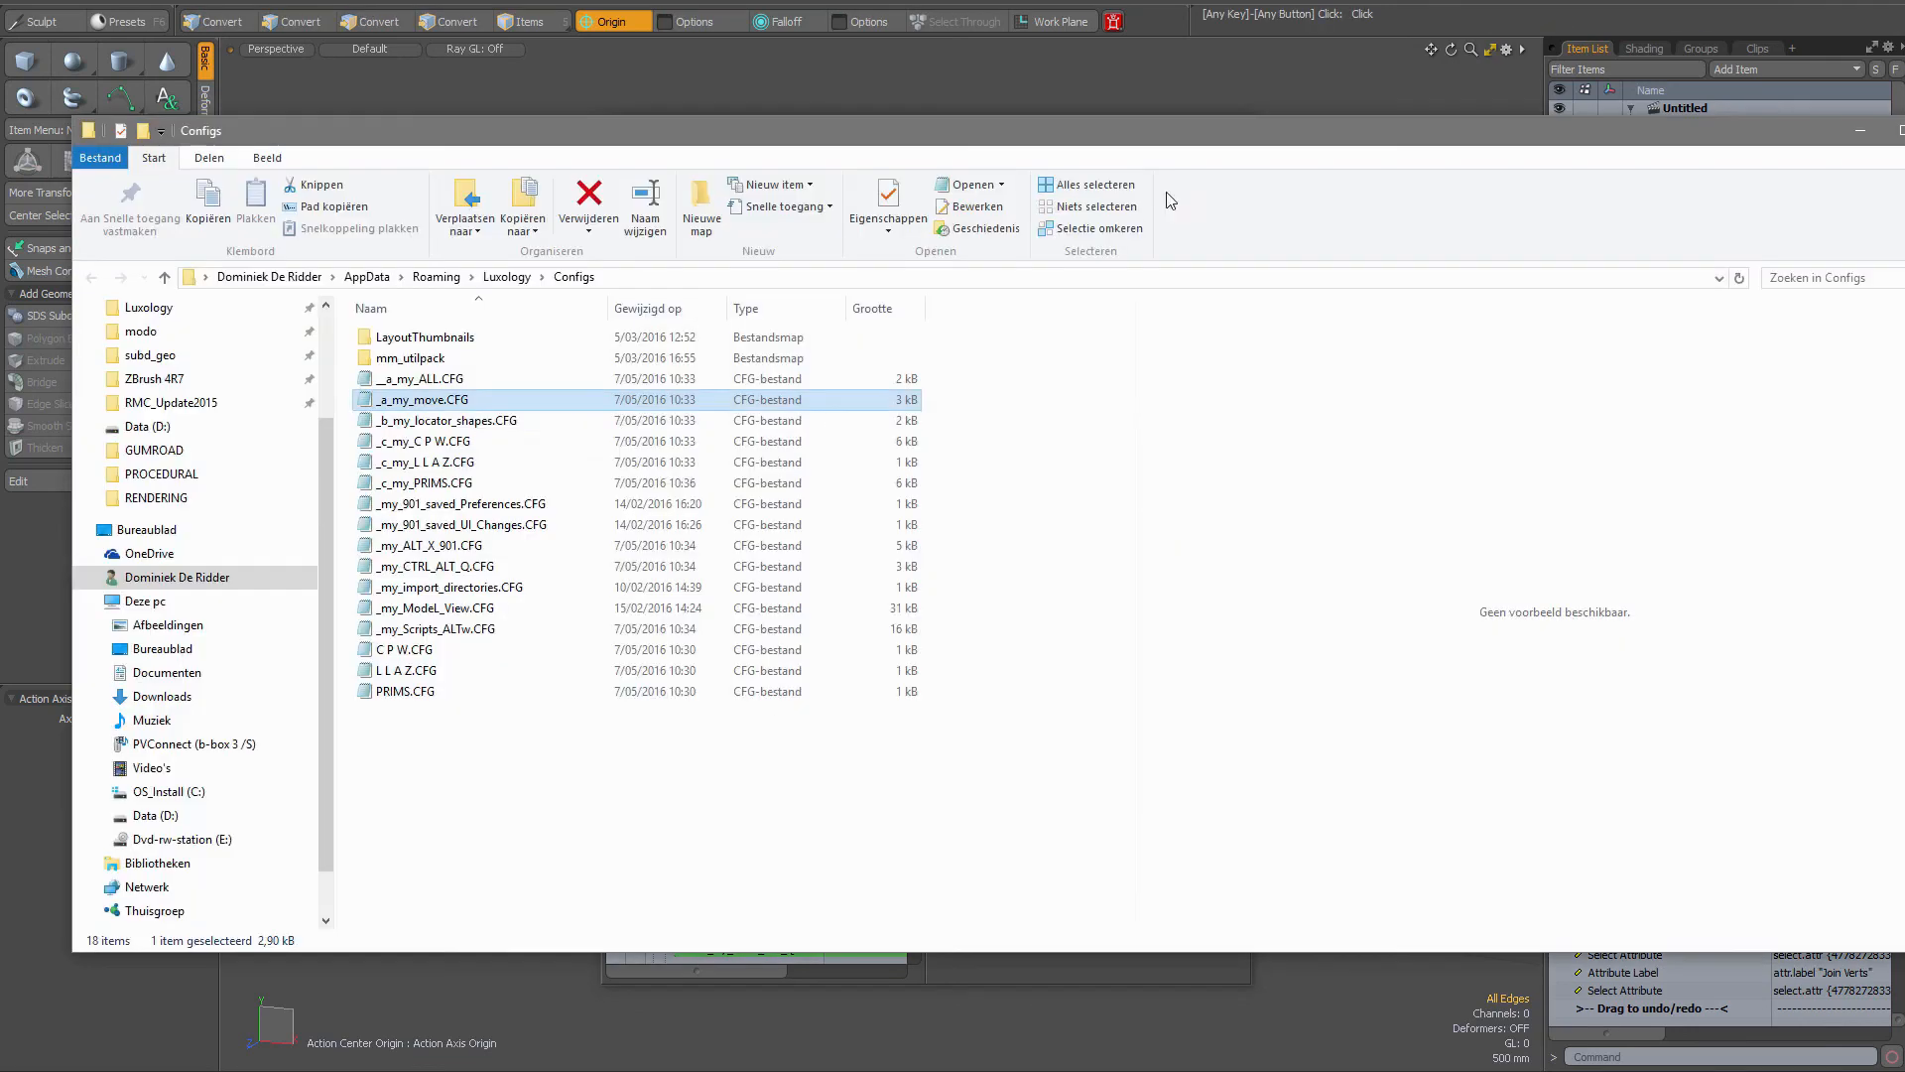
Step: Open _a_my_move.CFG in Notepad to read its XML, then close it
{"action": "double_click", "coordinate": [423, 399]}
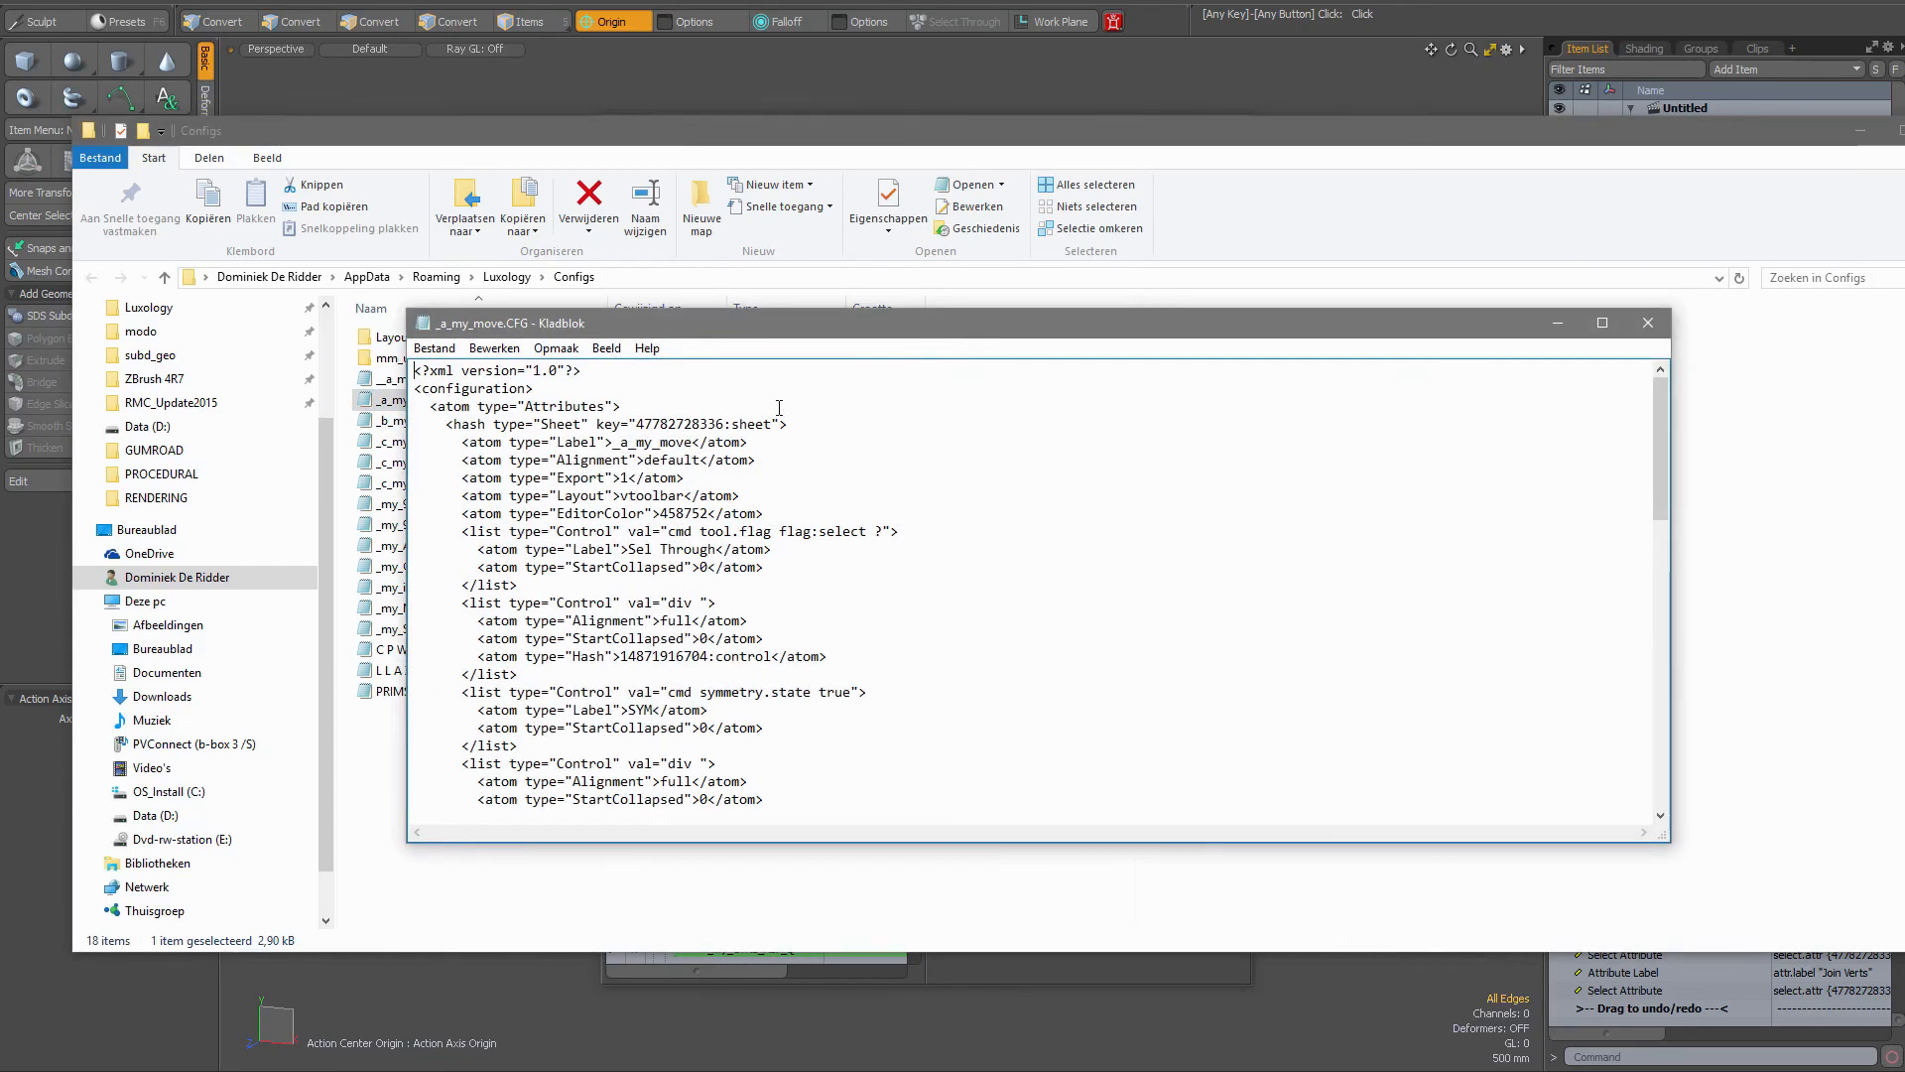
{"action": "mouse_move", "coordinate": [796, 448]}
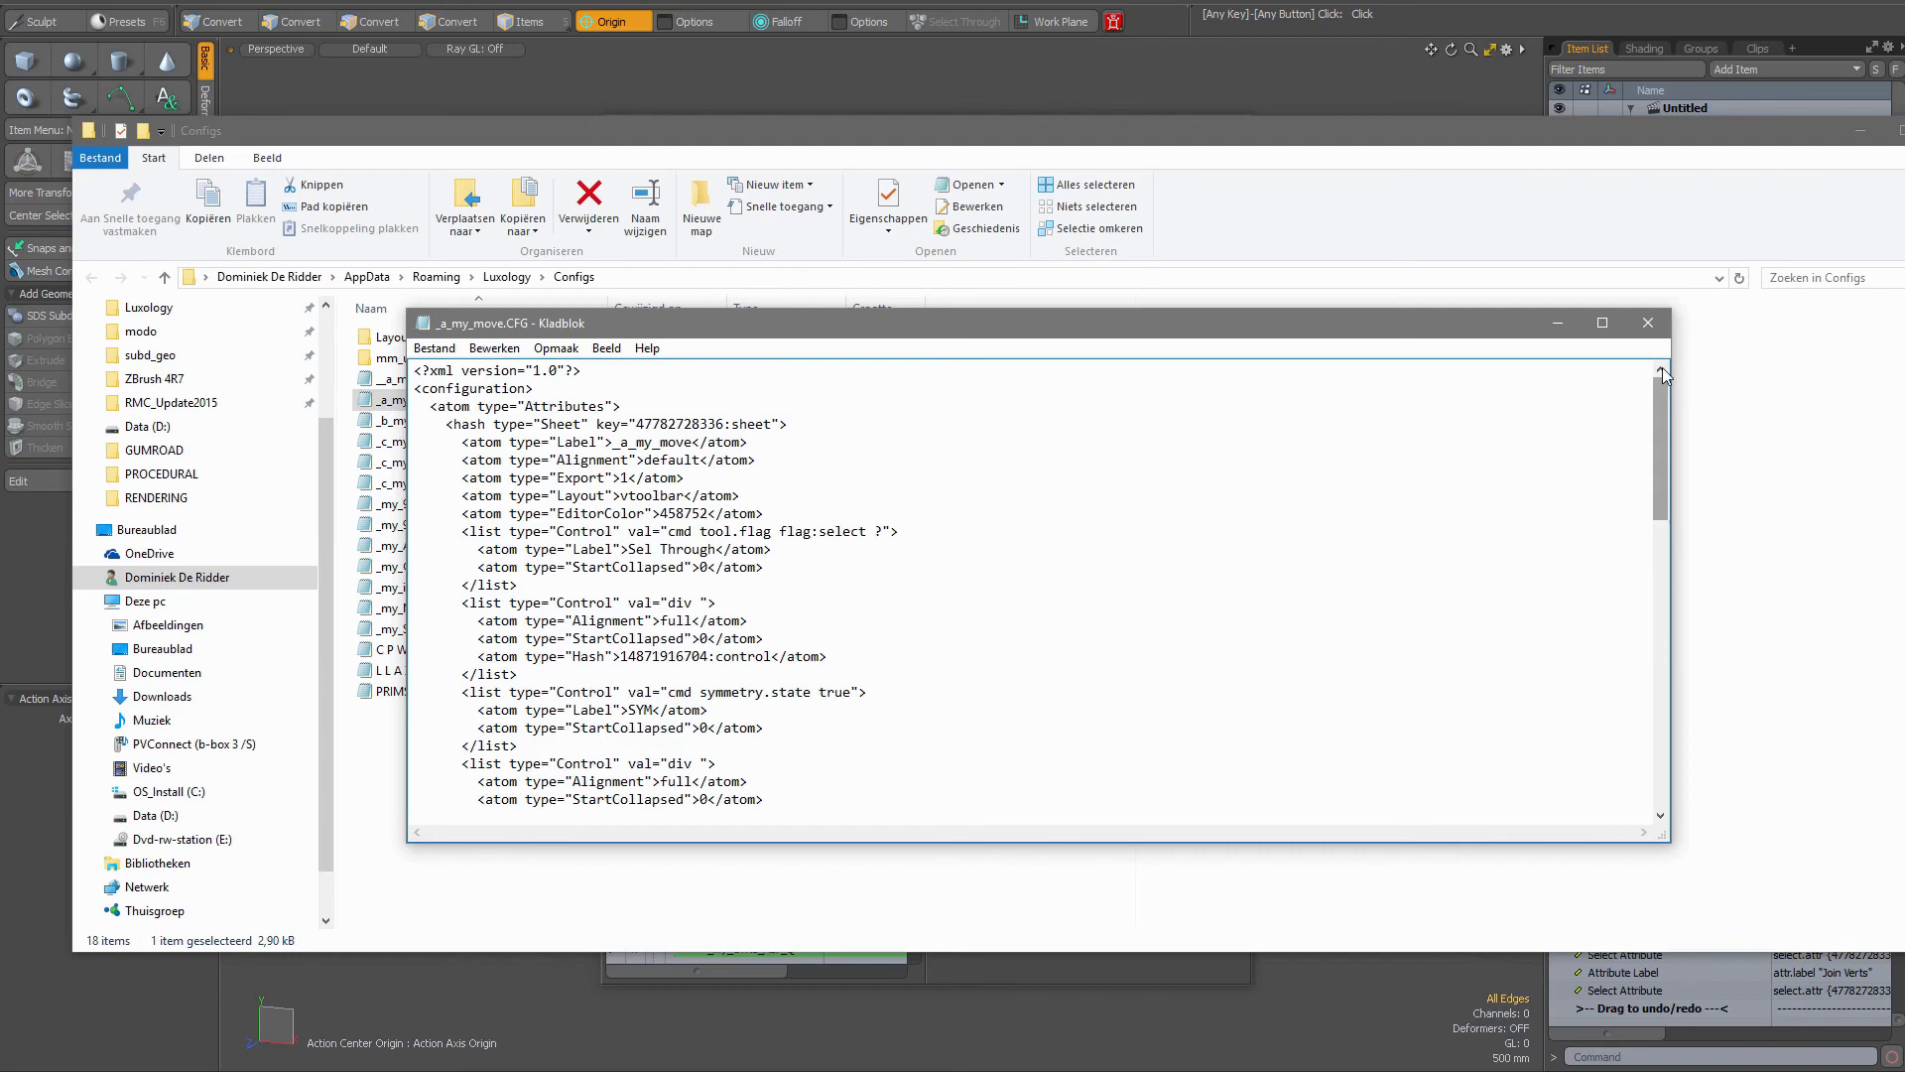
{"action": "left_click", "coordinate": [1648, 322]}
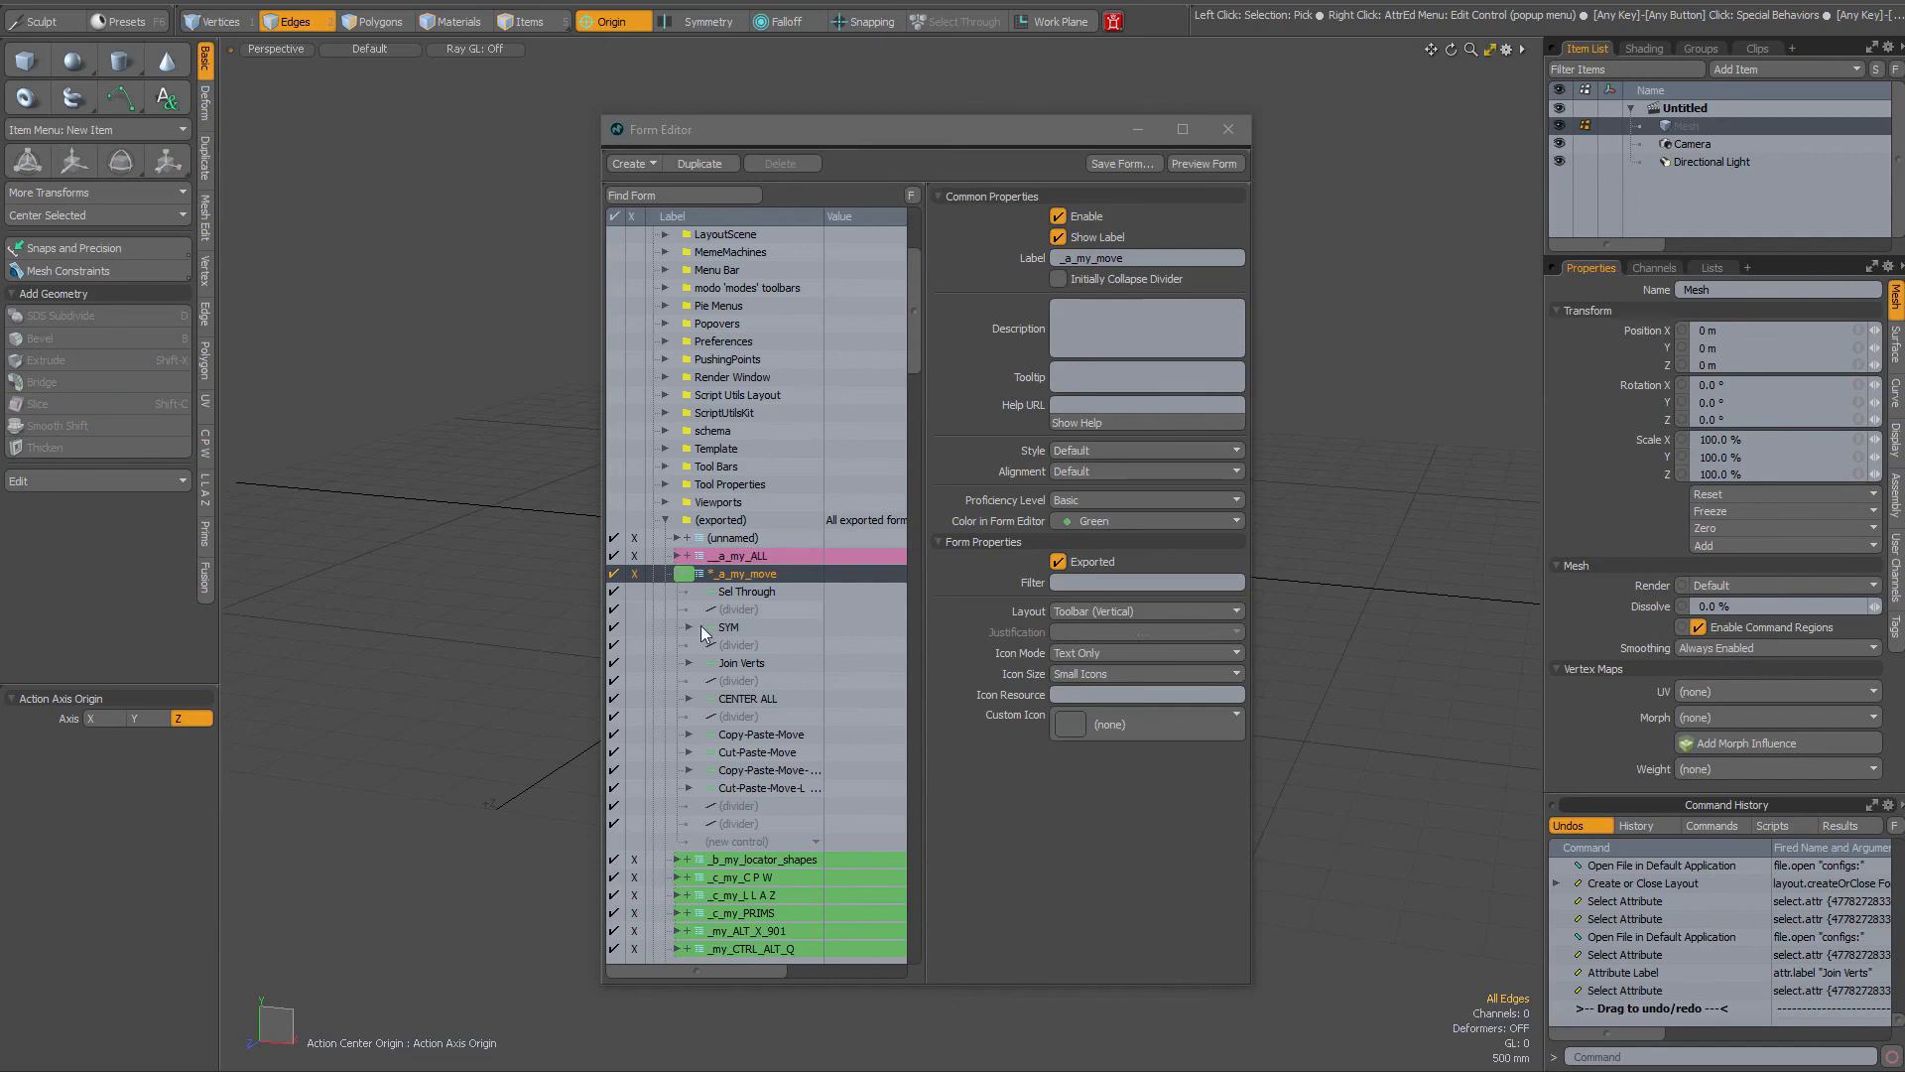
{"action": "left_click", "coordinate": [741, 662]}
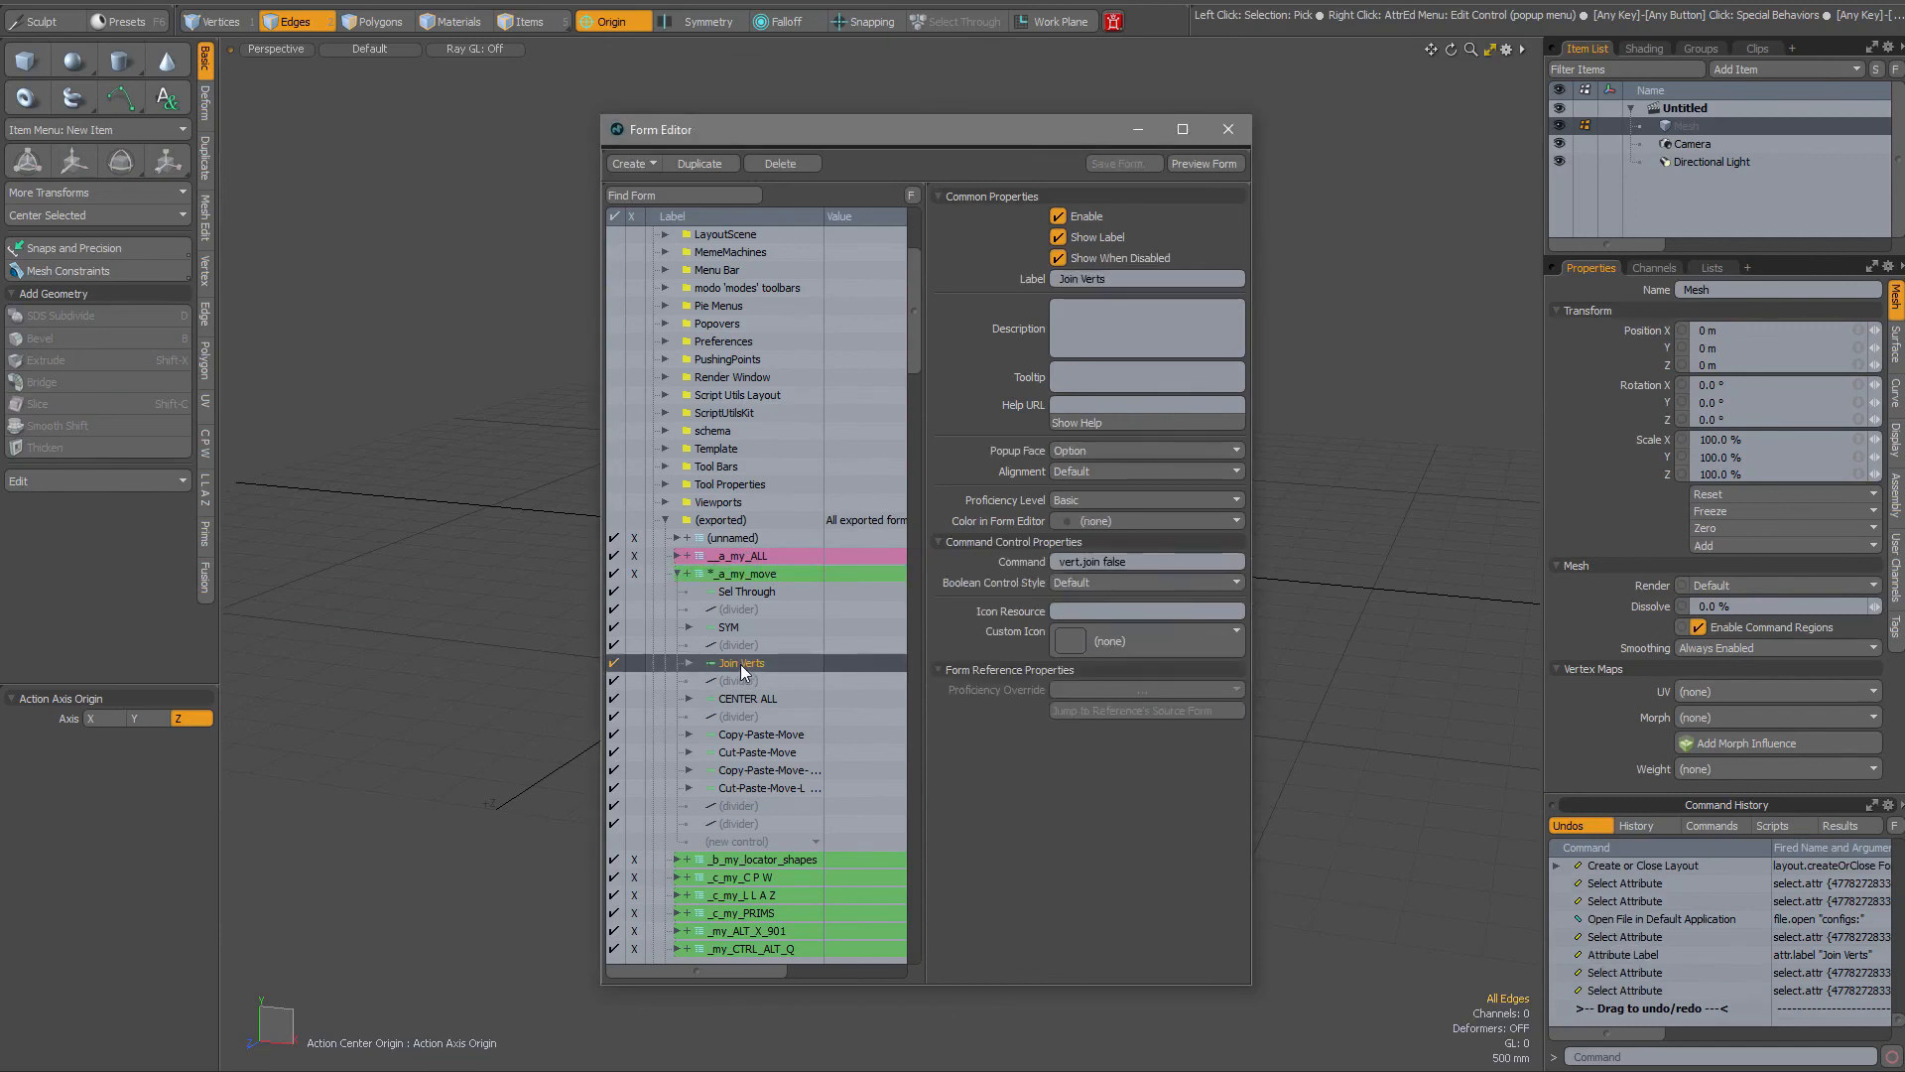
{"action": "right_click", "coordinate": [741, 663]}
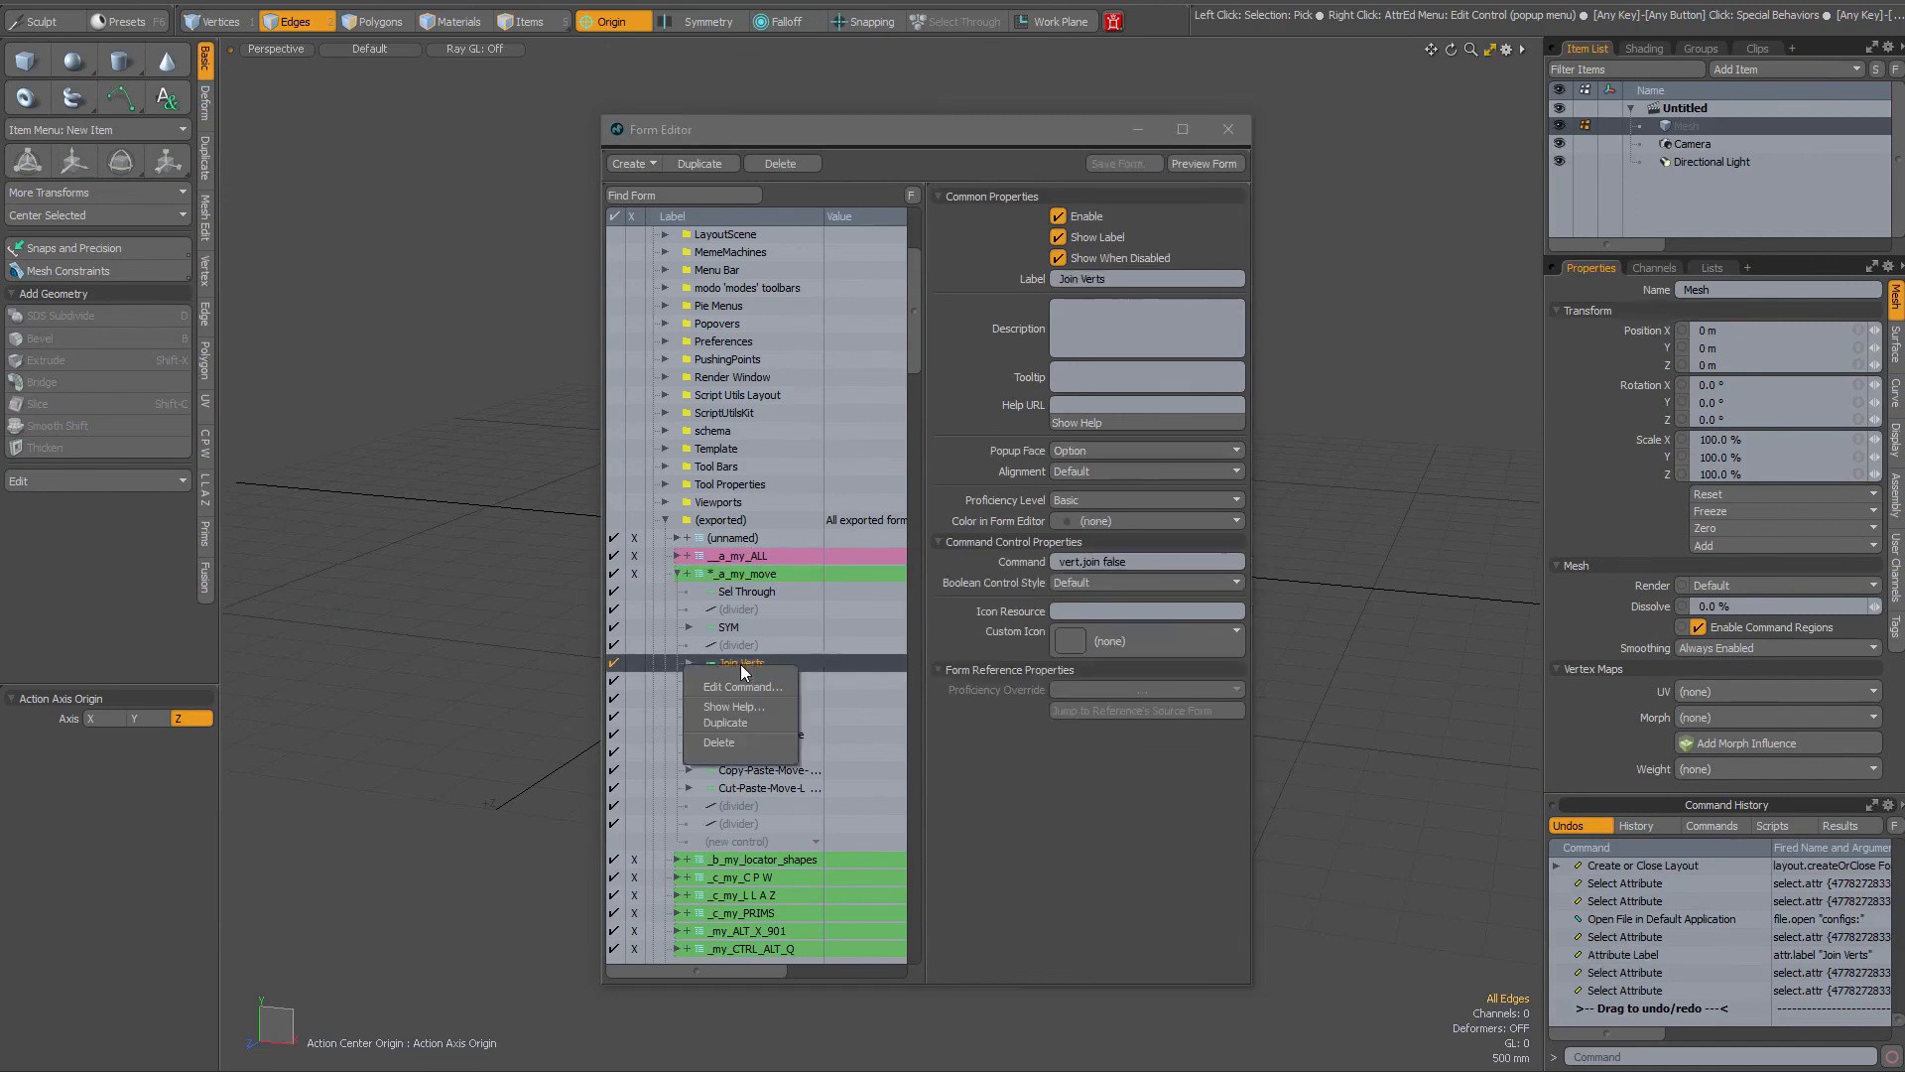
{"action": "mouse_move", "coordinate": [734, 742]}
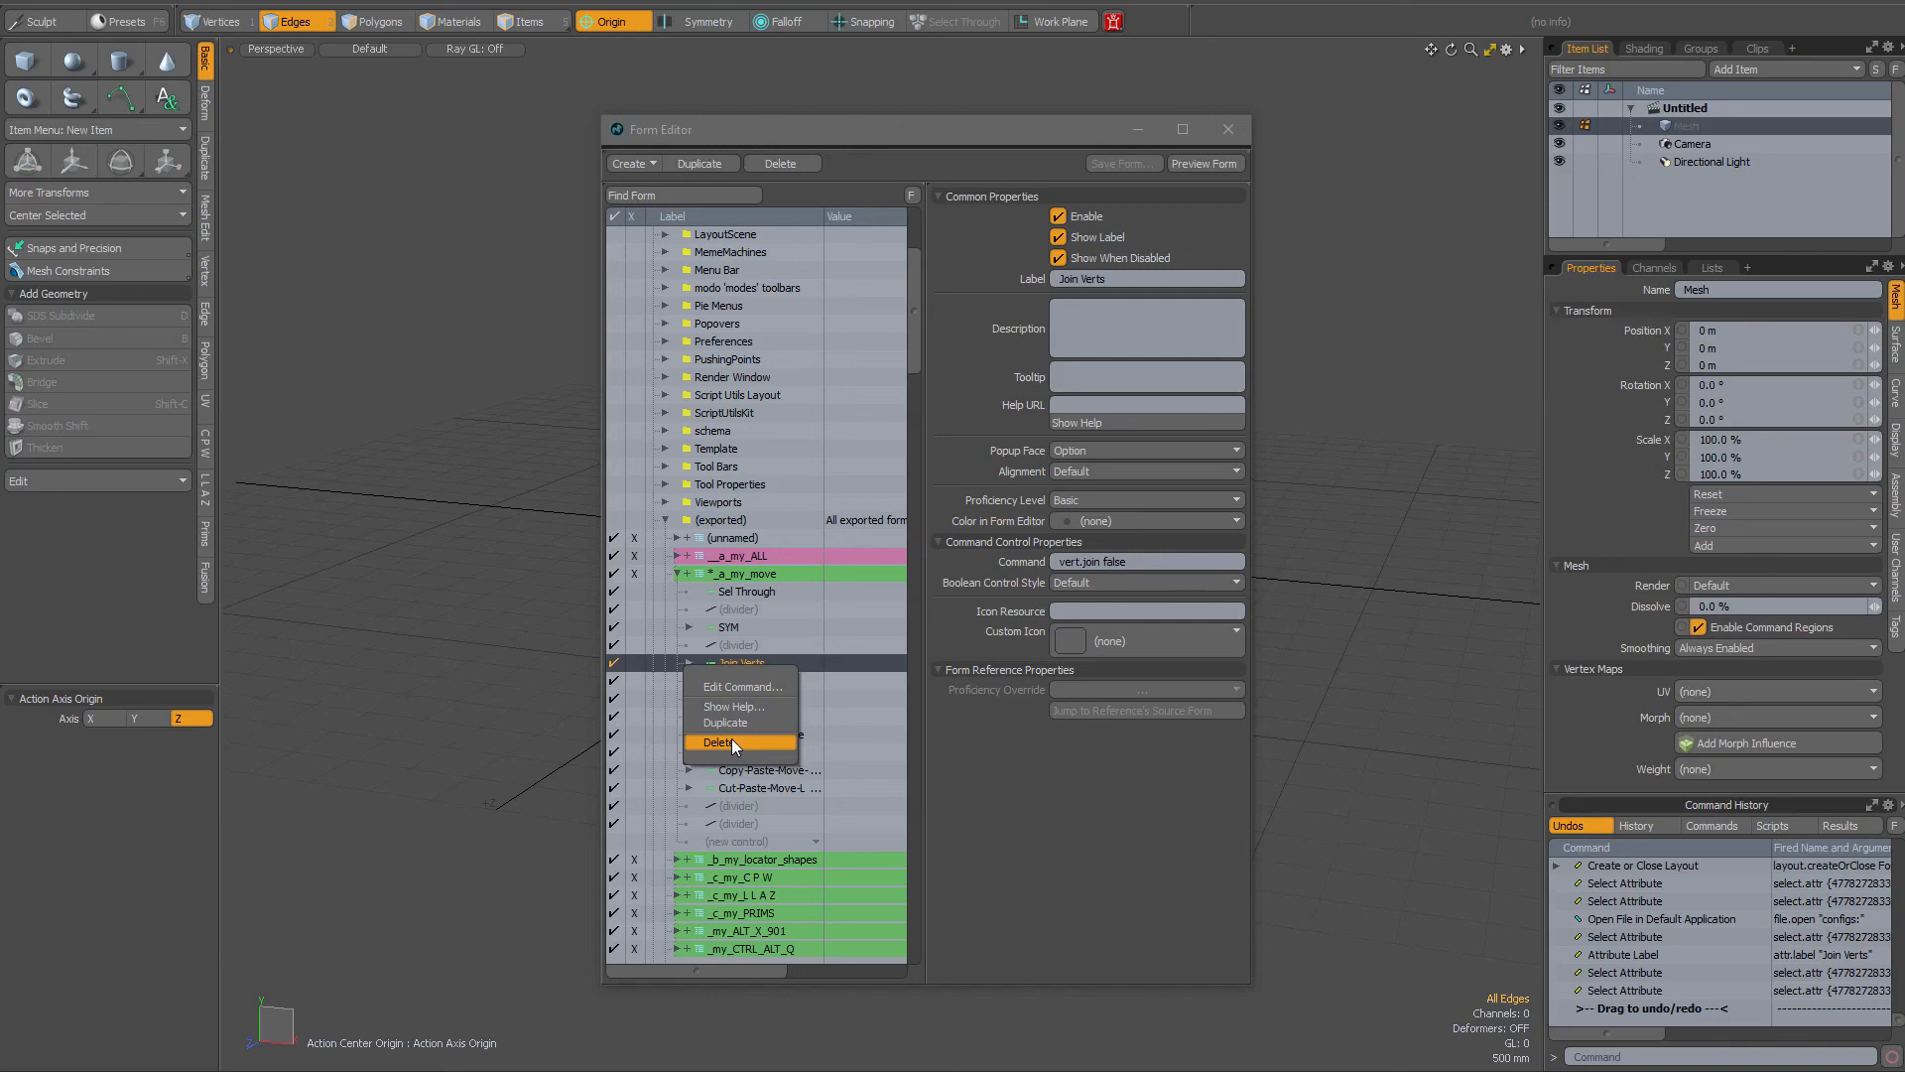
{"action": "mouse_move", "coordinate": [765, 741]}
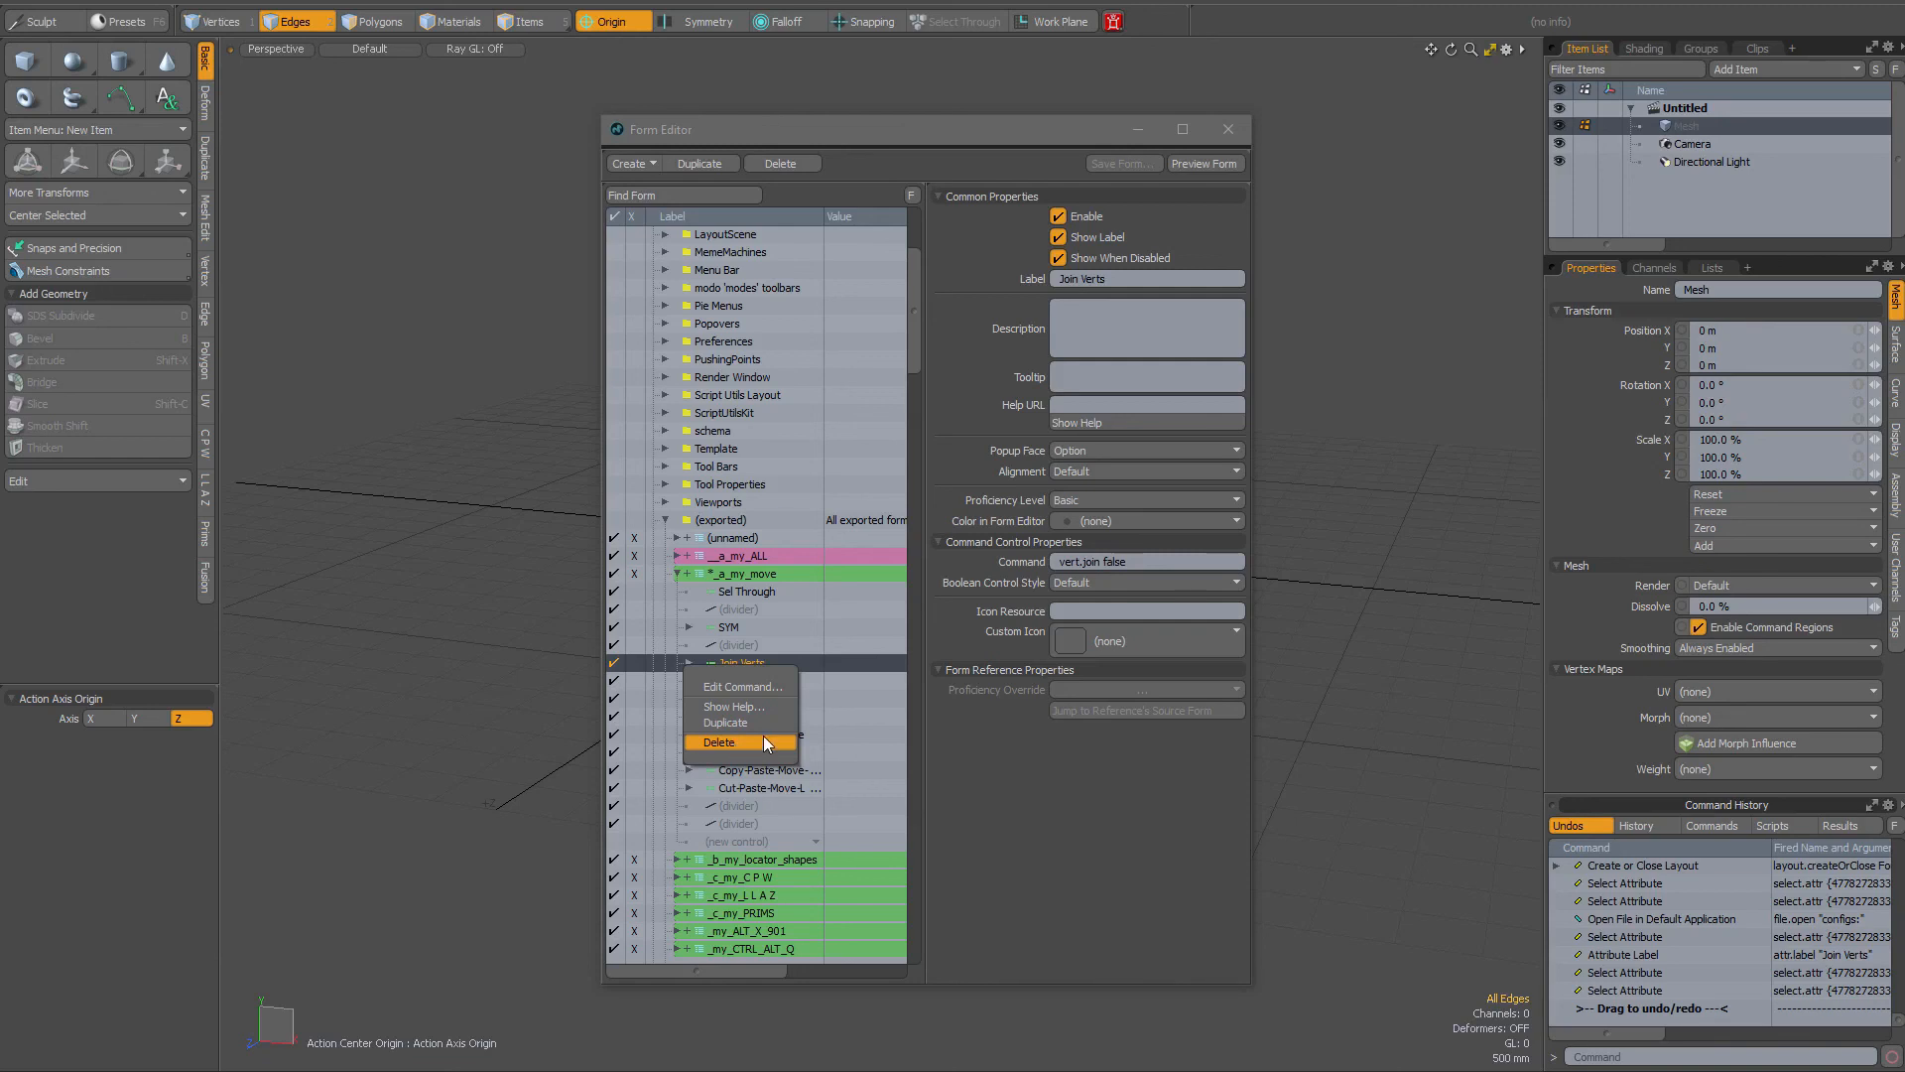
{"action": "mouse_move", "coordinate": [735, 743]}
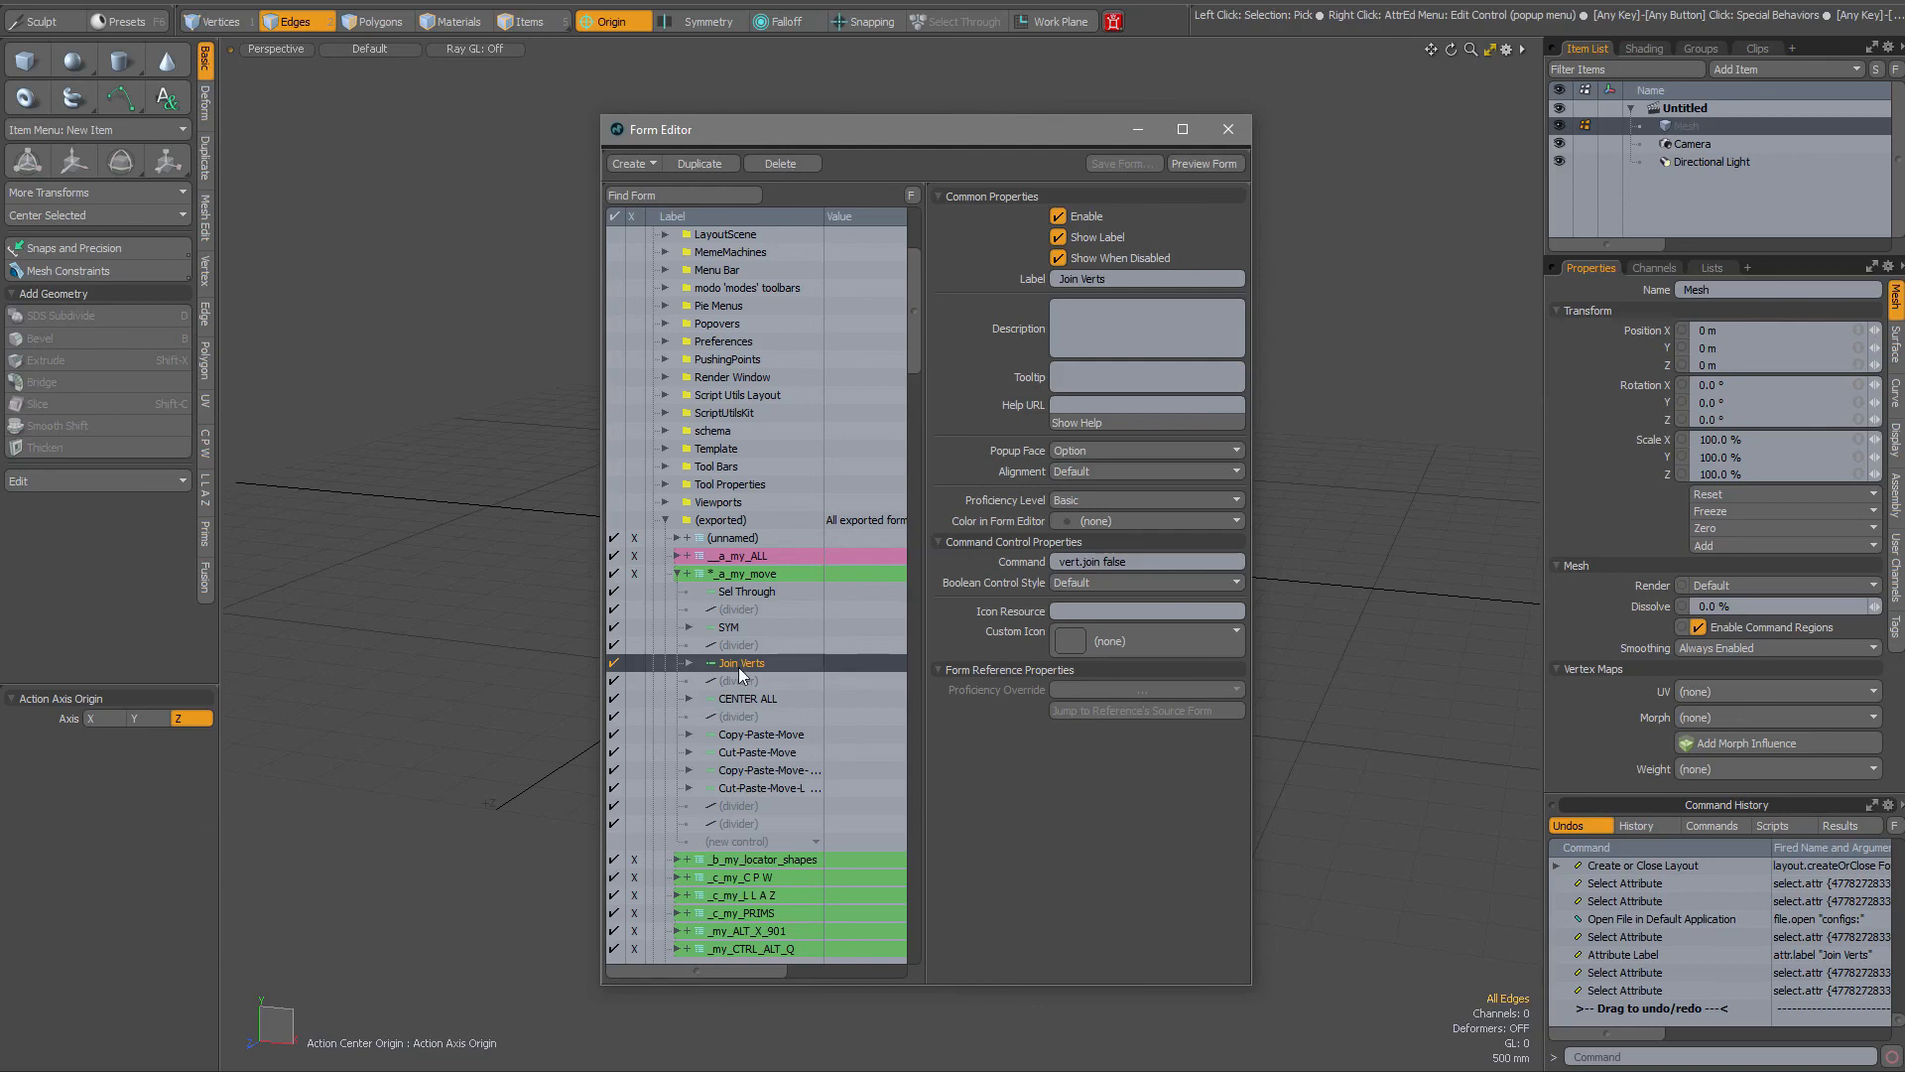
{"action": "mouse_move", "coordinate": [774, 671]}
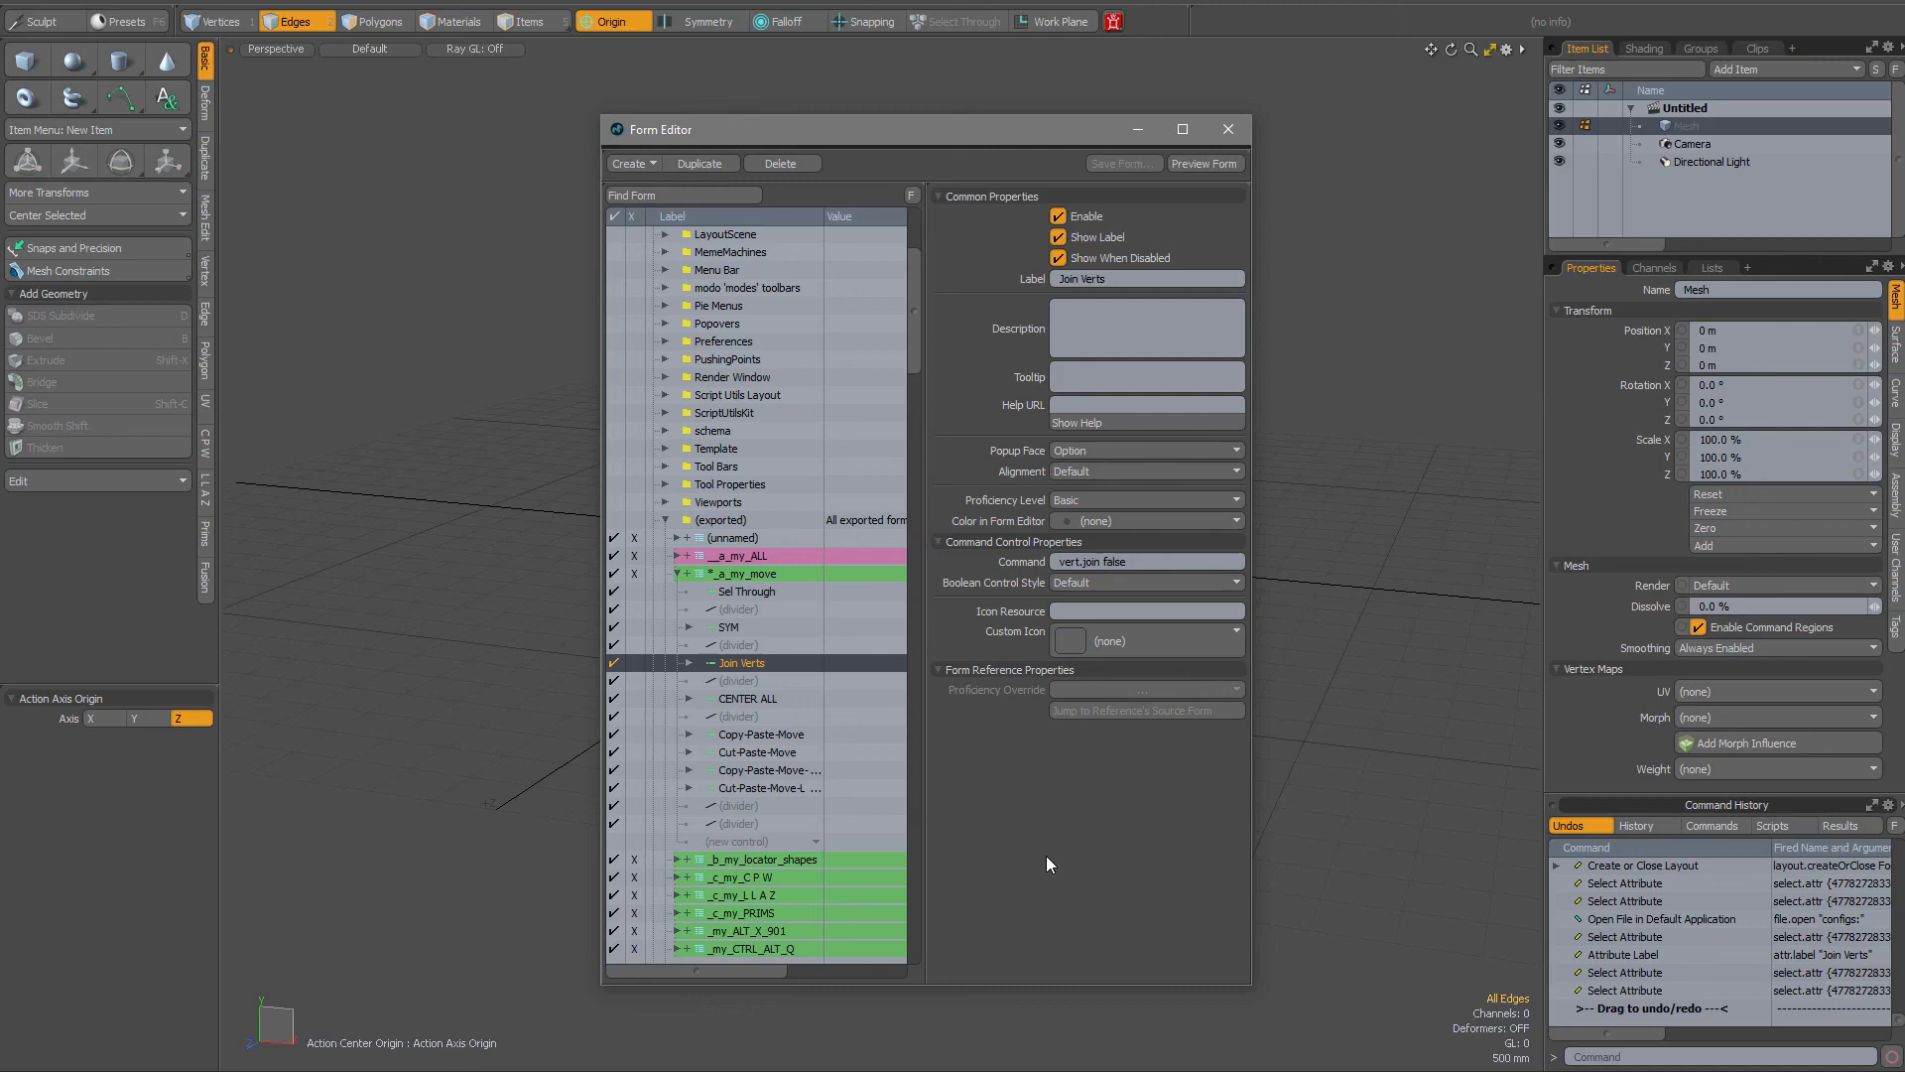
{"action": "mouse_move", "coordinate": [768, 665]}
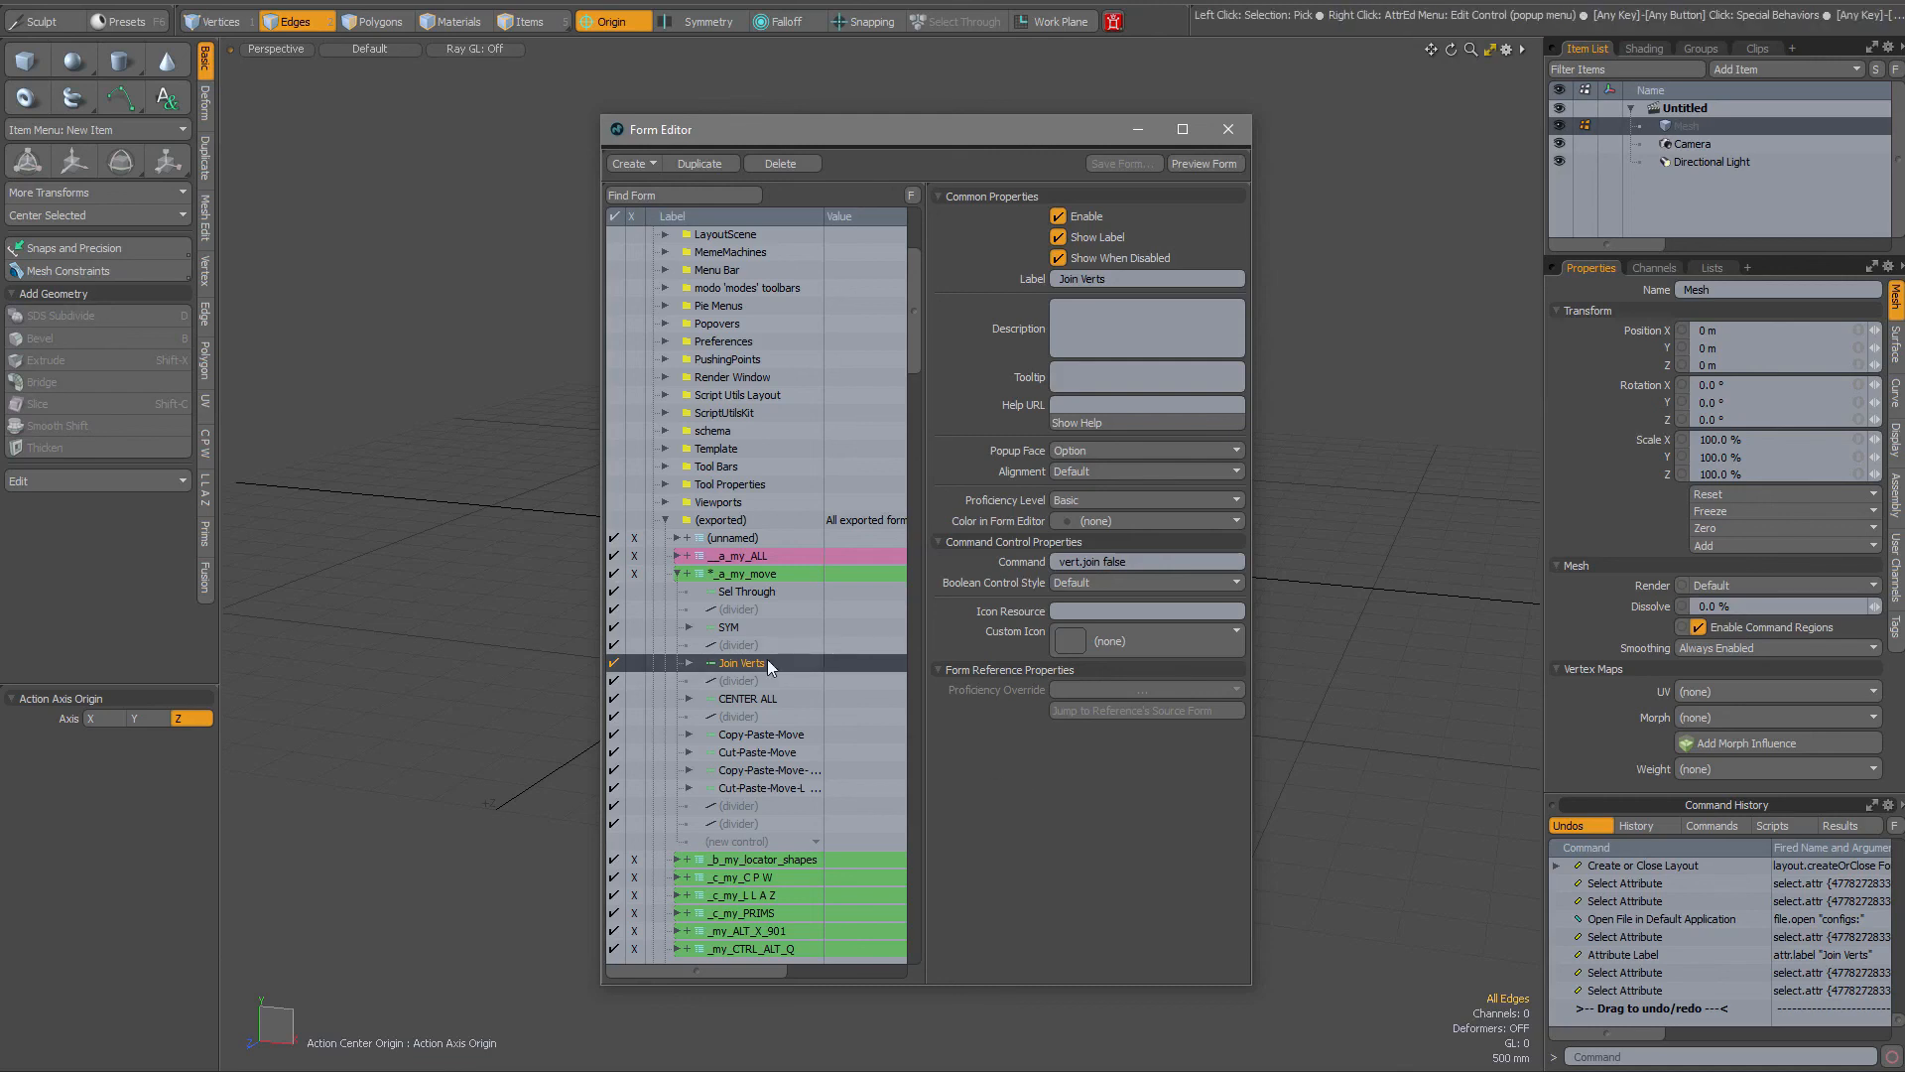
Step: Show the Join Verts context menu, where edit, duplicate and an enabled Delete appear
{"action": "right_click", "coordinate": [742, 663]}
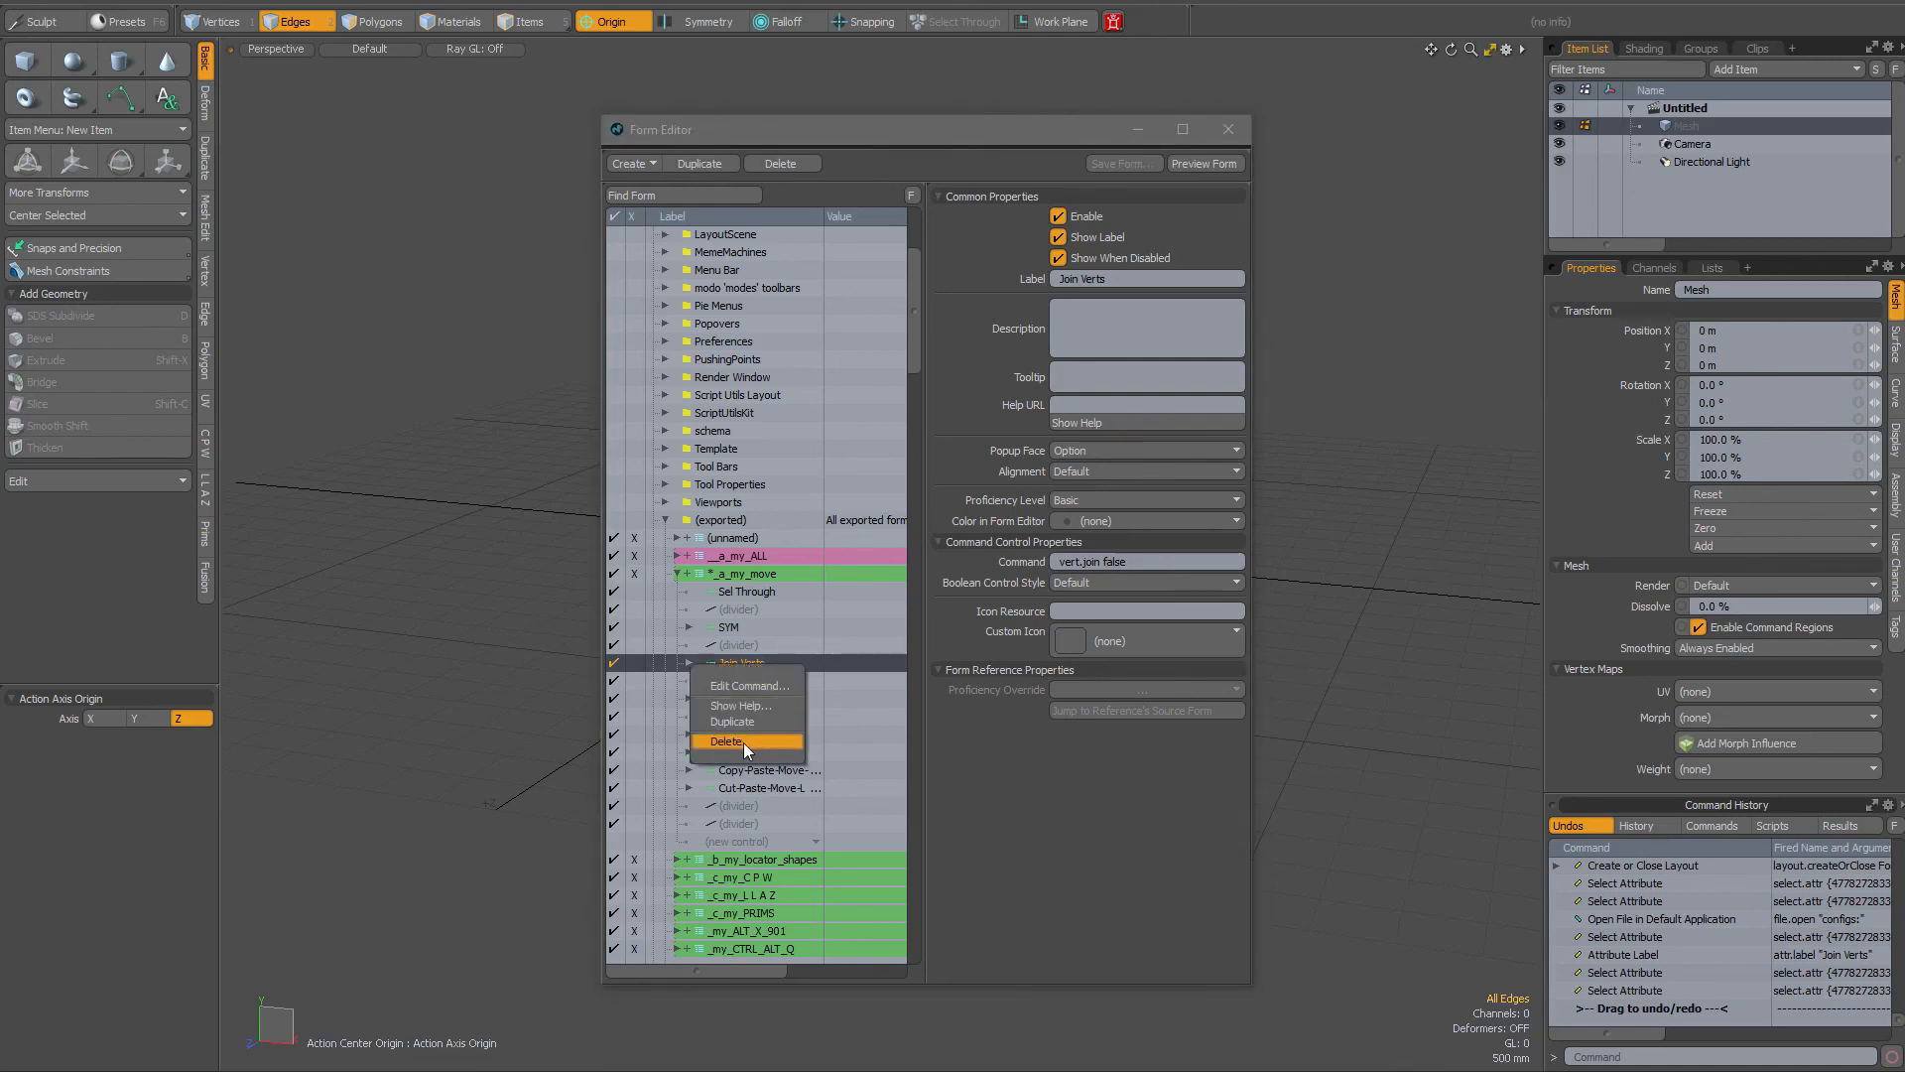
{"action": "mouse_move", "coordinate": [1051, 812]}
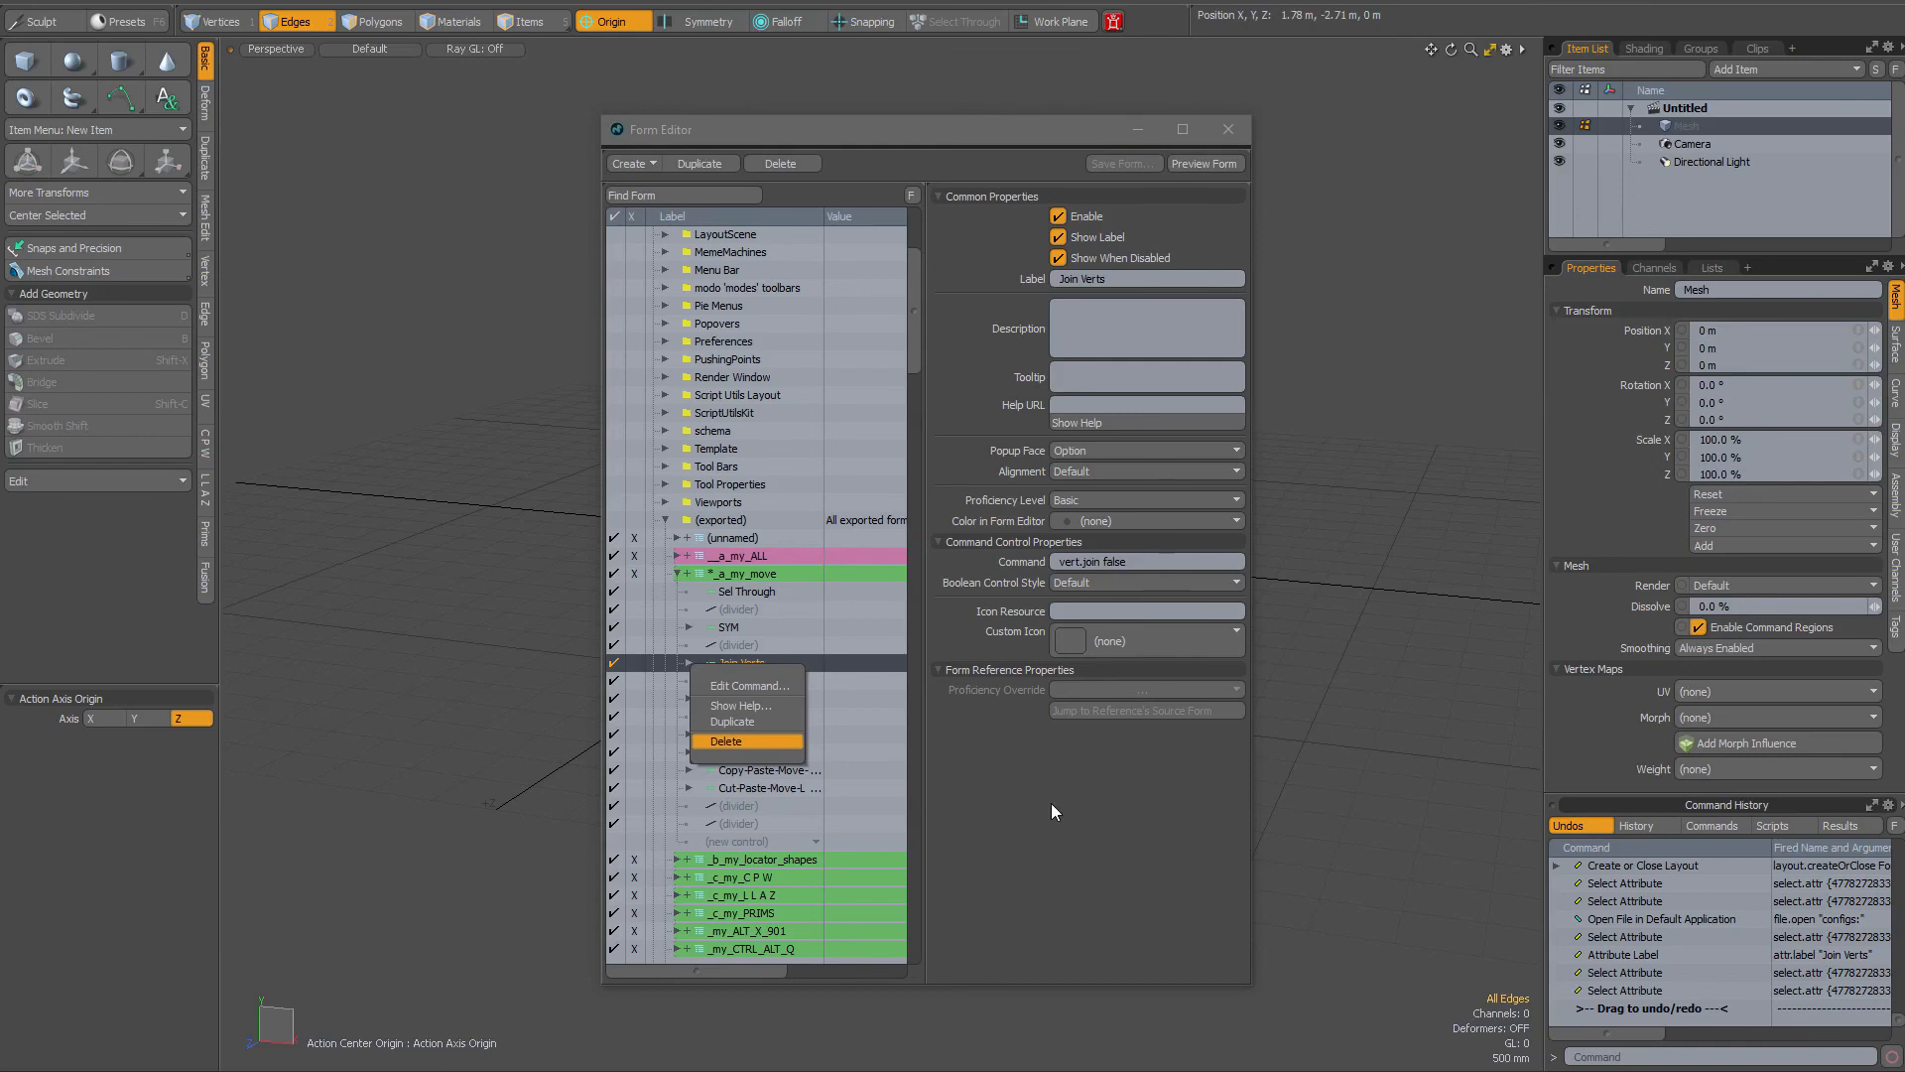